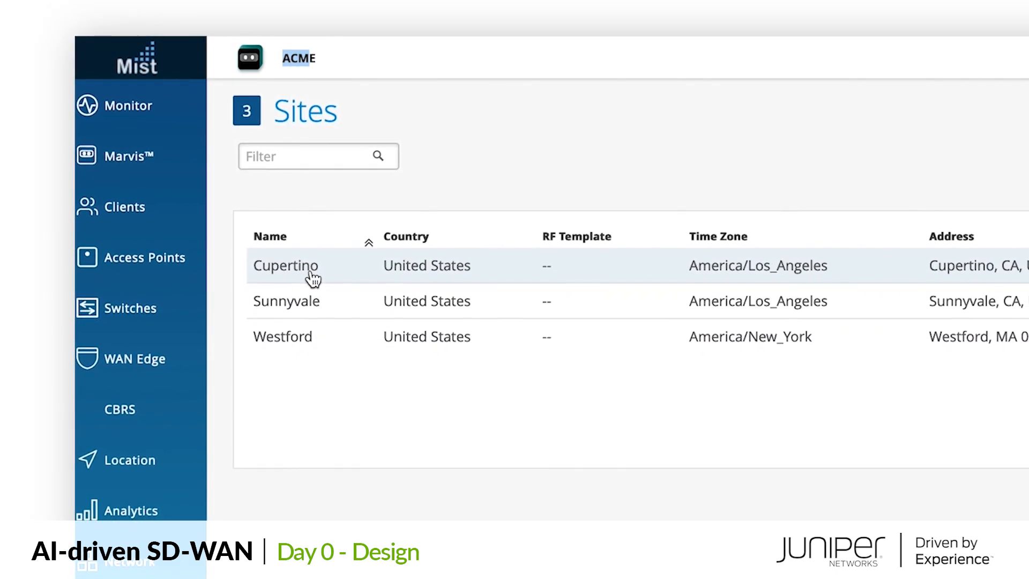
- Open the organization's WAN networks list: sunnyvale-lan, Trusted and westford-lan
left_click(212, 371)
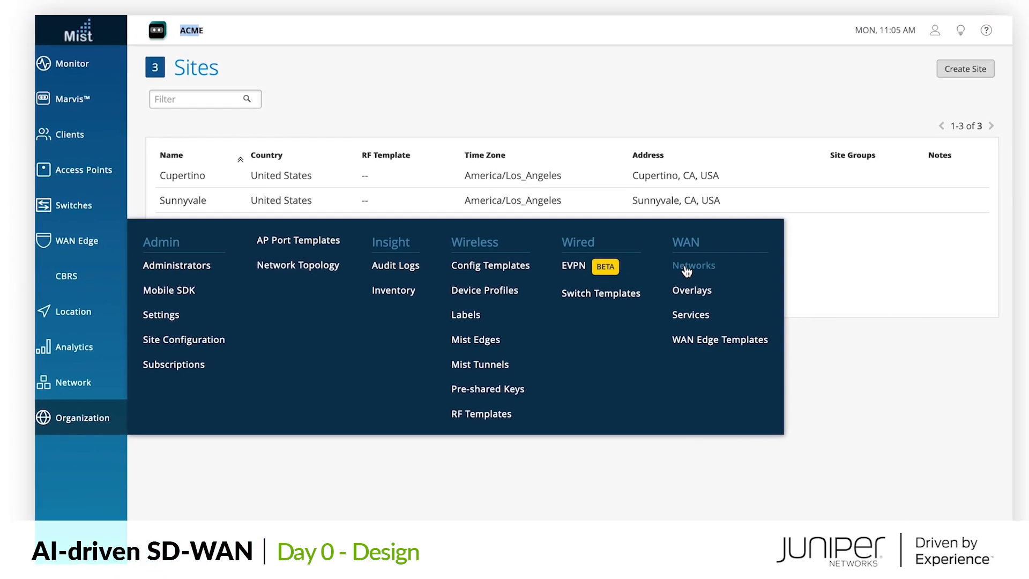
left_click(693, 265)
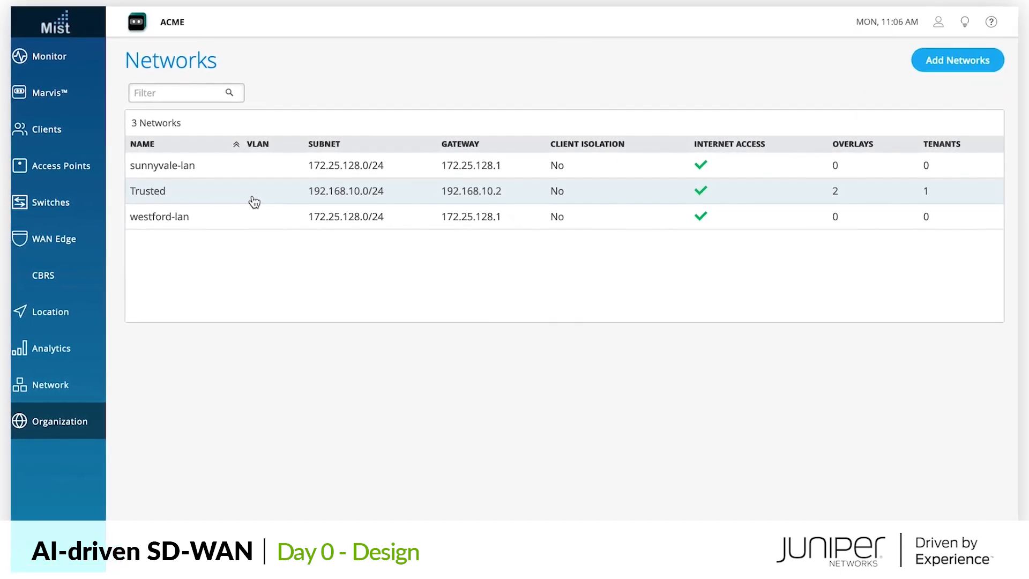
left_click(148, 190)
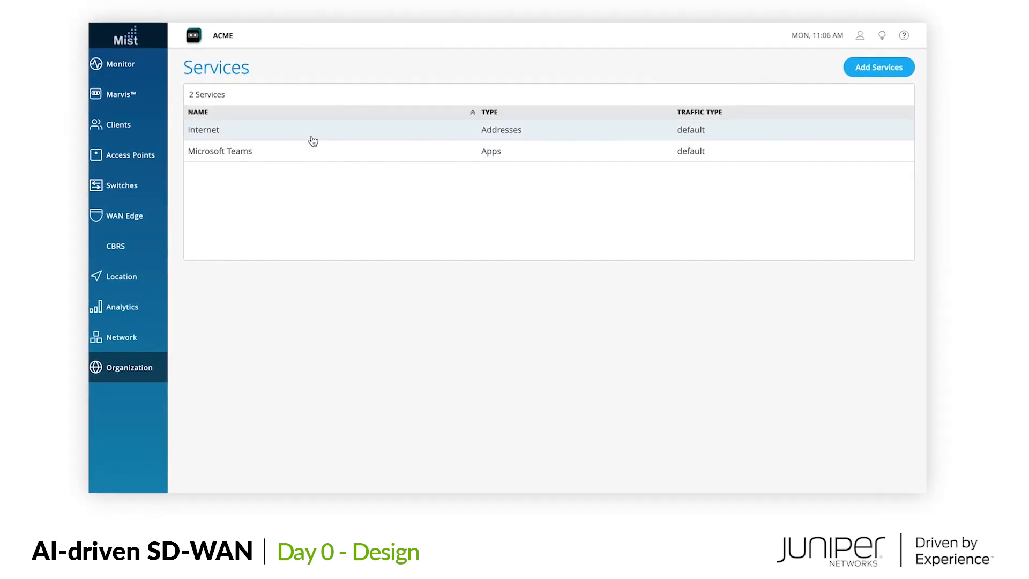
mouse_move(276, 134)
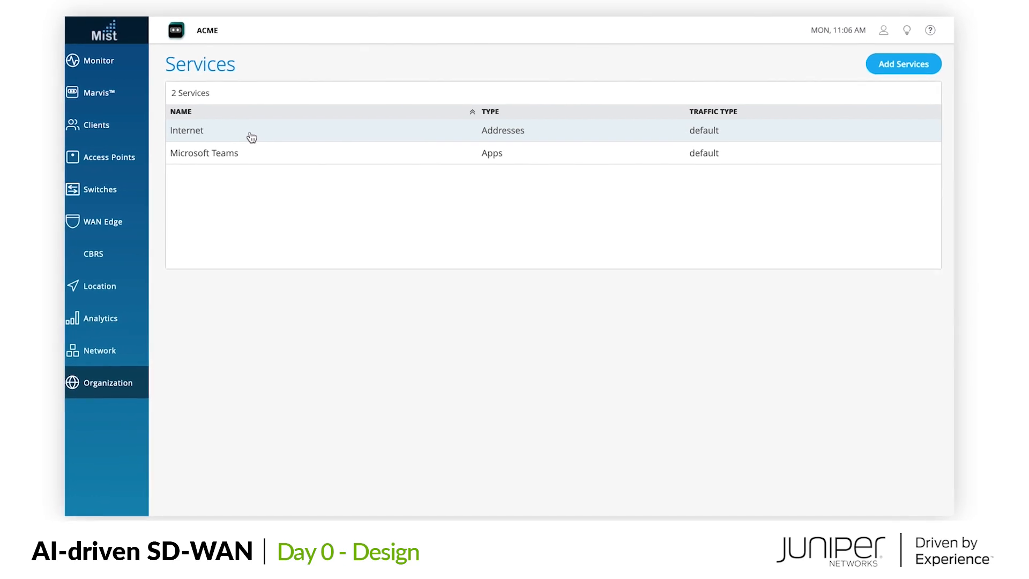
- Inspect the Internet (0.0.0.0/0) and Microsoft Teams services, browsing the Apps and App Categories lists
left_click(186, 130)
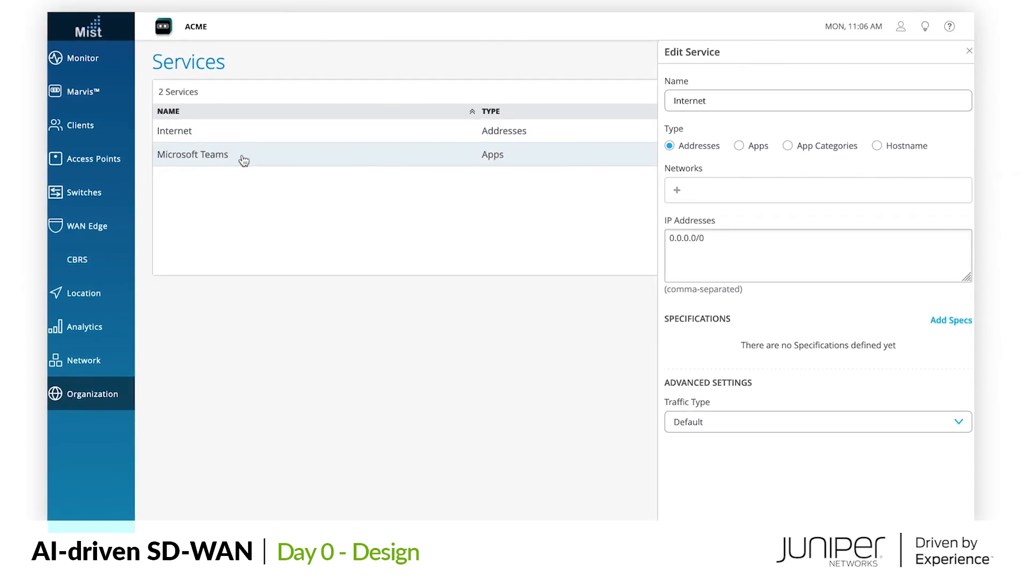
mouse_move(242, 158)
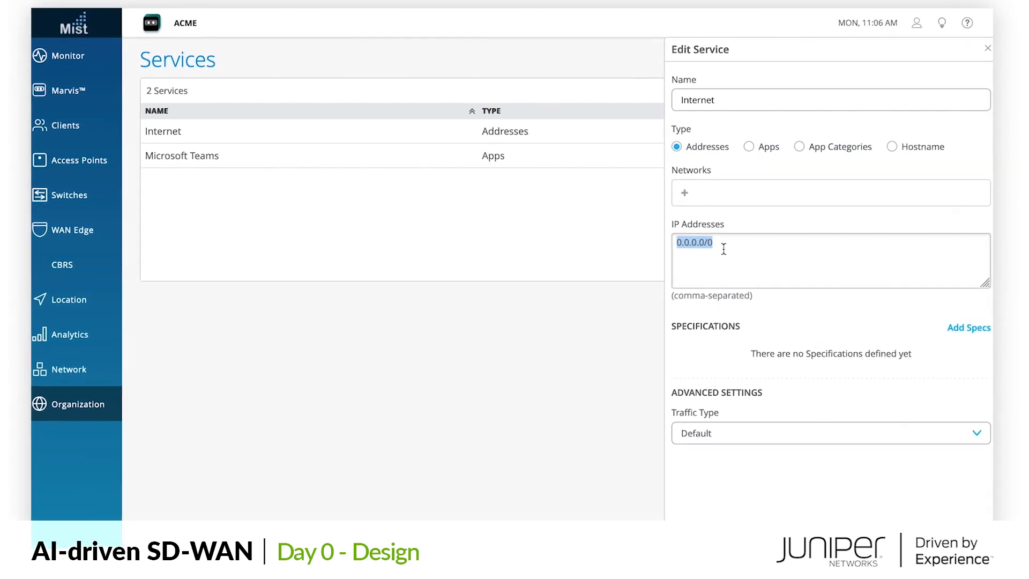
left_click(181, 155)
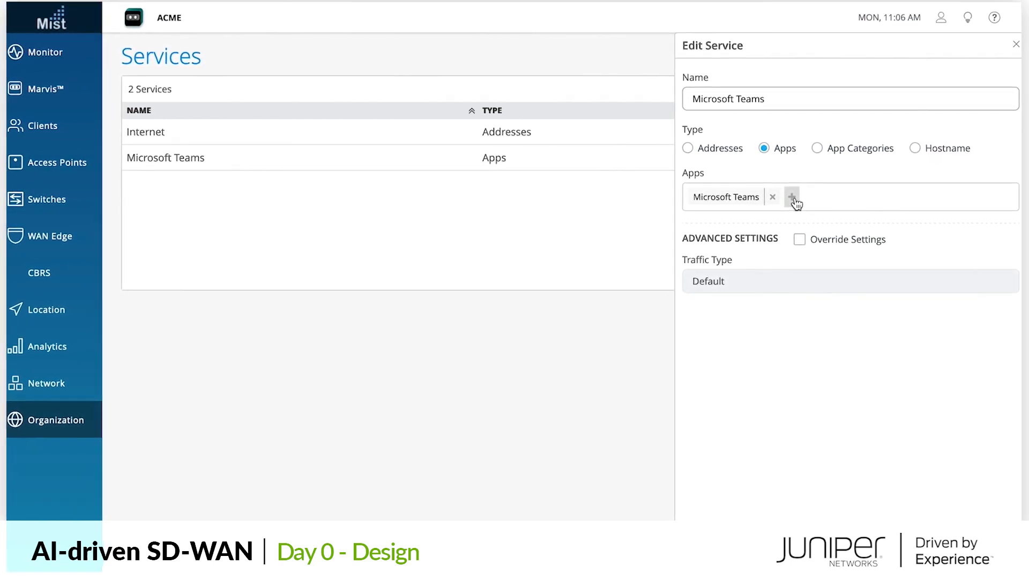
left_click(792, 197)
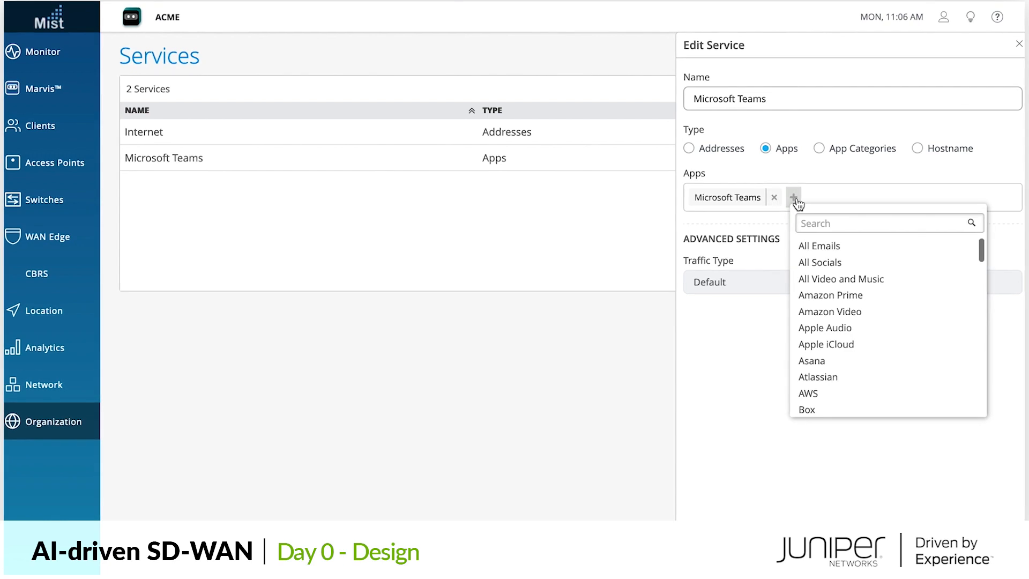
scroll("down", 3)
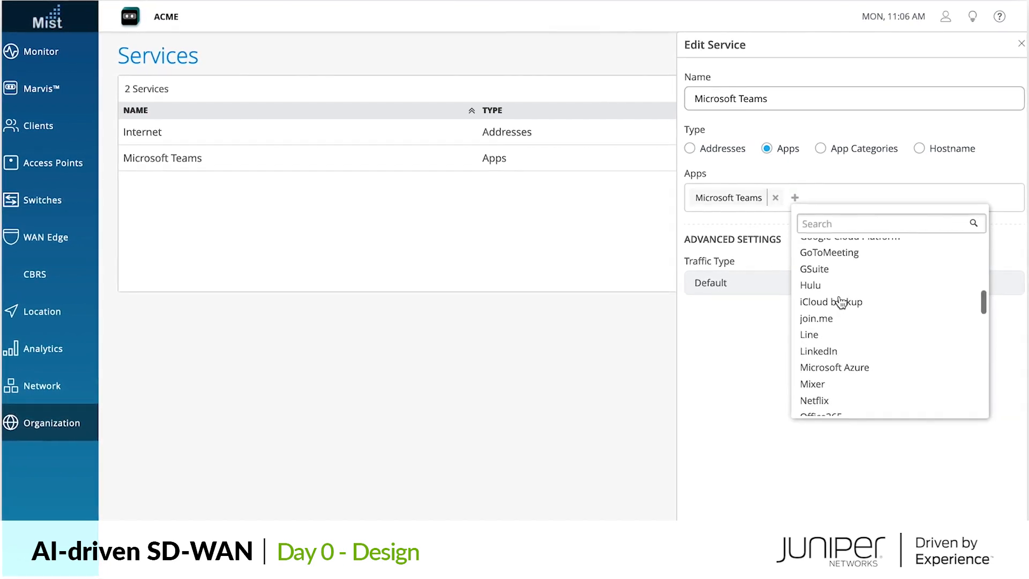
scroll("down", 3)
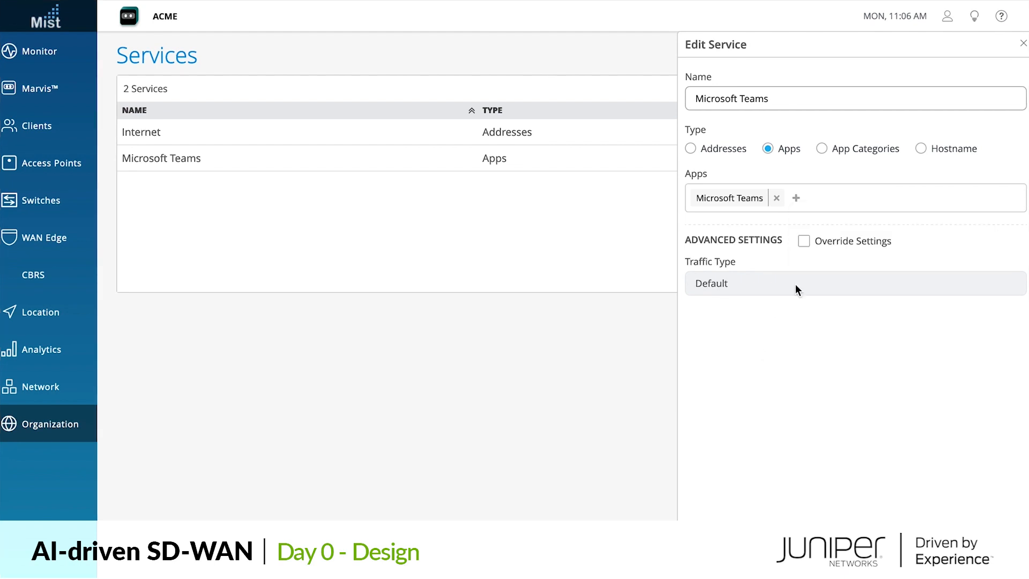
left_click(821, 149)
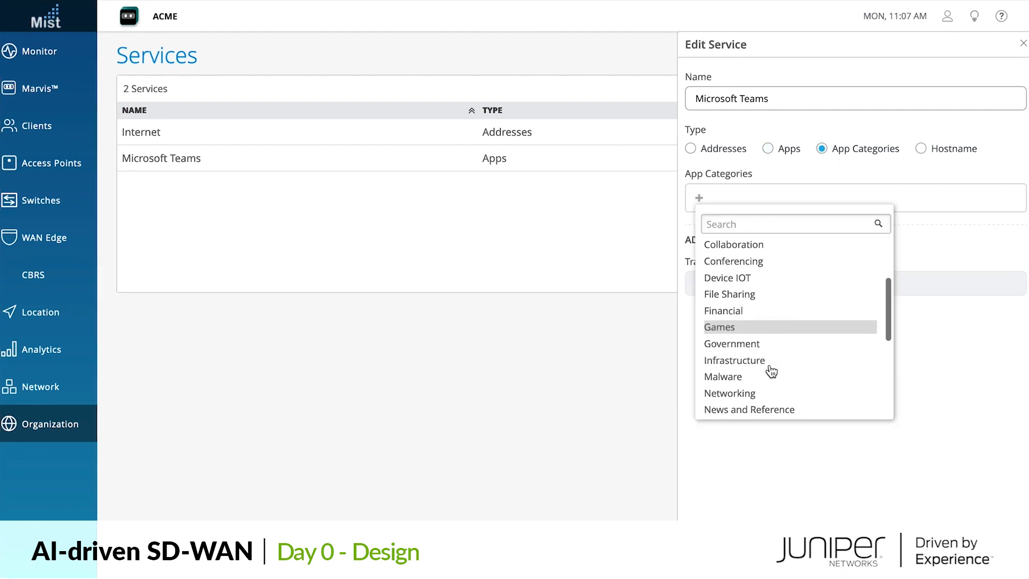
left_click(921, 148)
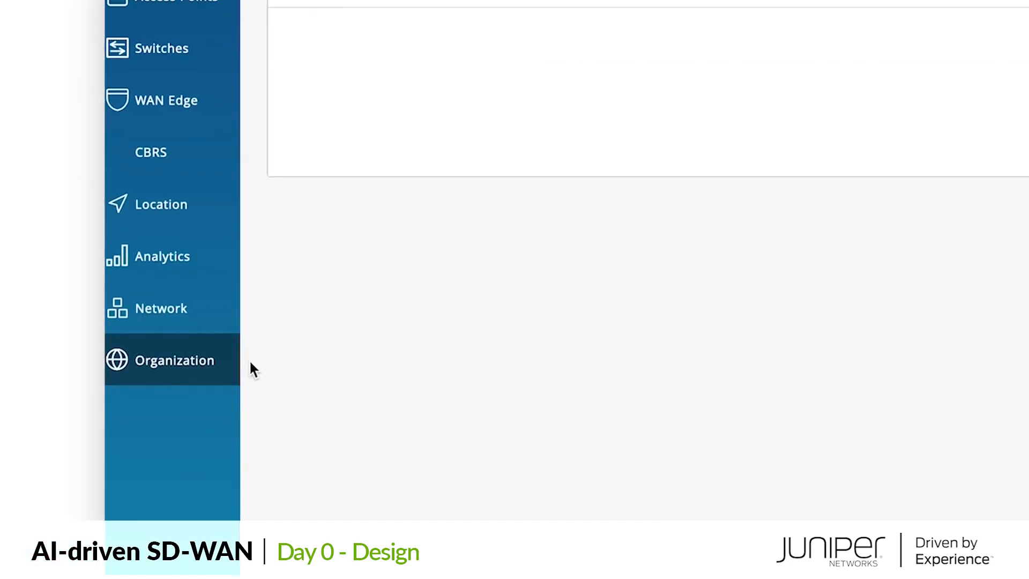
- Review the Broadband overlay's two paths, then list WAN edge templates Cupertino, Sunnyvale and Westford
left_click(175, 360)
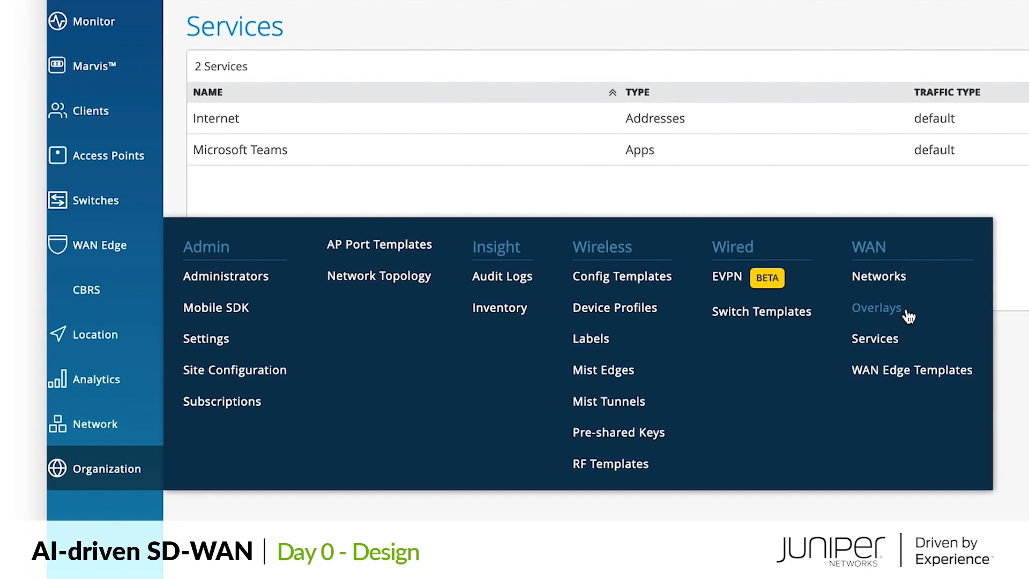
left_click(876, 307)
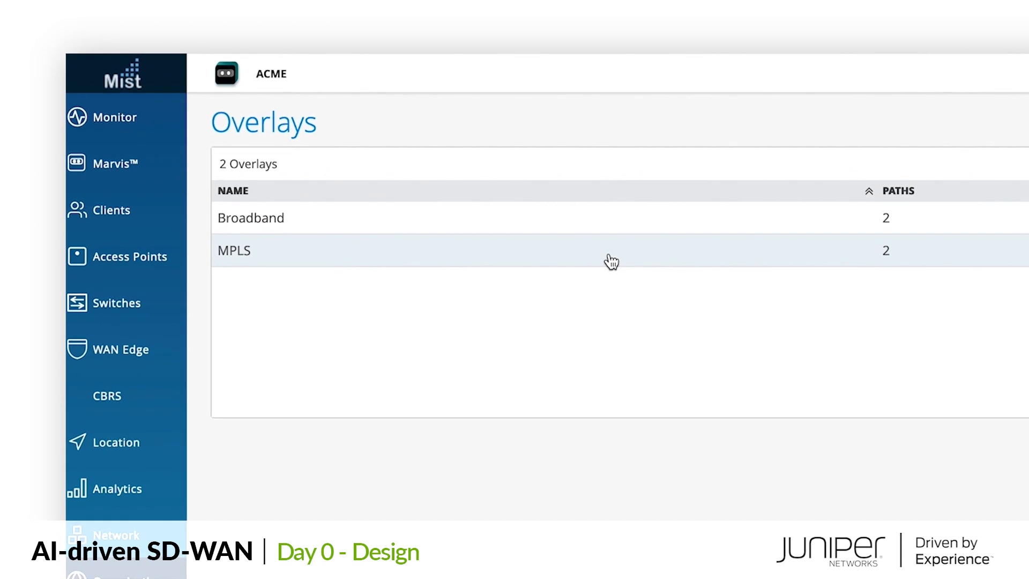
left_click(233, 250)
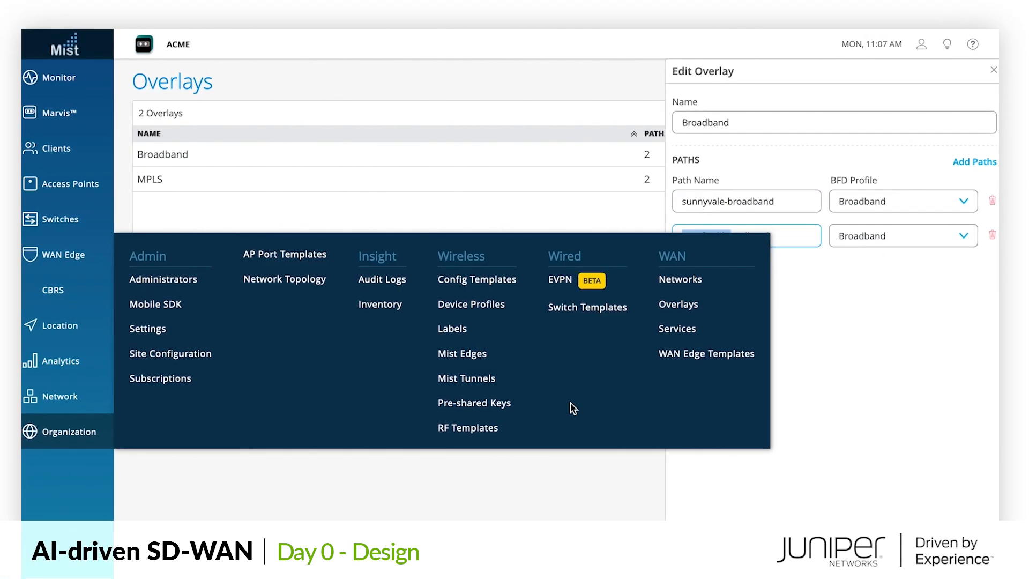
left_click(706, 353)
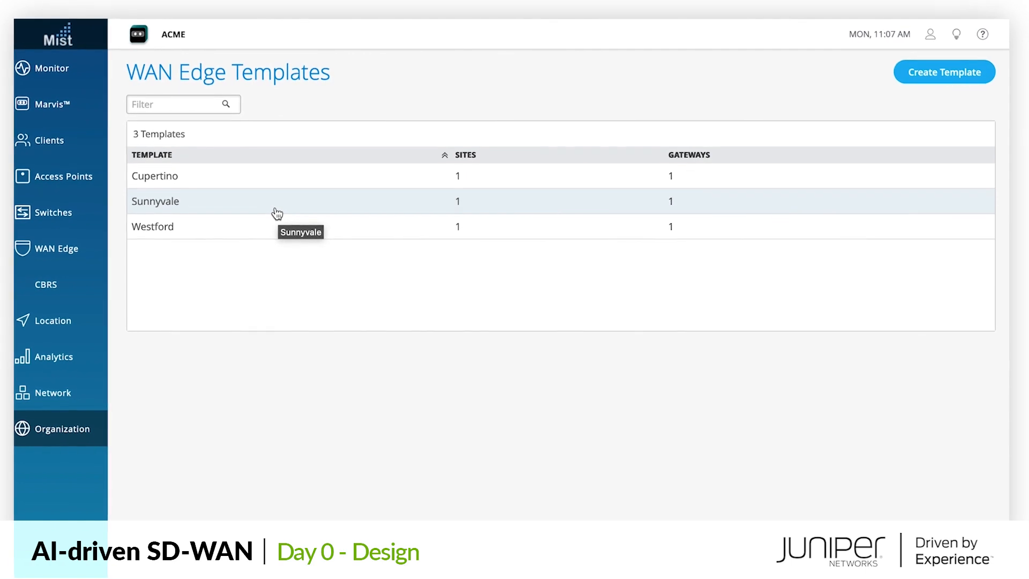
- Check Sunnyvale's MPLS and Broadband hub WANs, then Cupertino's spoke WANs and Trusted LAN
left_click(155, 202)
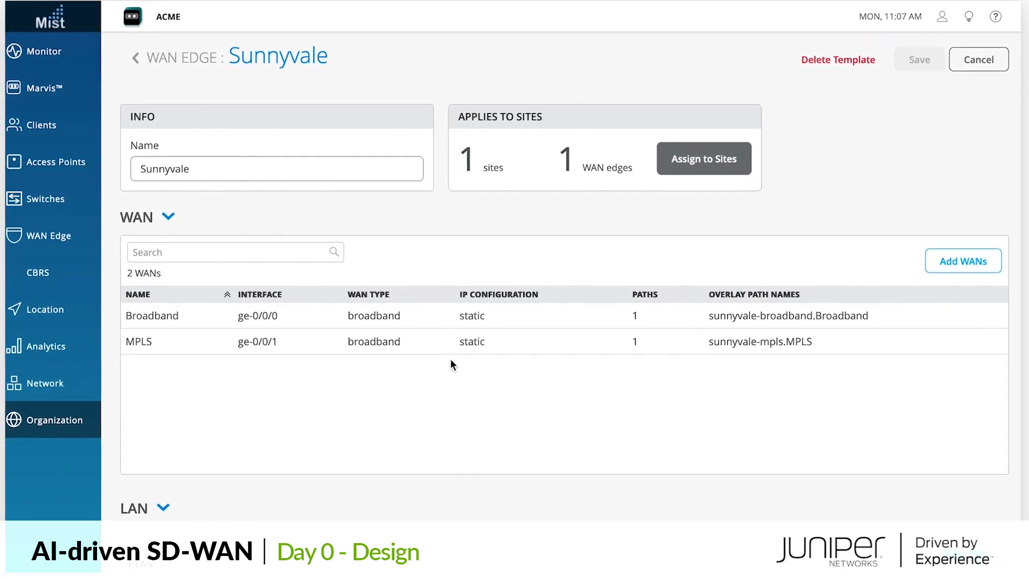
scroll("down", 3)
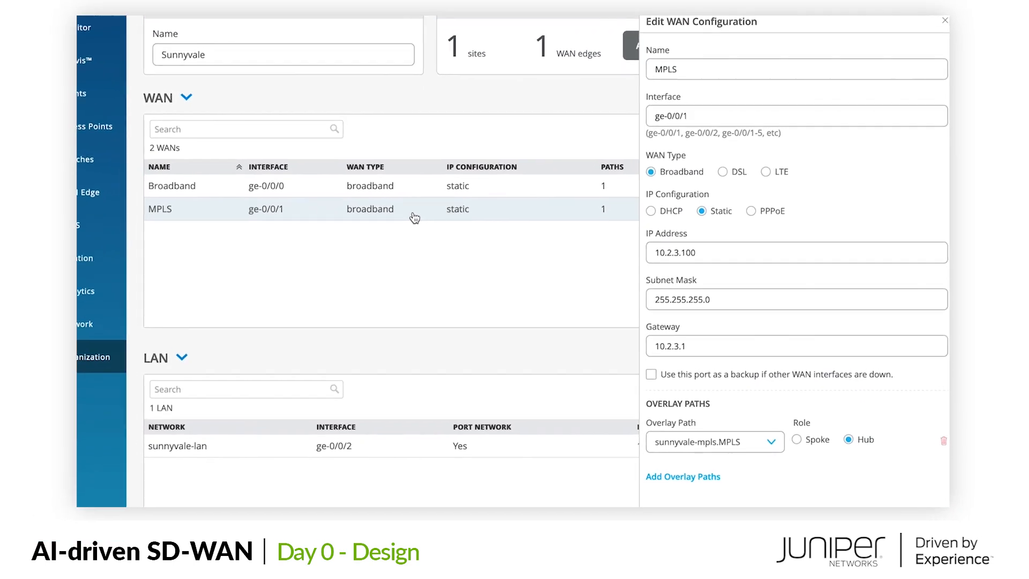
scroll("down", 3)
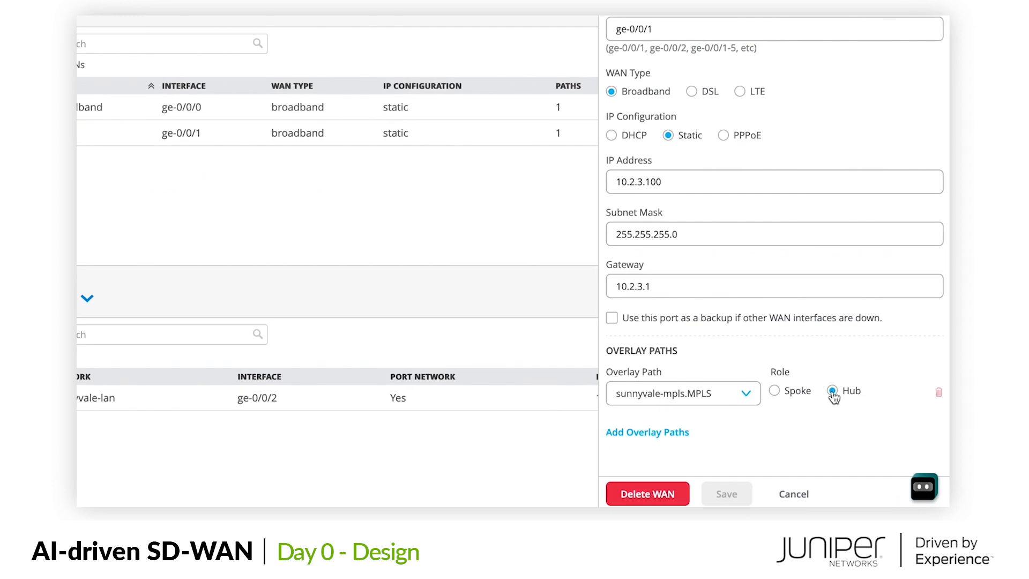
mouse_move(852, 385)
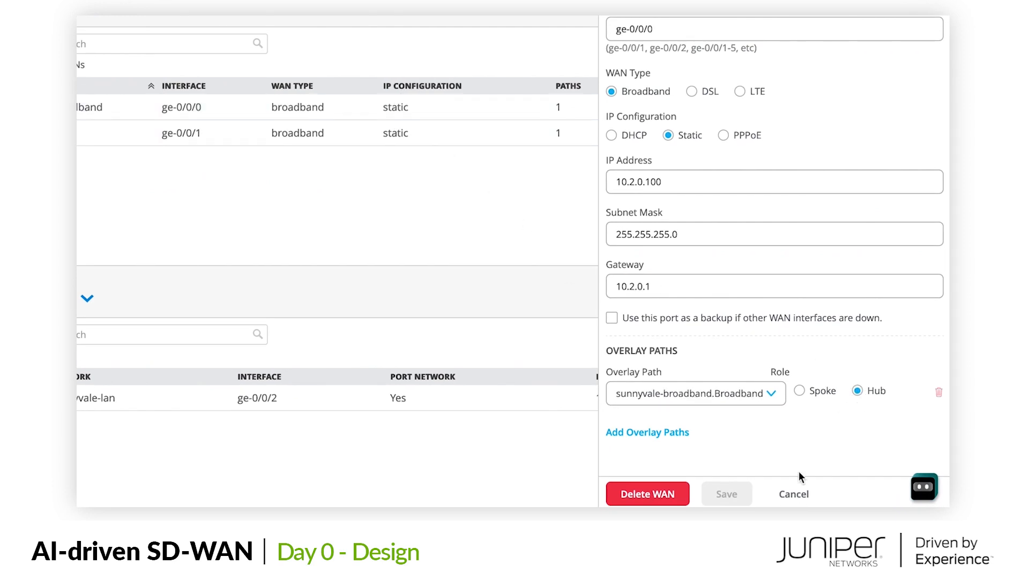
left_click(792, 494)
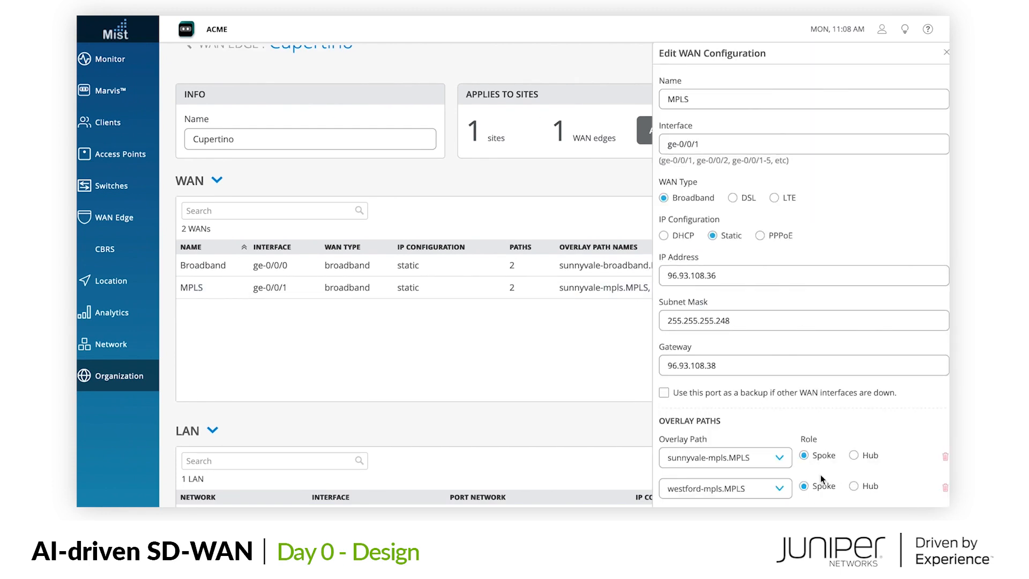
scroll("down", 3)
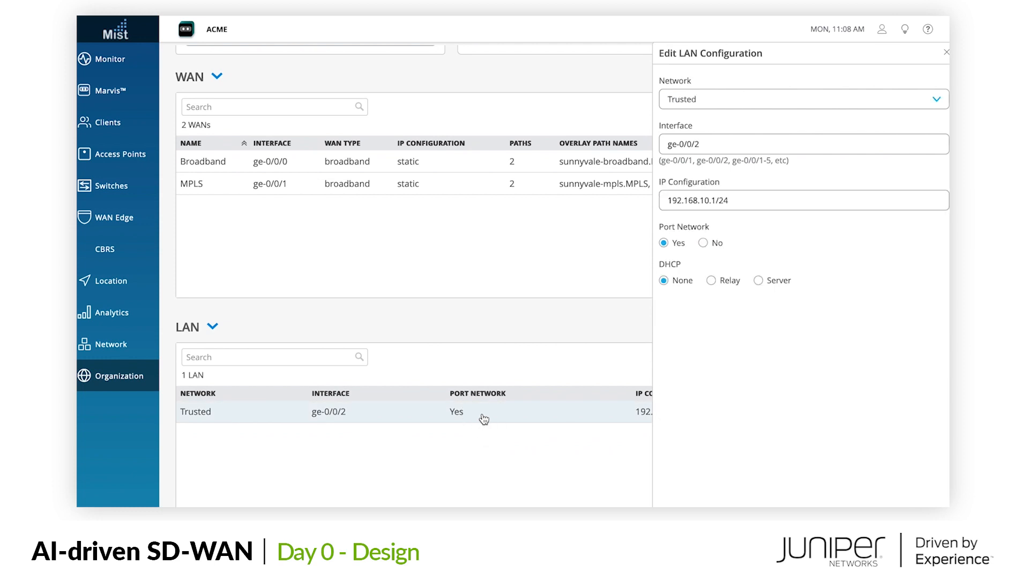
left_click(946, 52)
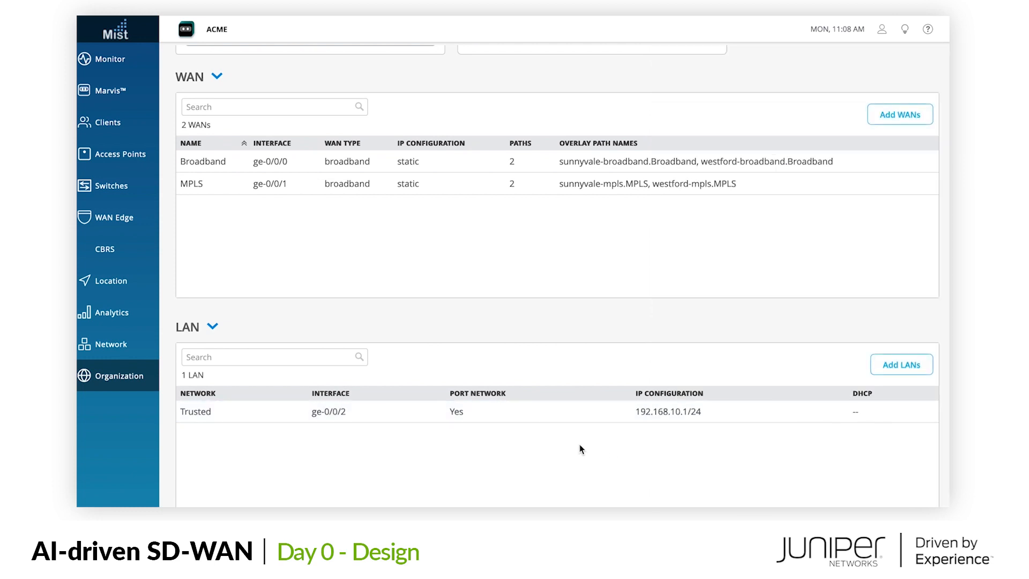
scroll("down", 3)
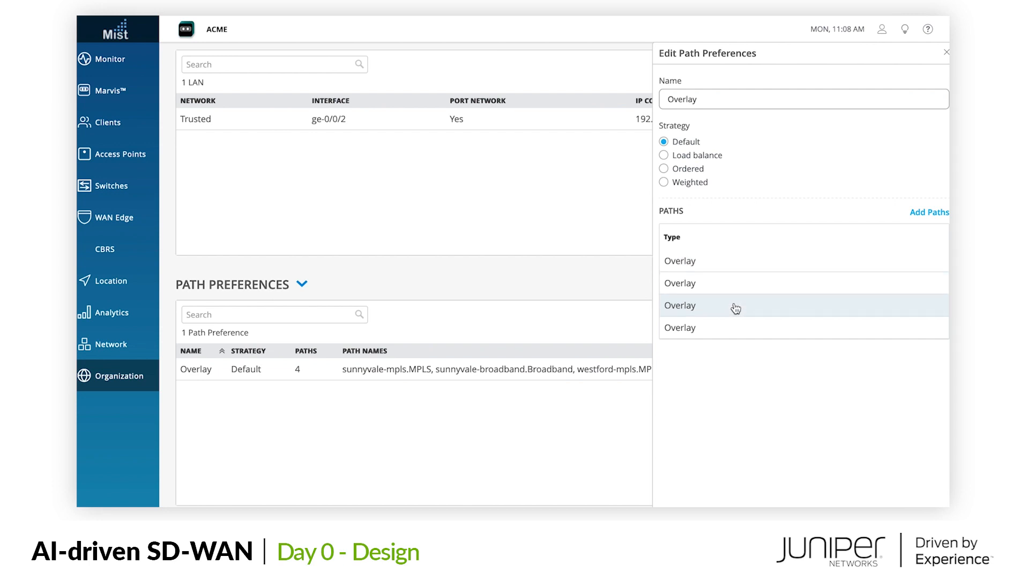
left_click(679, 304)
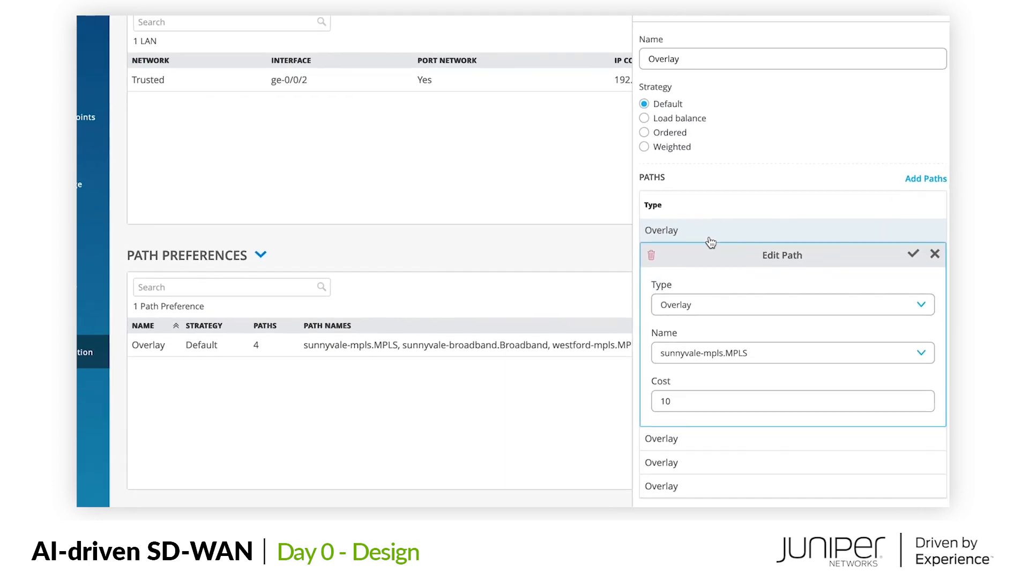
scroll("down", 3)
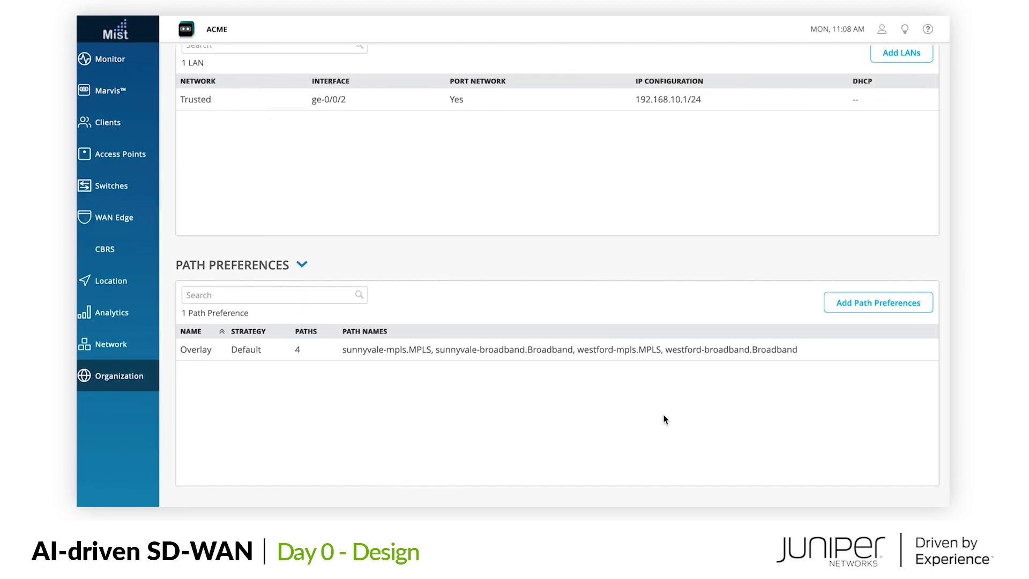
scroll("down", 3)
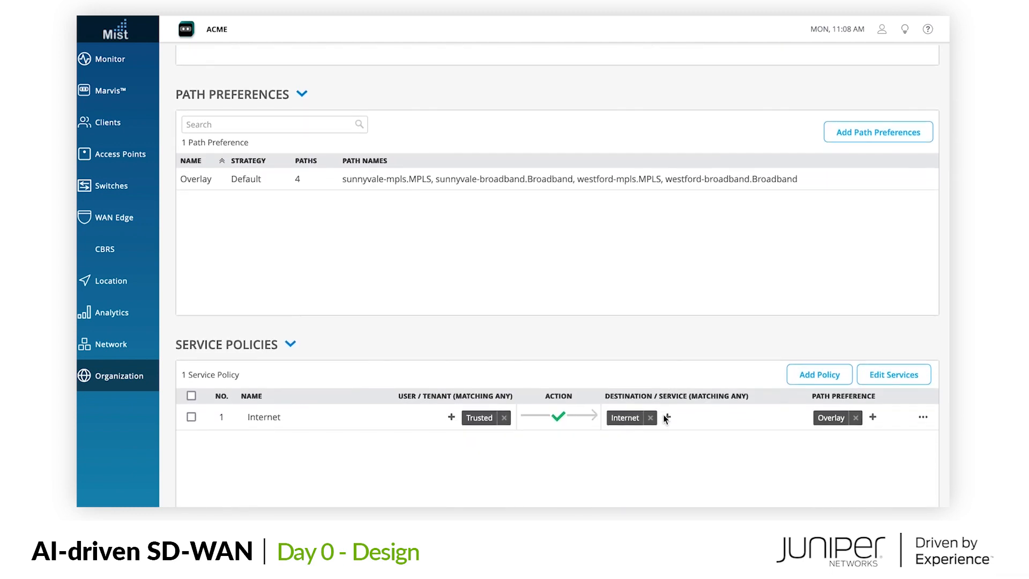
scroll("down", 3)
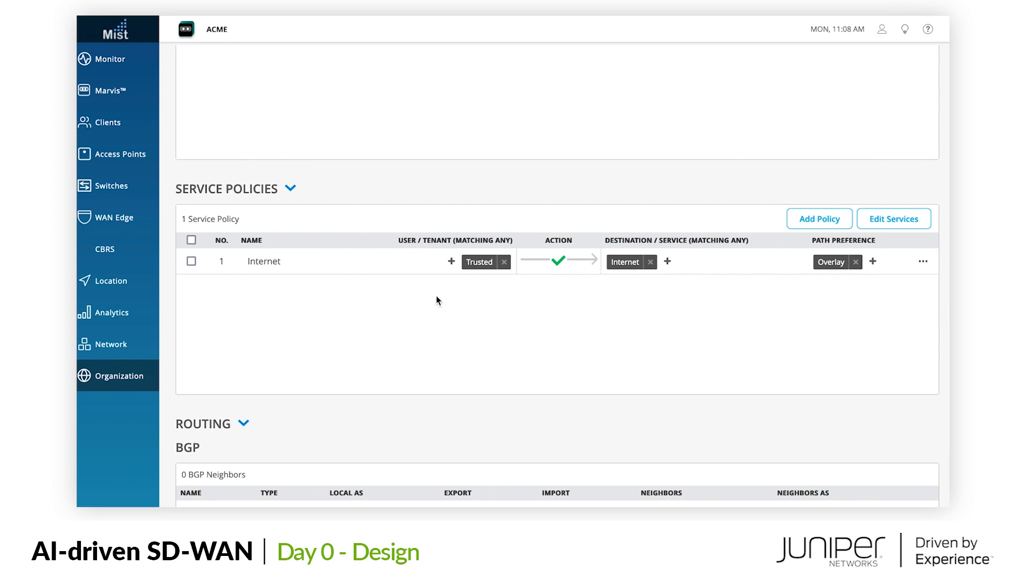
mouse_move(277, 254)
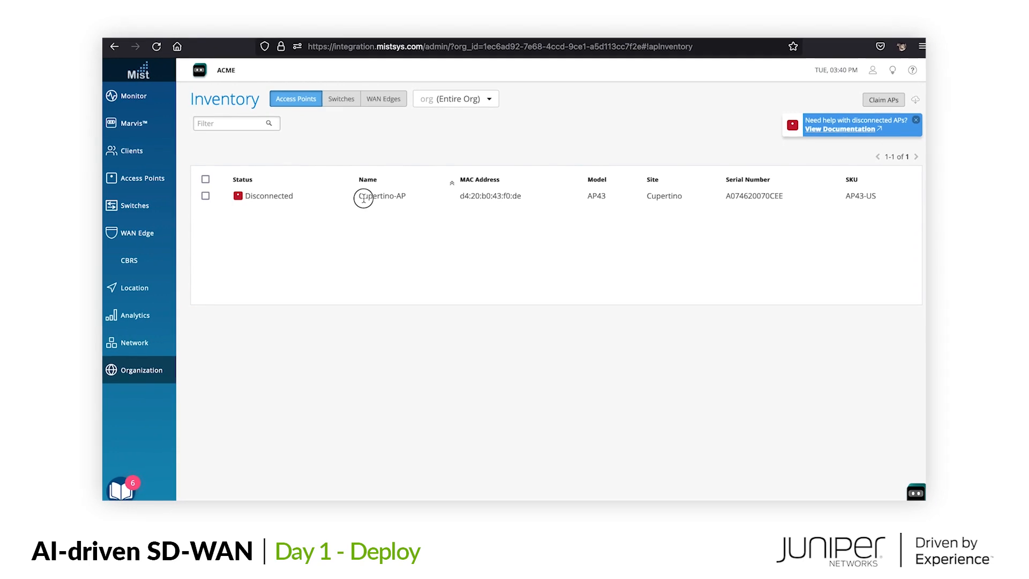
- Switch the inventory to WAN Edges and paste the gateway claim code into Claim Gateways
left_click(341, 99)
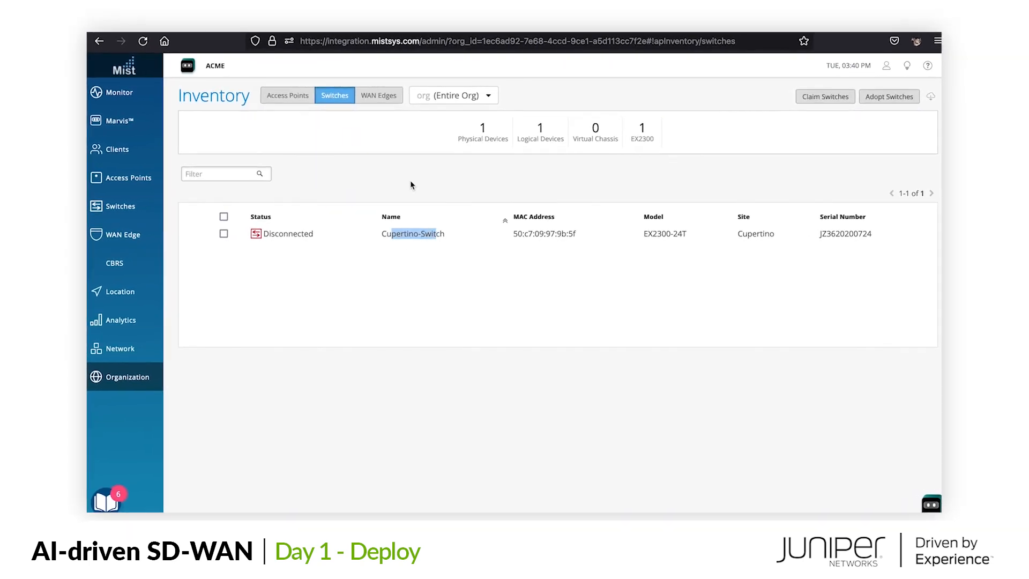
left_click(379, 95)
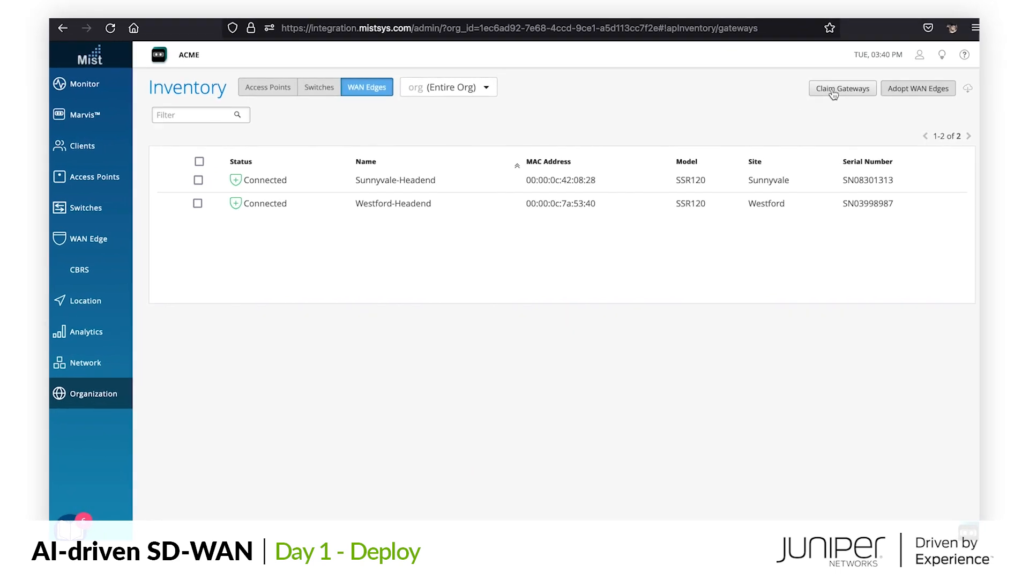
left_click(842, 87)
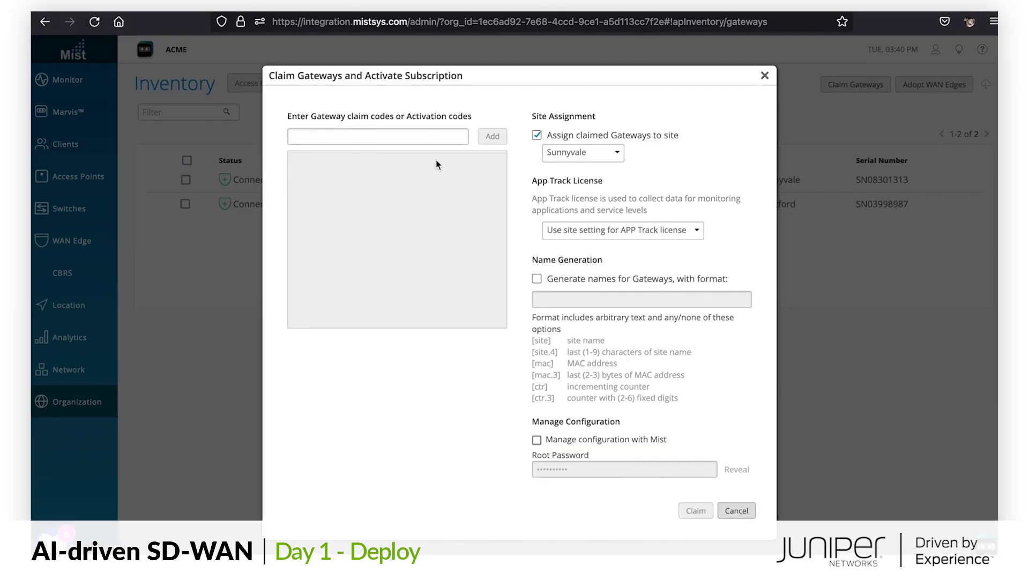
right_click(377, 135)
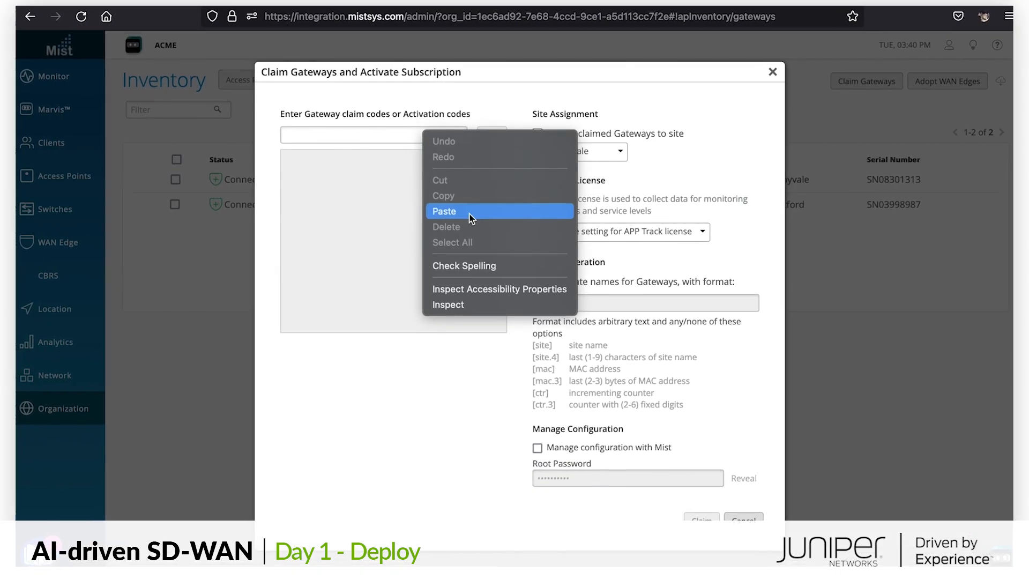
left_click(444, 211)
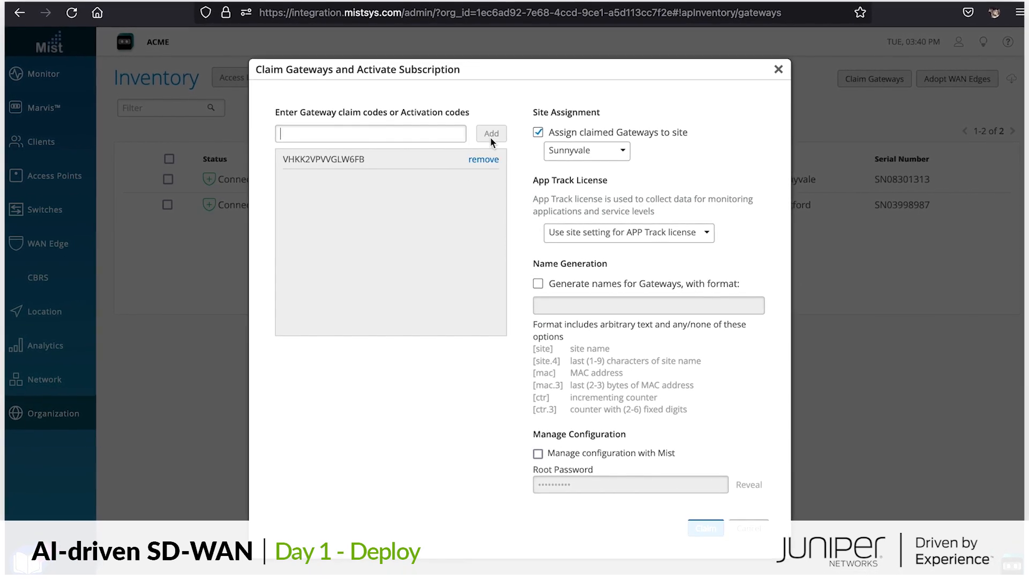
- Claim the gateway into Cupertino as Cupertino-Router, with configuration managed by Mist
left_click(584, 150)
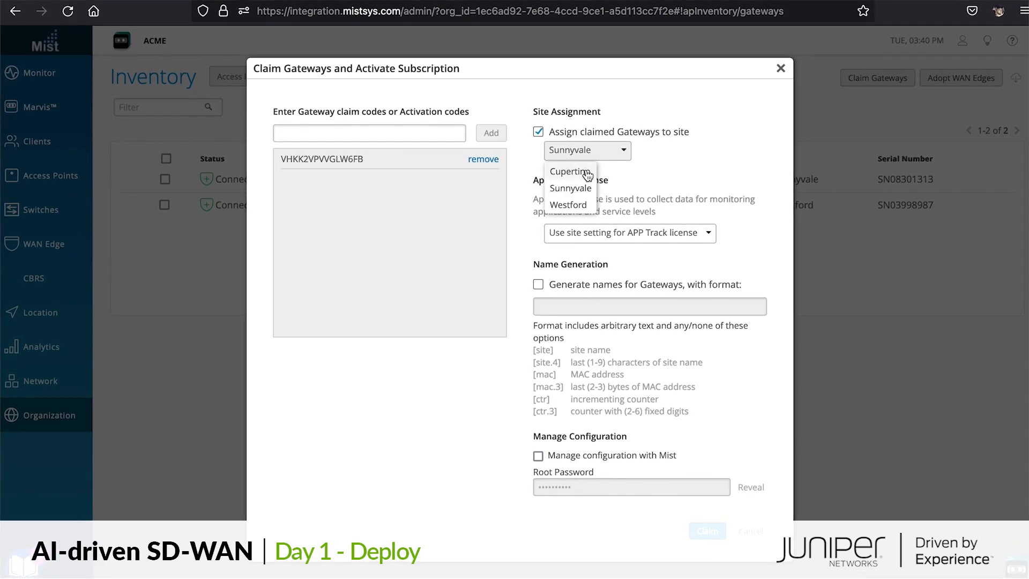
left_click(569, 172)
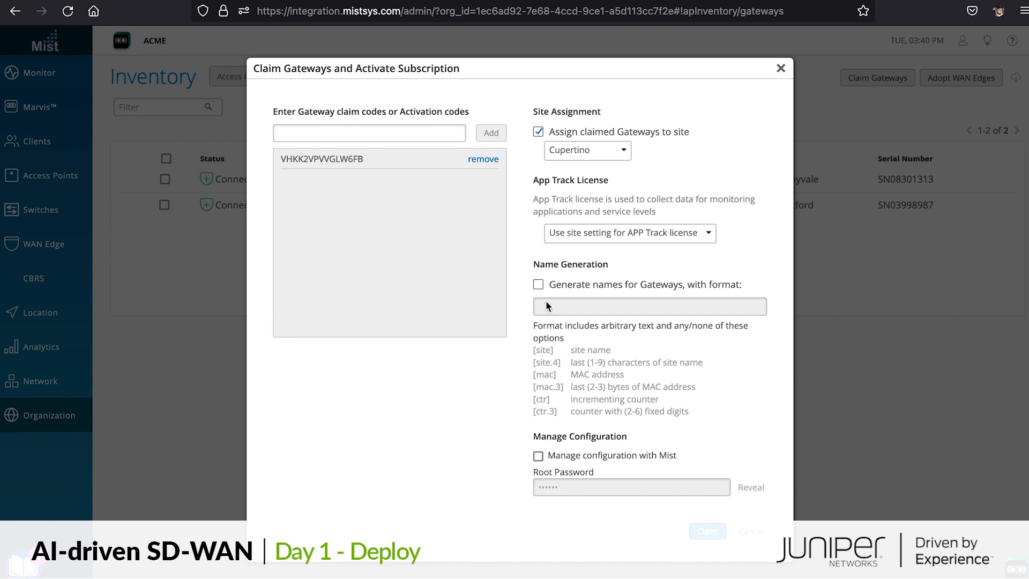
left_click(538, 283)
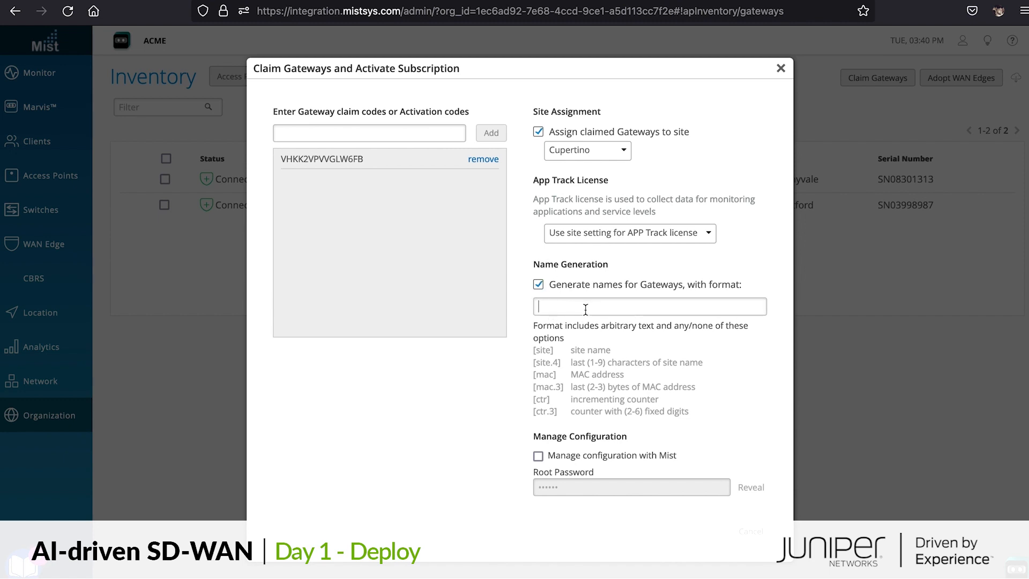
type("Cupertino-")
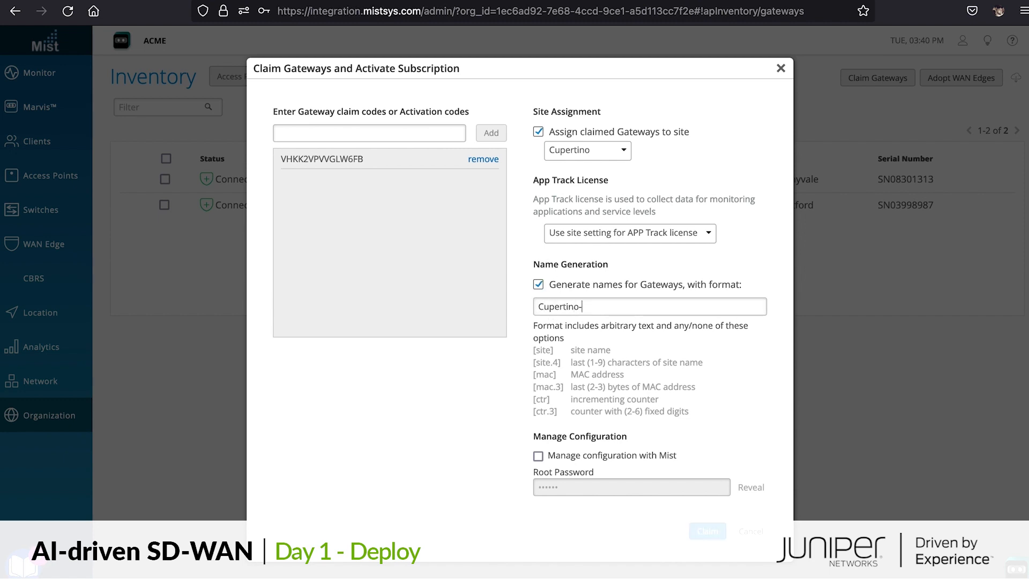
left_click(538, 456)
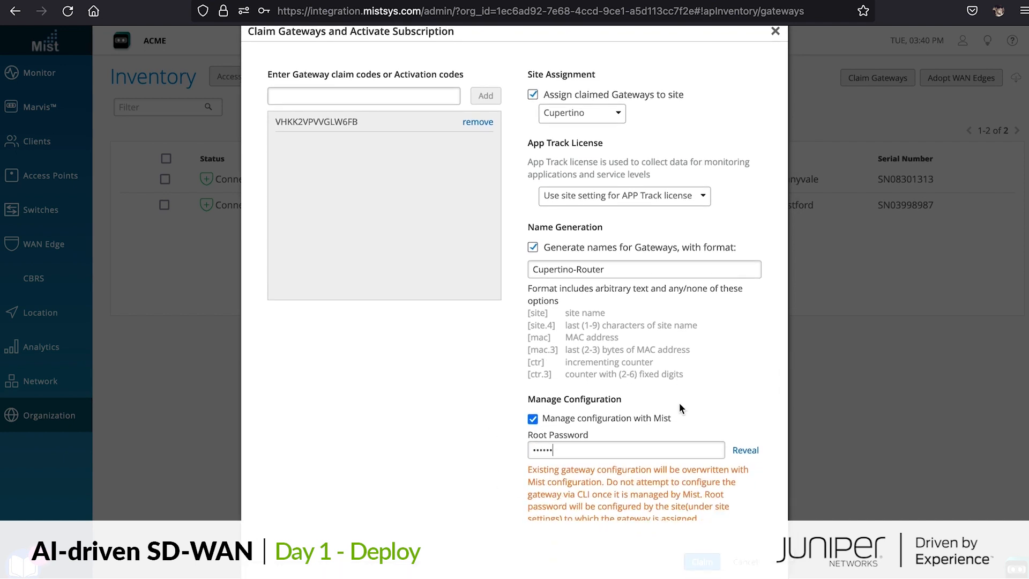
left_click(701, 562)
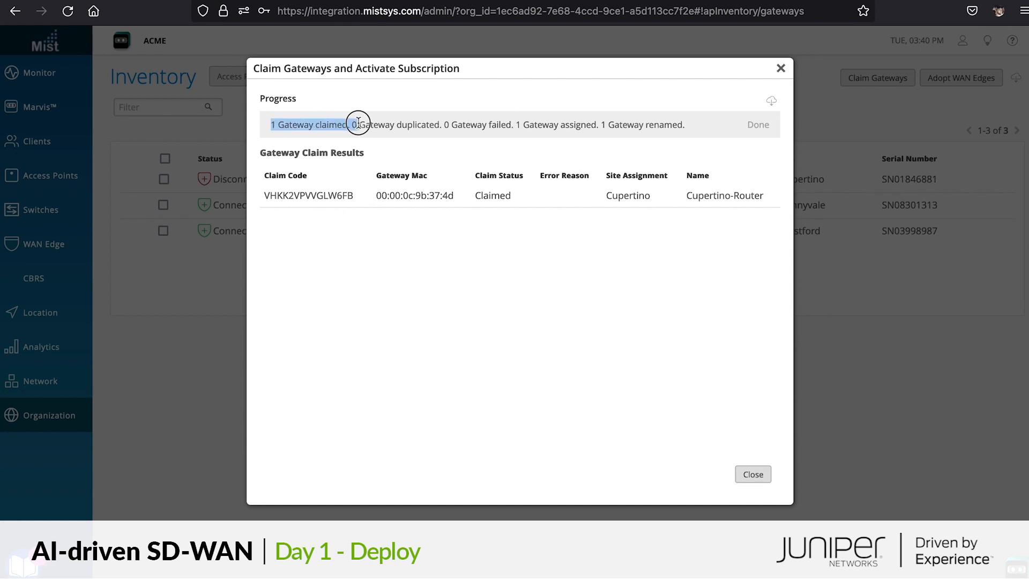
left_click(752, 474)
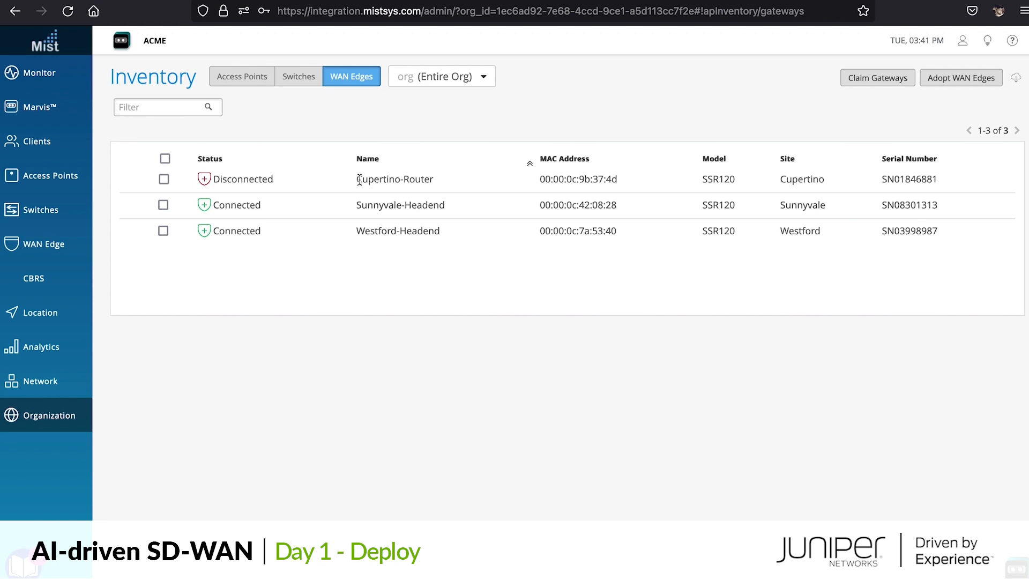
mouse_move(46, 244)
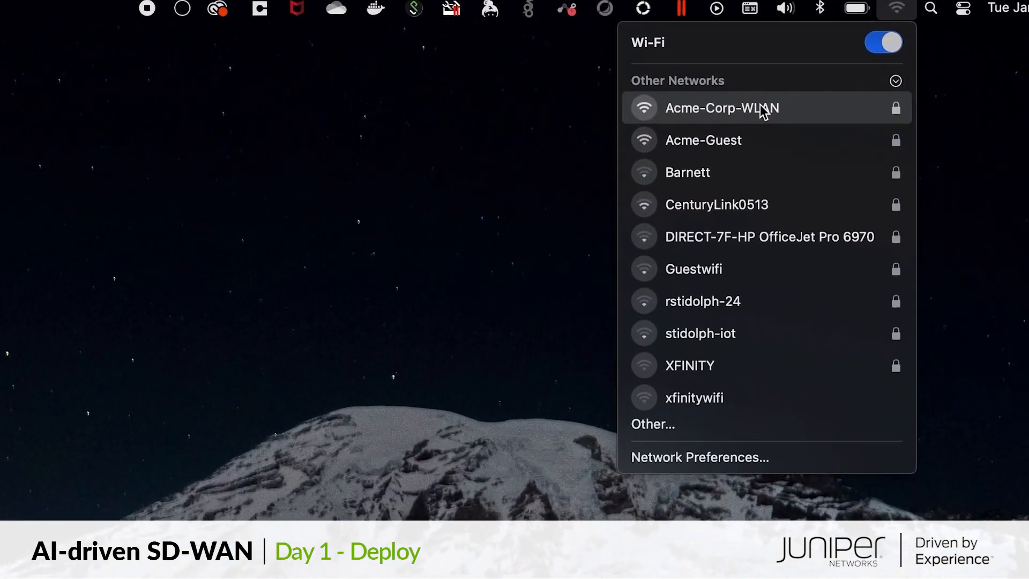
- Select Acme-Corp-WLAN from the Wi-Fi menu and begin entering its WPA2 password
left_click(722, 108)
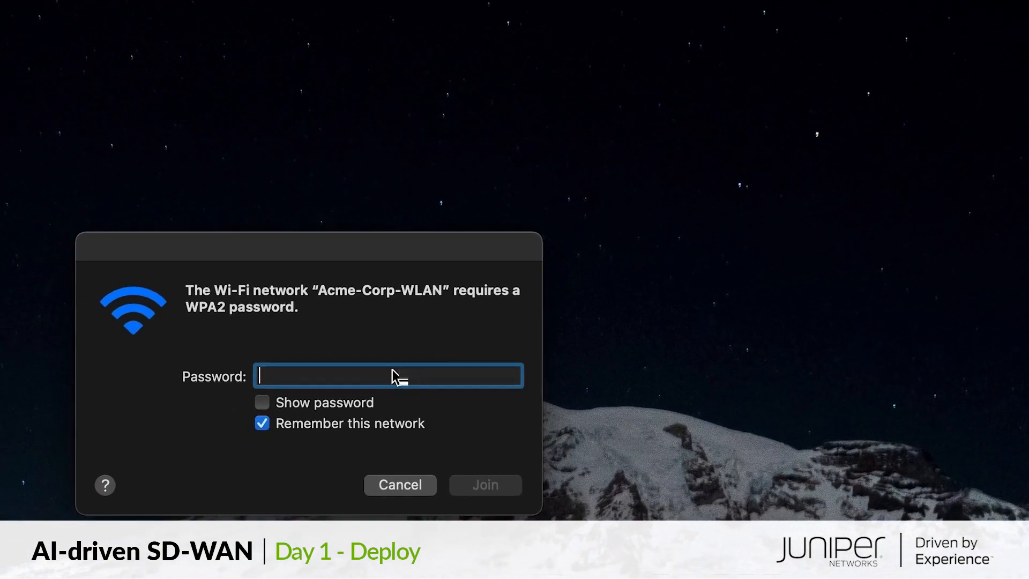
left_click(904, 7)
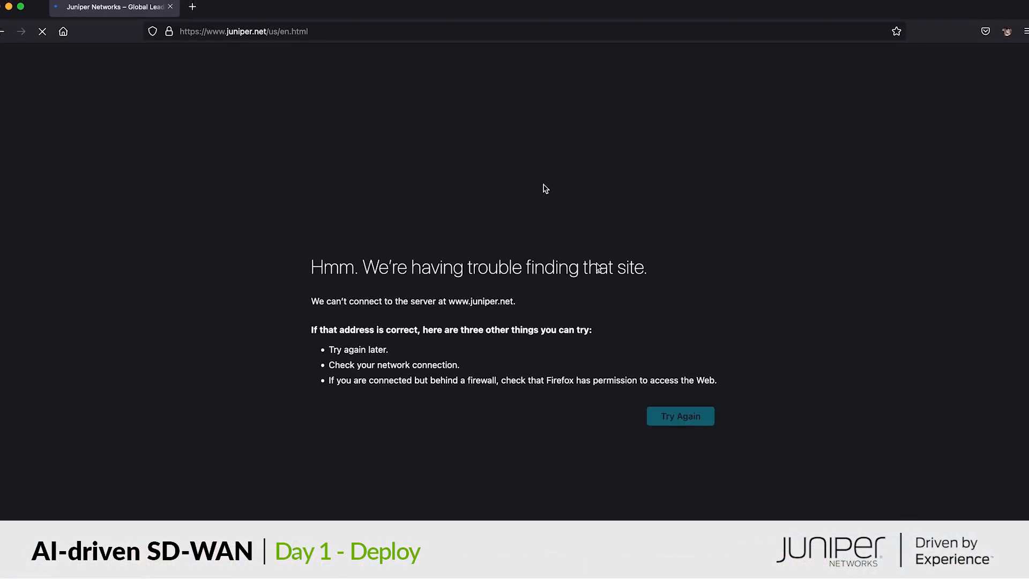
- Retry loading juniper.net from Firefox's can't-connect-to-server error page
left_click(679, 415)
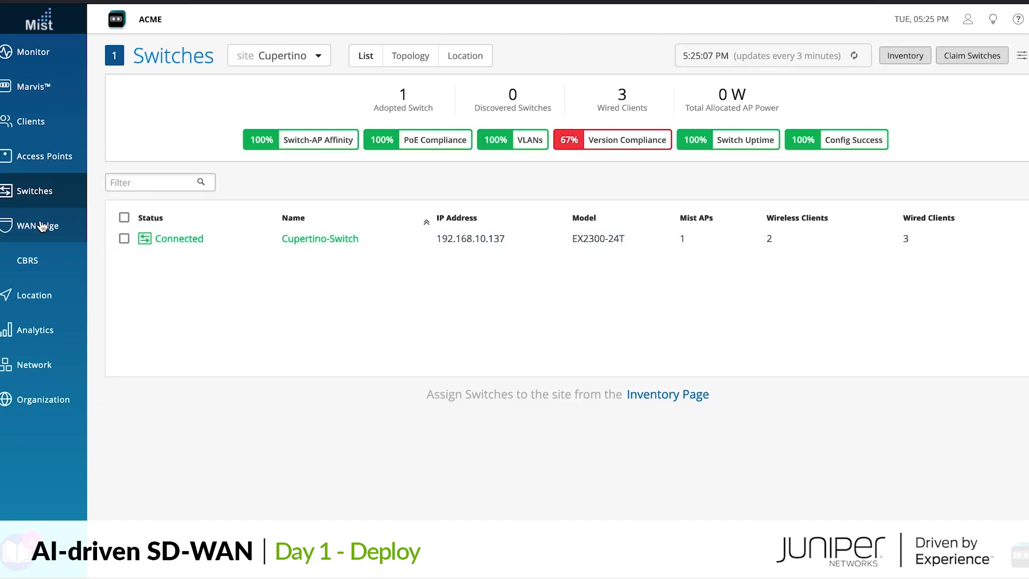
- Open Cupertino-Router under WAN Edge and review its Broadband/MPLS WANs, Trusted LAN and path preferences
left_click(38, 225)
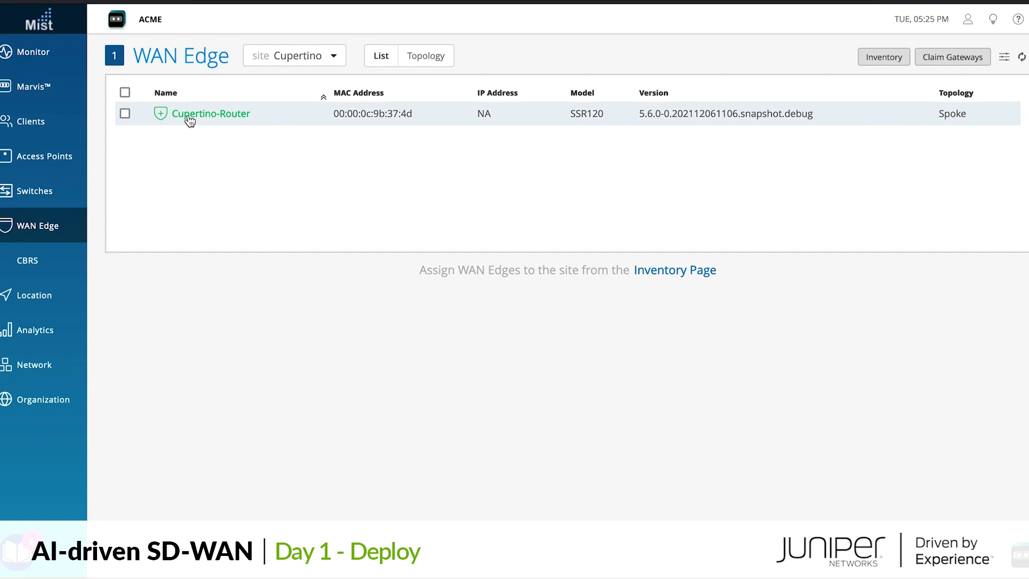
left_click(211, 114)
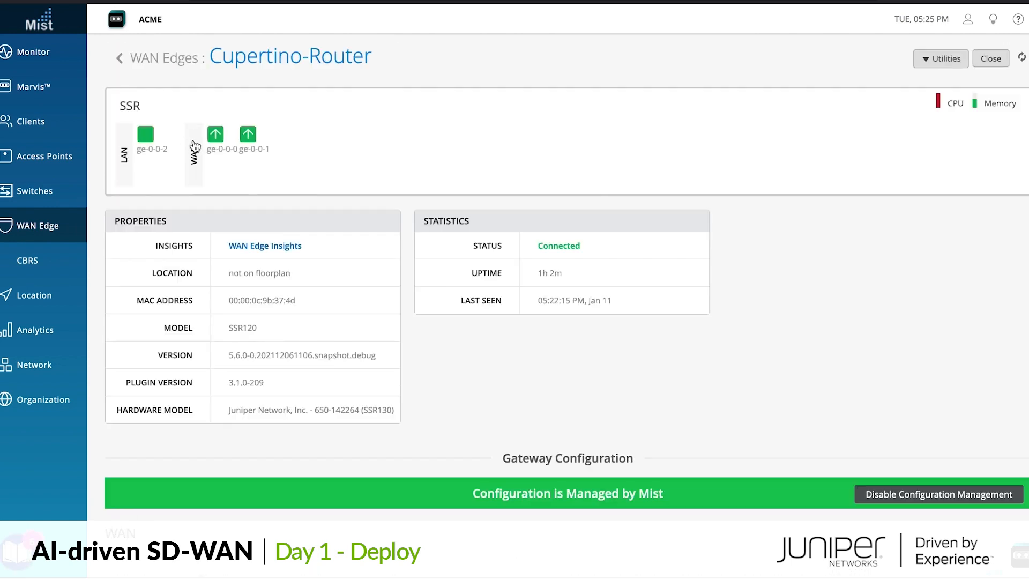
scroll("down", 3)
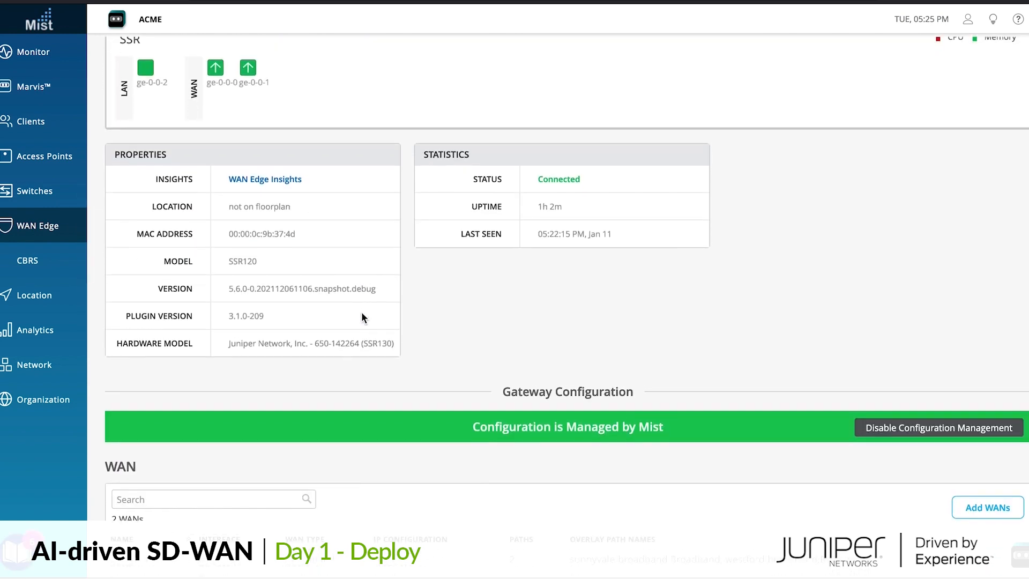
scroll("down", 3)
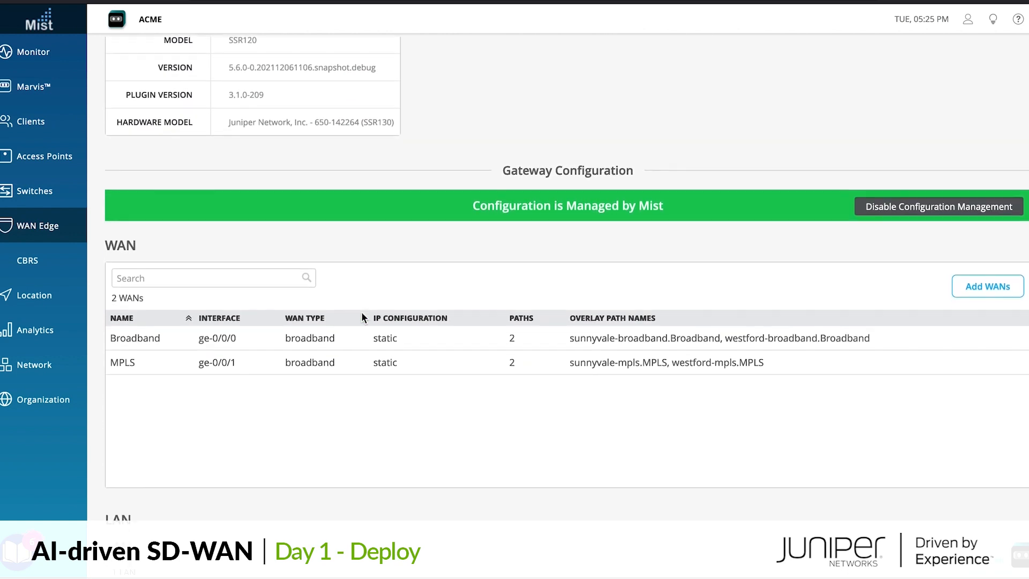
scroll("down", 3)
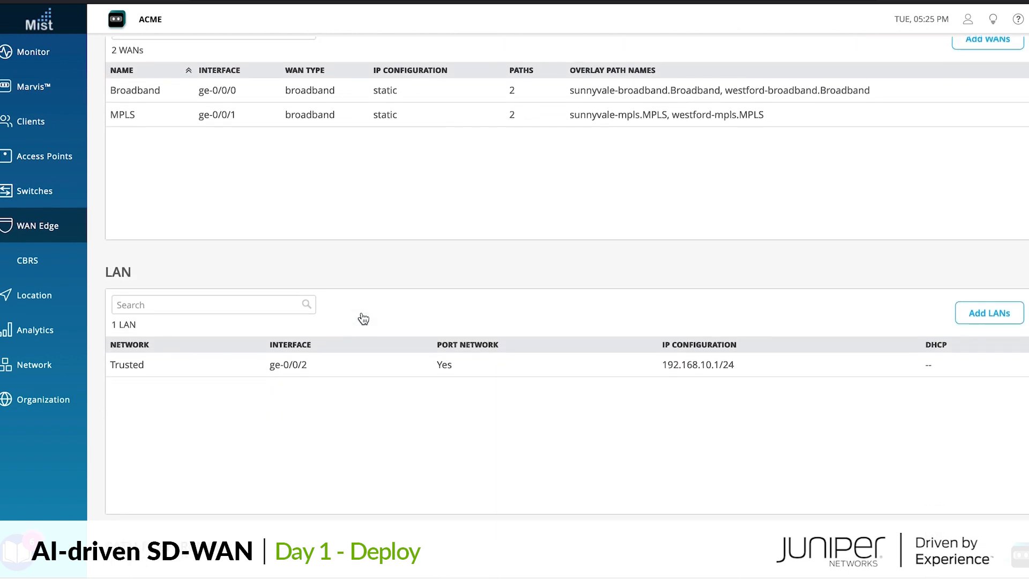
scroll("down", 3)
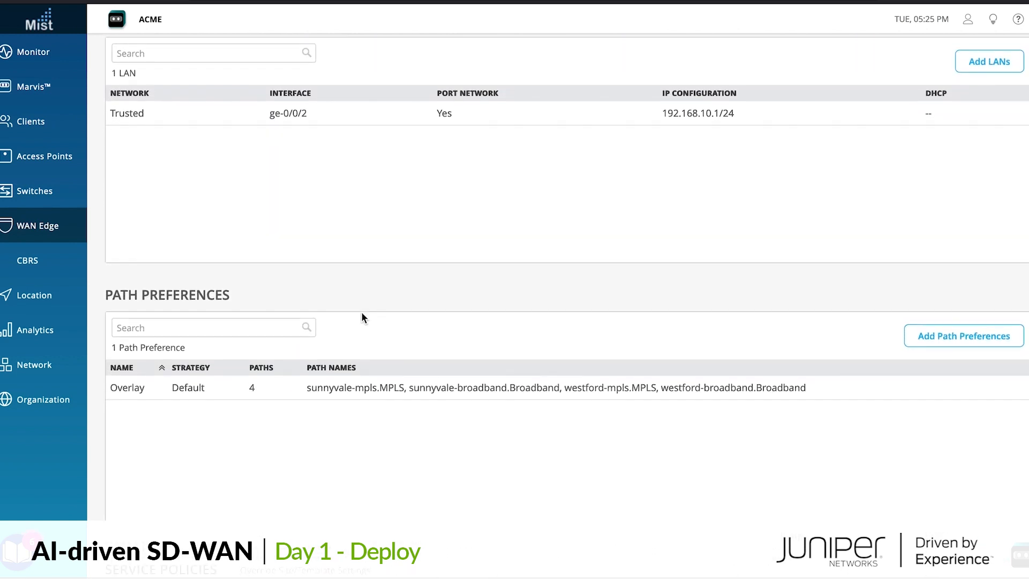
scroll("down", 3)
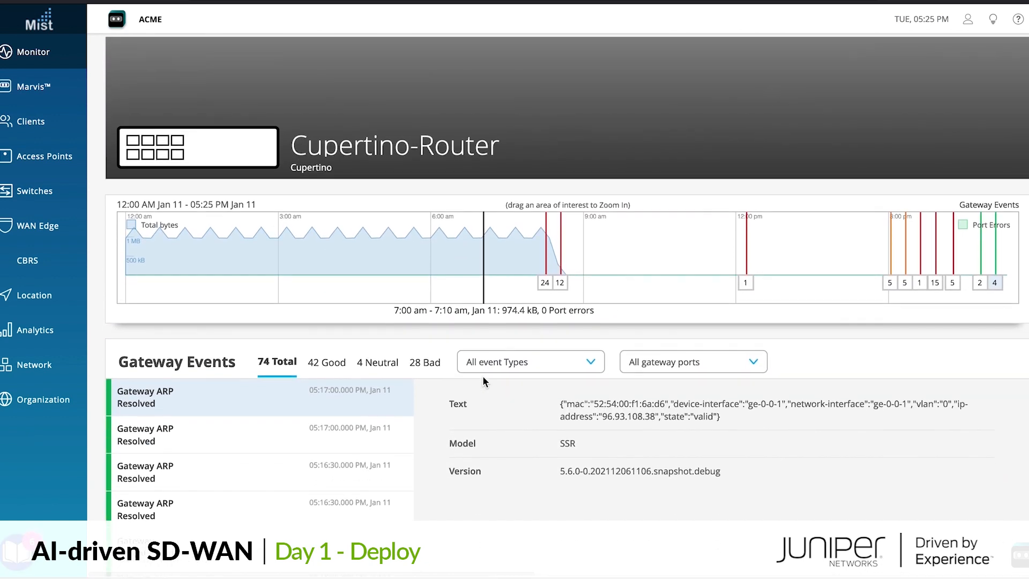
scroll("down", 3)
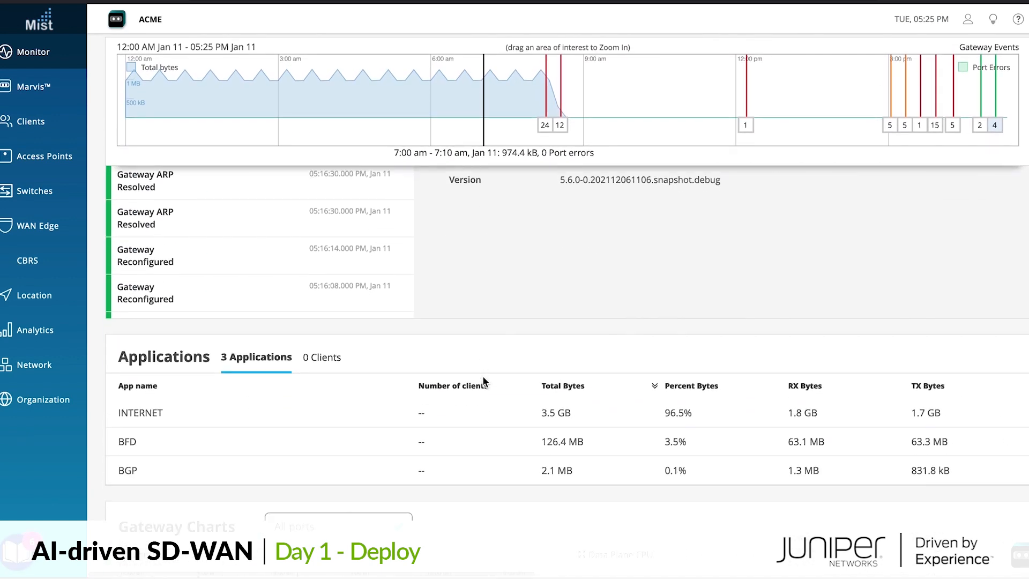
scroll("down", 3)
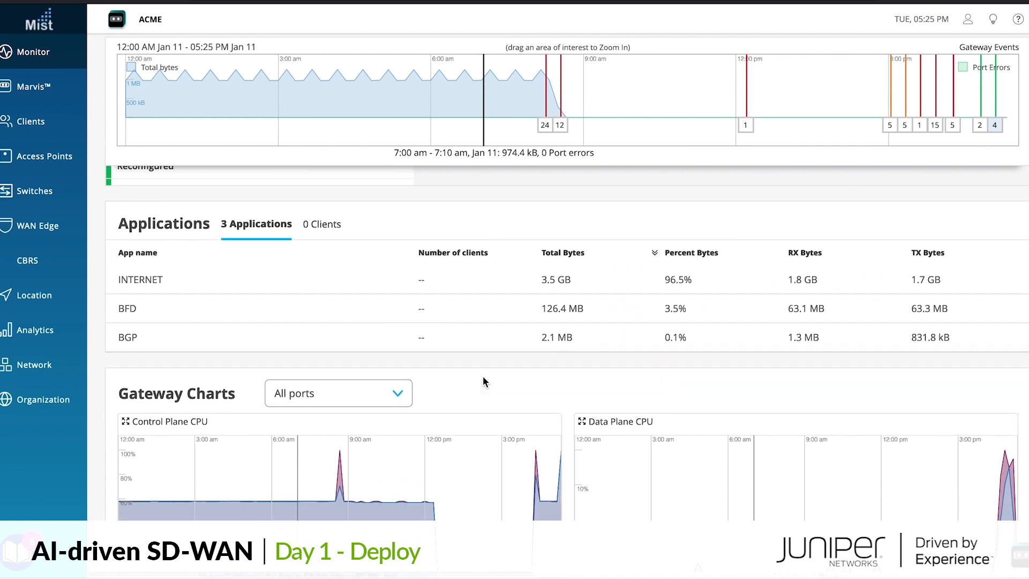
scroll("down", 3)
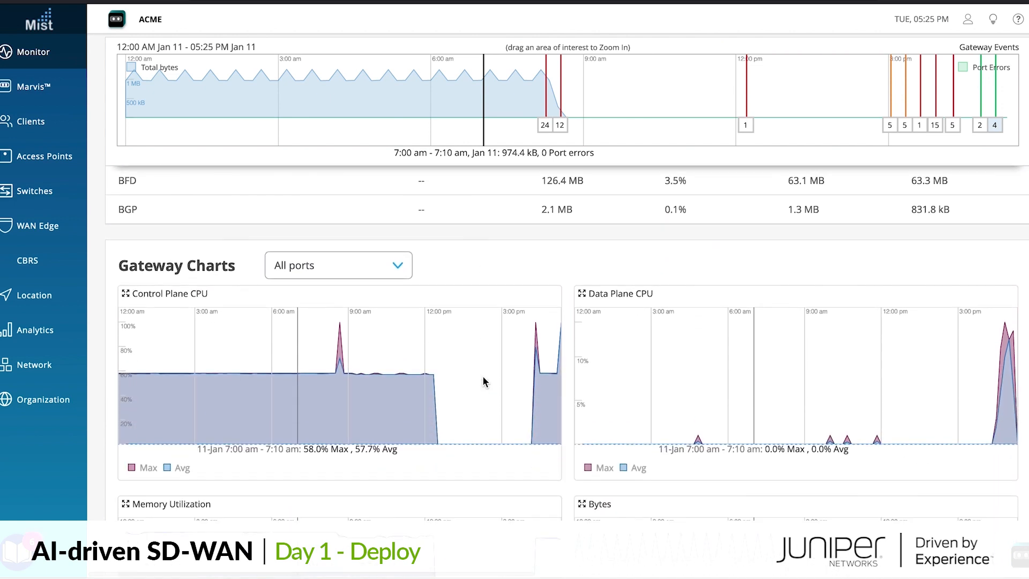
scroll("down", 3)
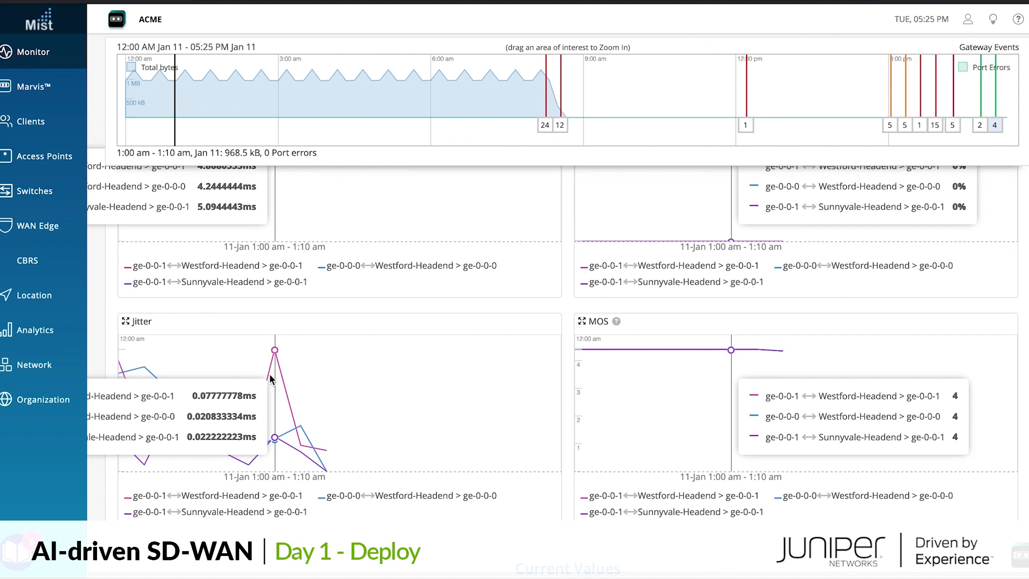
scroll("down", 3)
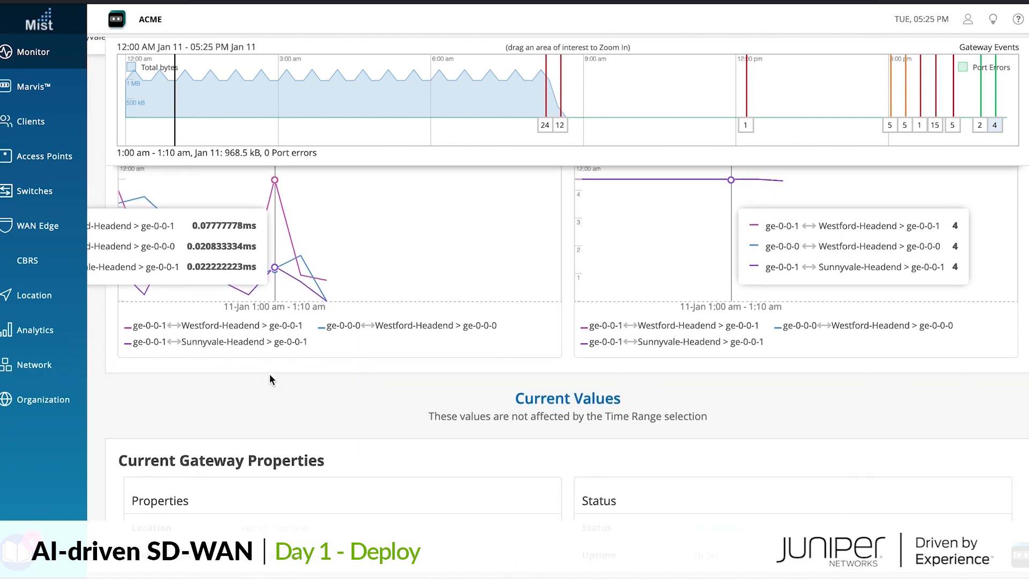
scroll("down", 3)
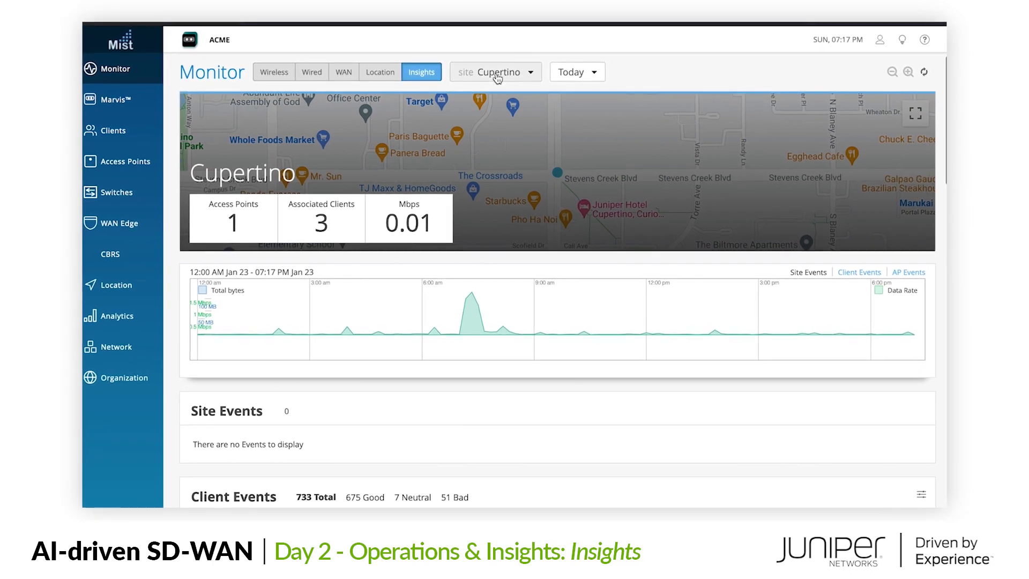
- Switch Insights to Cupertino-Router and review its Applications, Clients tab and Peer Path Stats
left_click(493, 71)
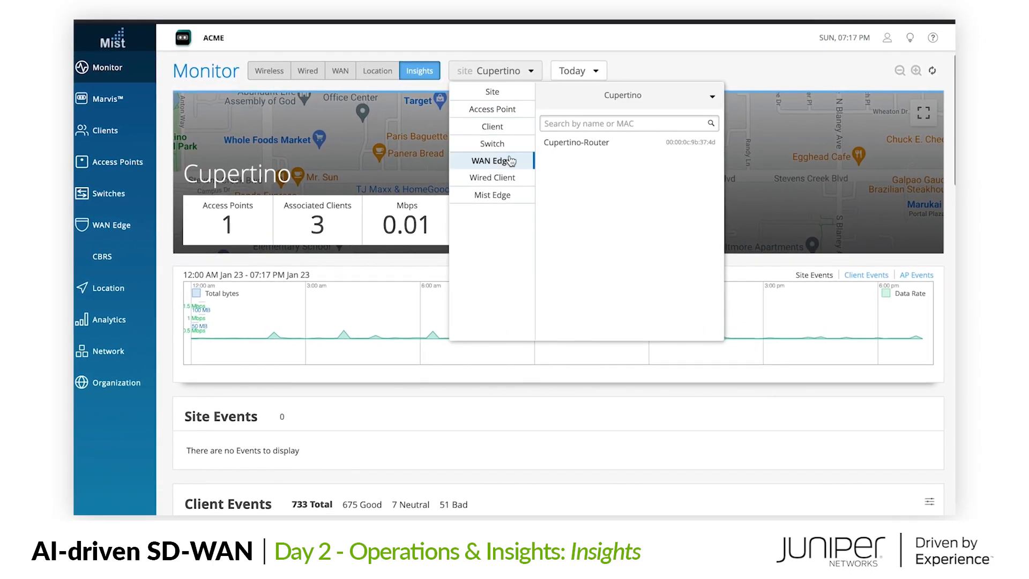
left_click(576, 142)
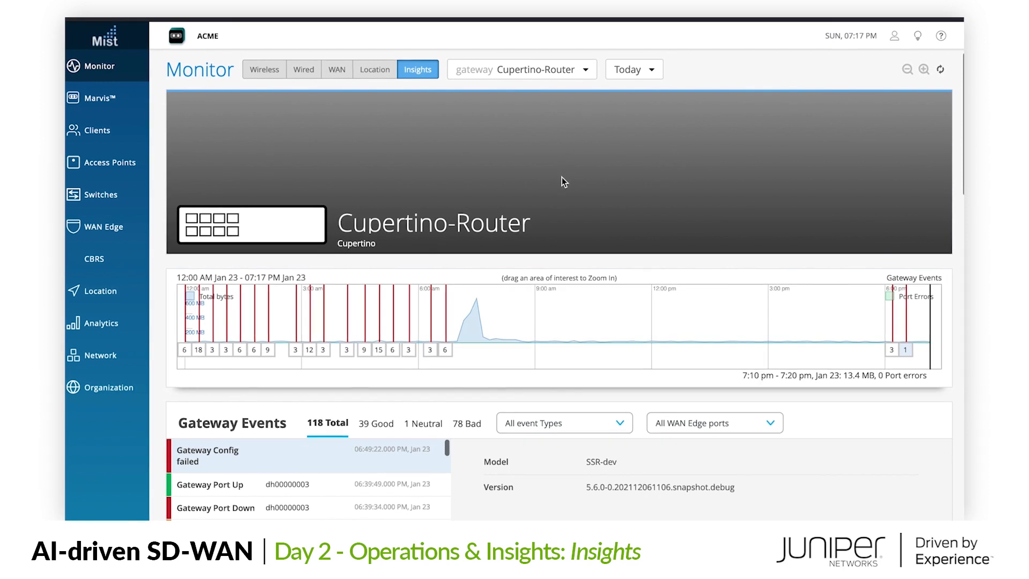
scroll("down", 3)
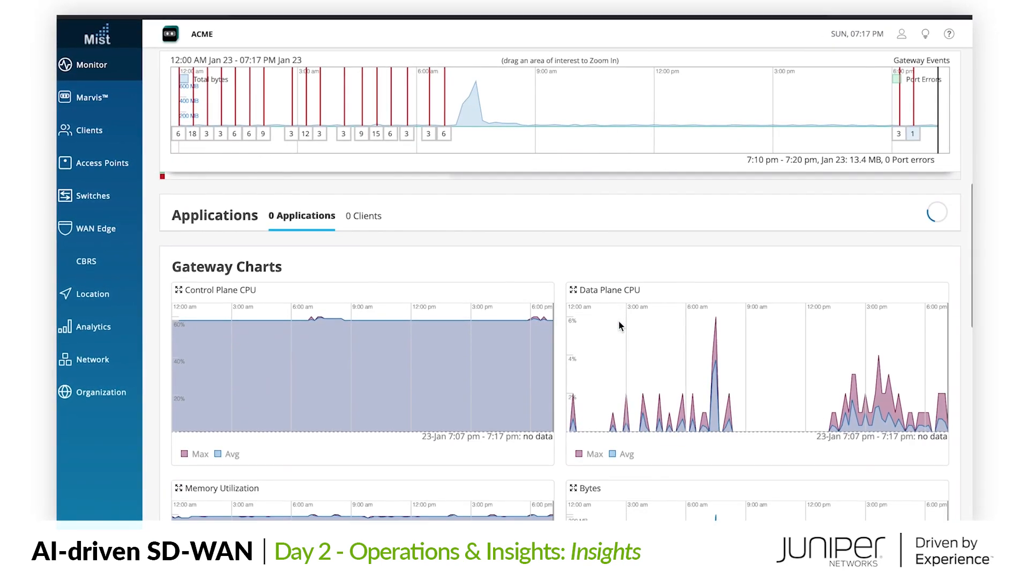
scroll("down", 3)
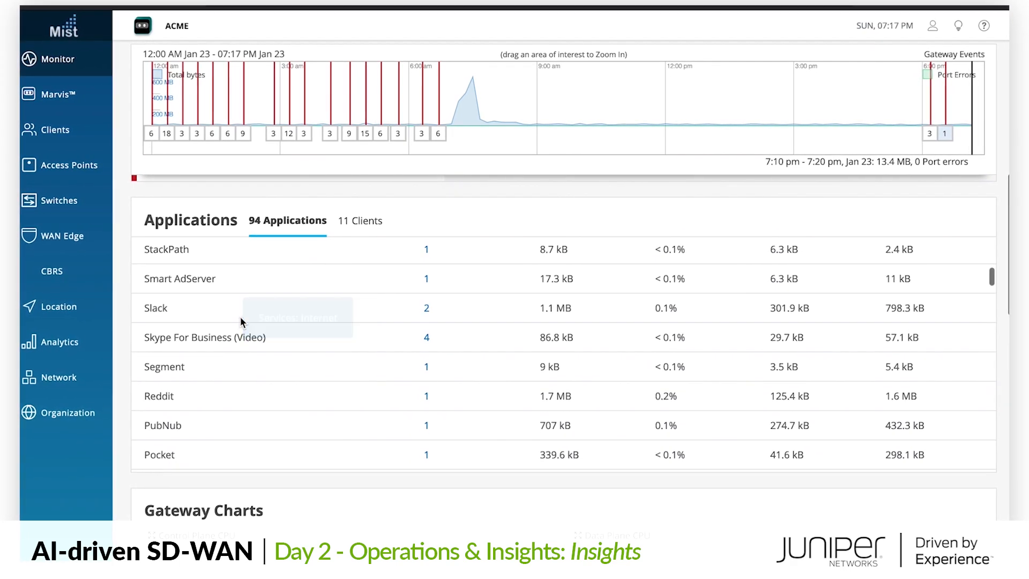
left_click(360, 219)
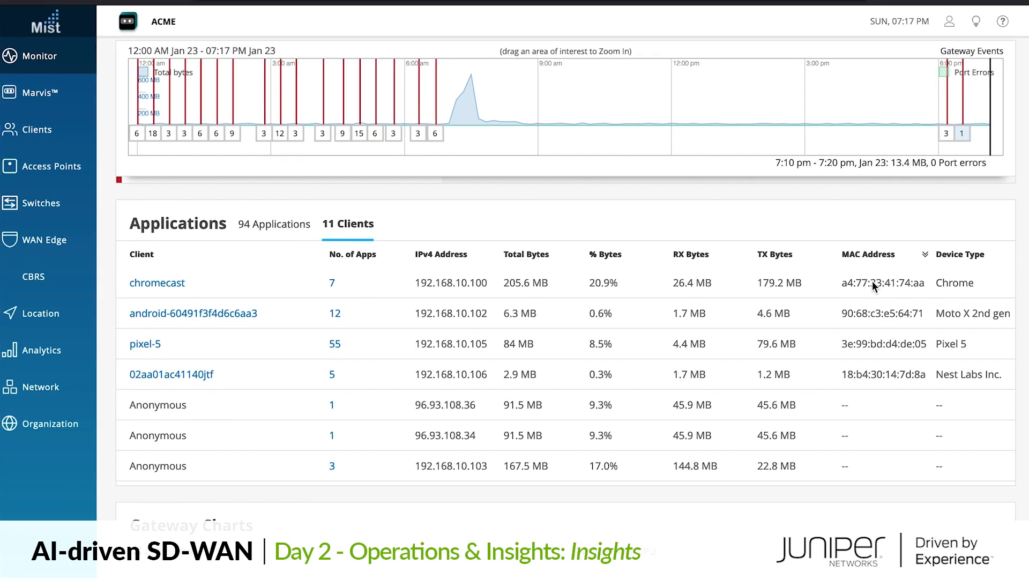
mouse_move(824, 493)
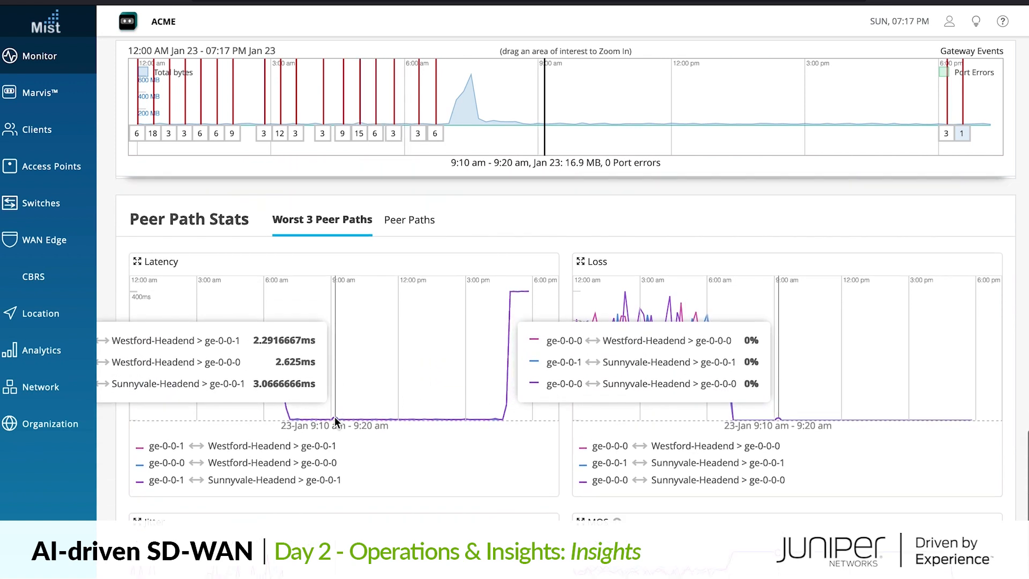
scroll("down", 3)
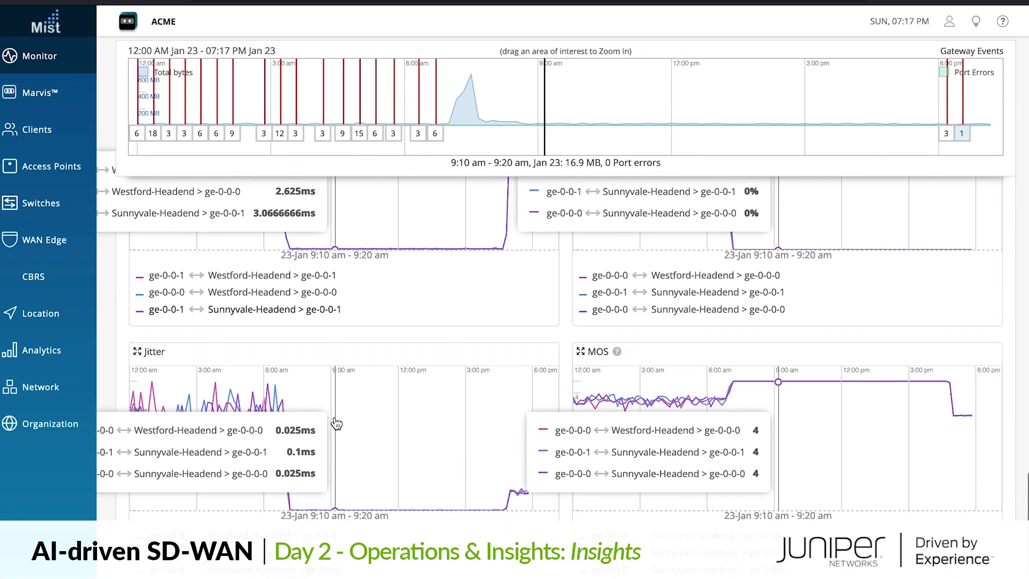
scroll("down", 3)
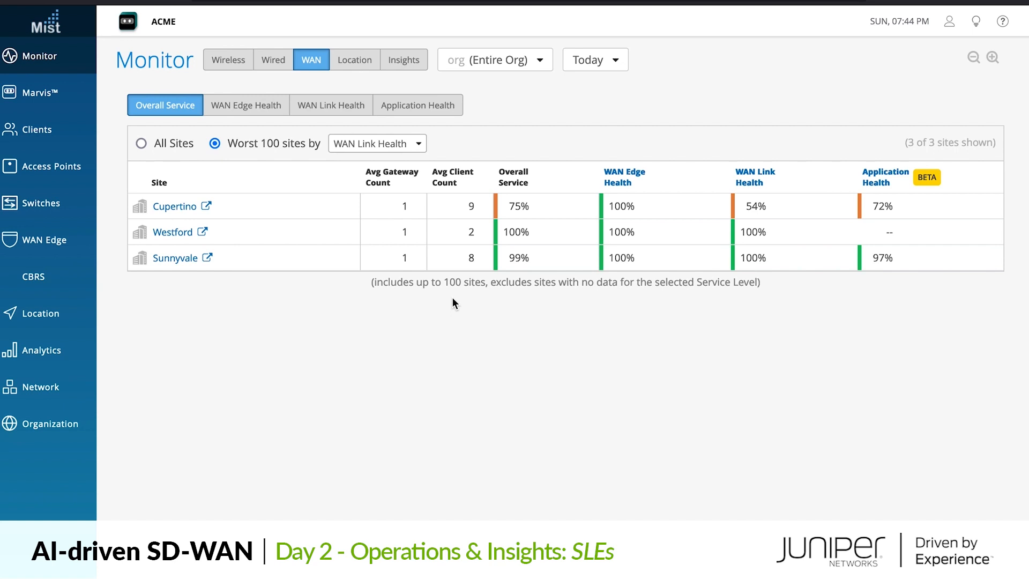
mouse_move(405, 323)
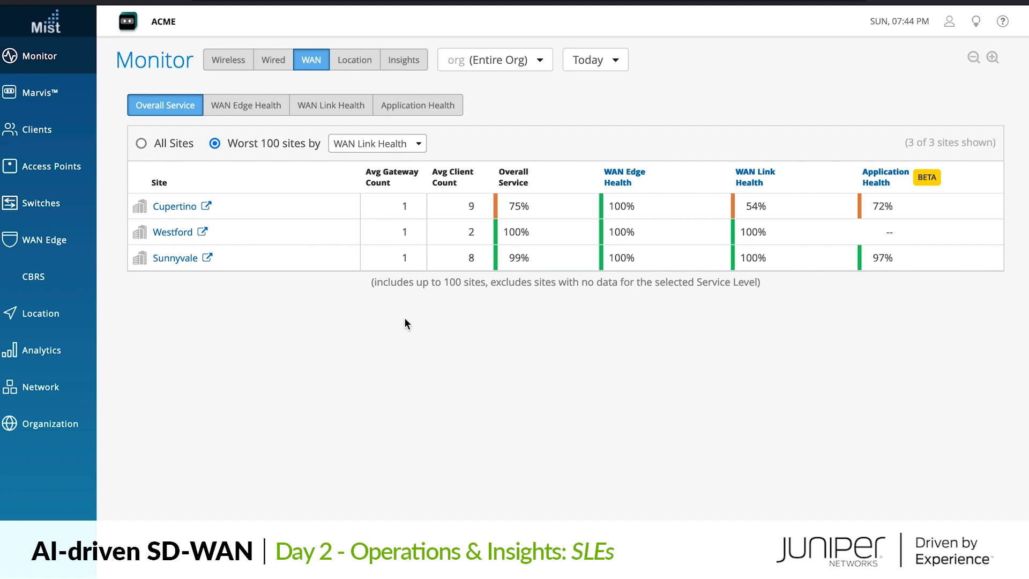
mouse_move(286, 234)
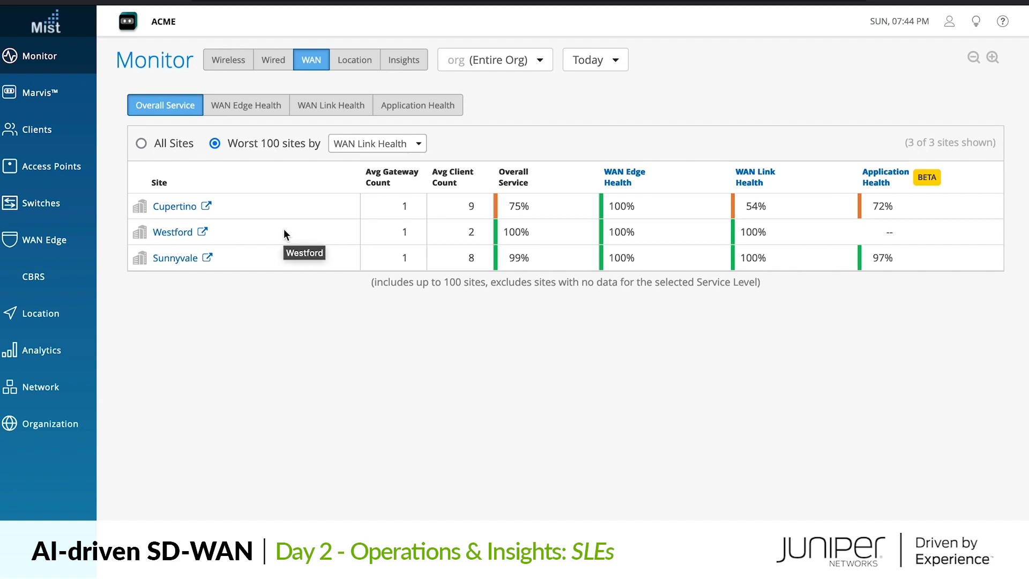
mouse_move(491, 215)
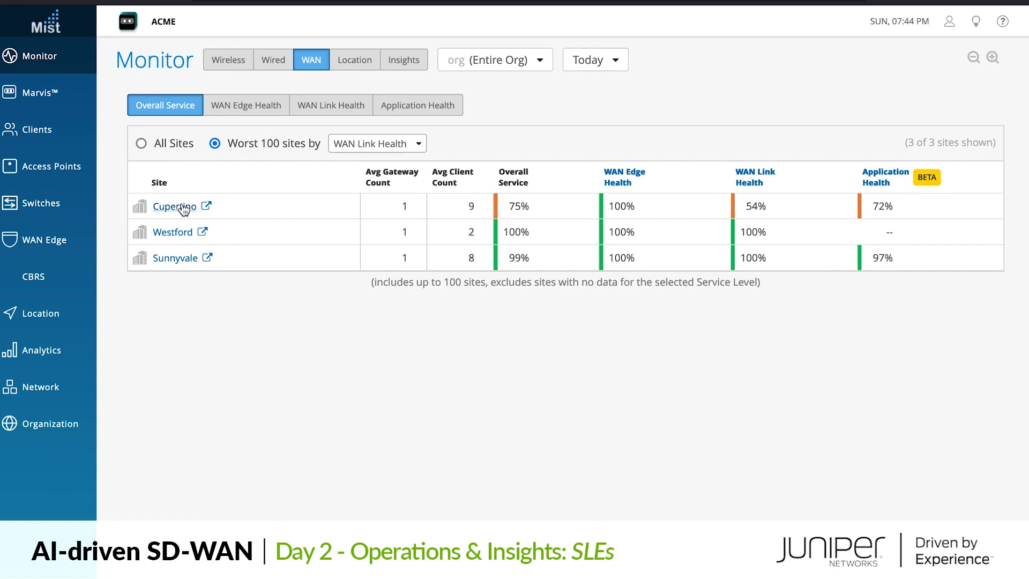
- Open Cupertino's WAN service levels and drill into WAN Link Health root causes (53% success)
left_click(174, 206)
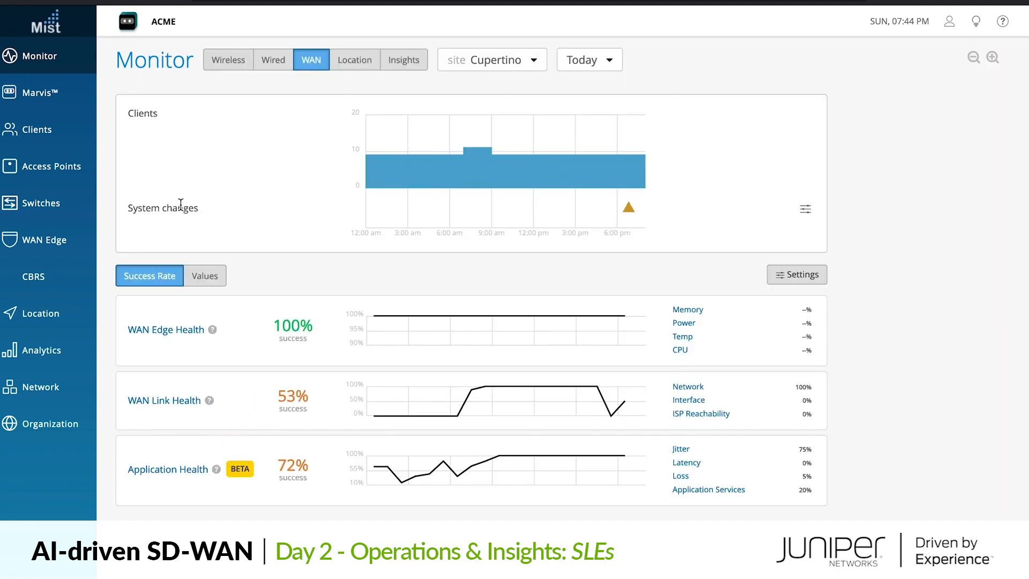
mouse_move(298, 263)
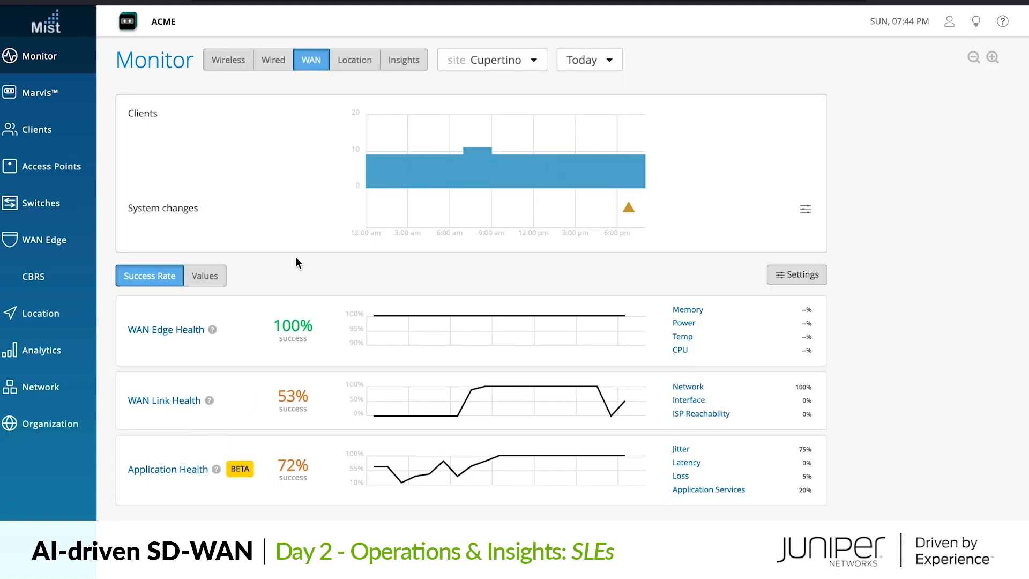
mouse_move(210, 331)
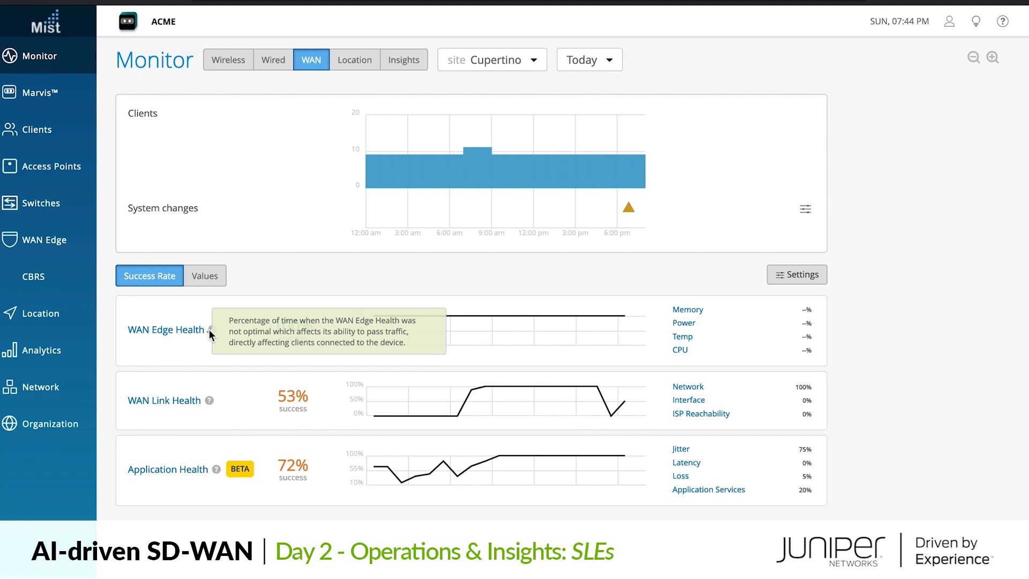
mouse_move(210, 400)
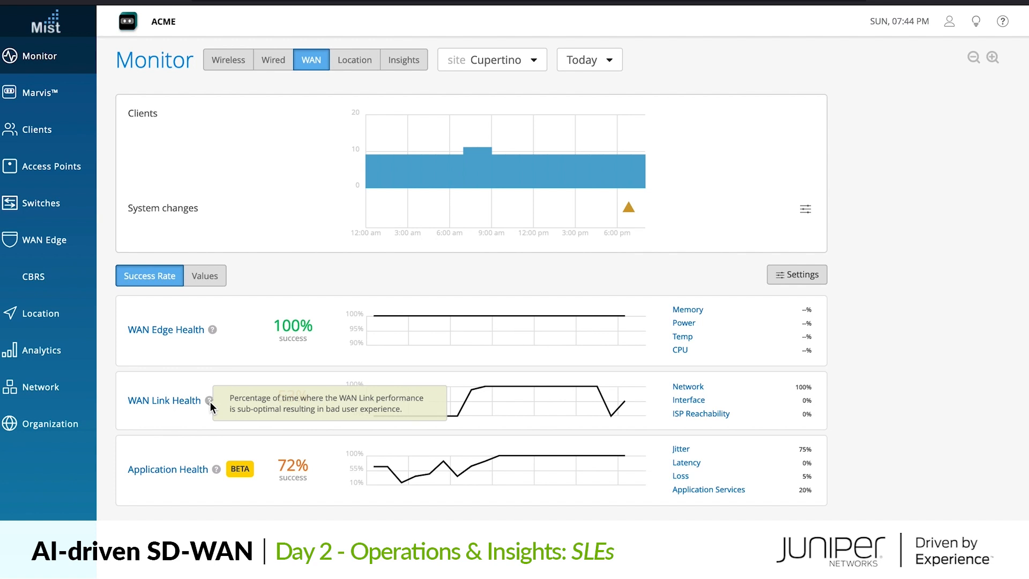
mouse_move(217, 469)
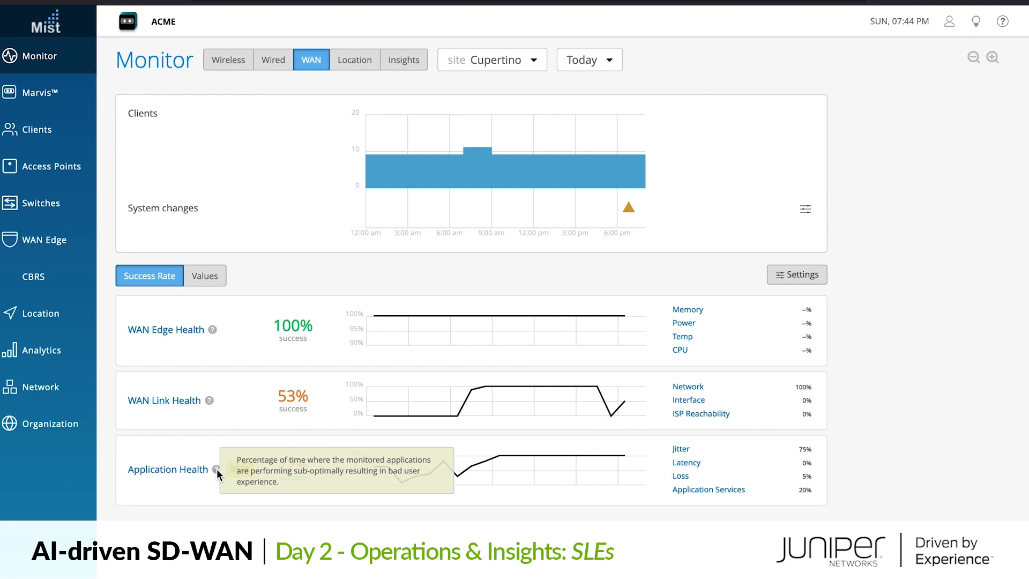
mouse_move(198, 410)
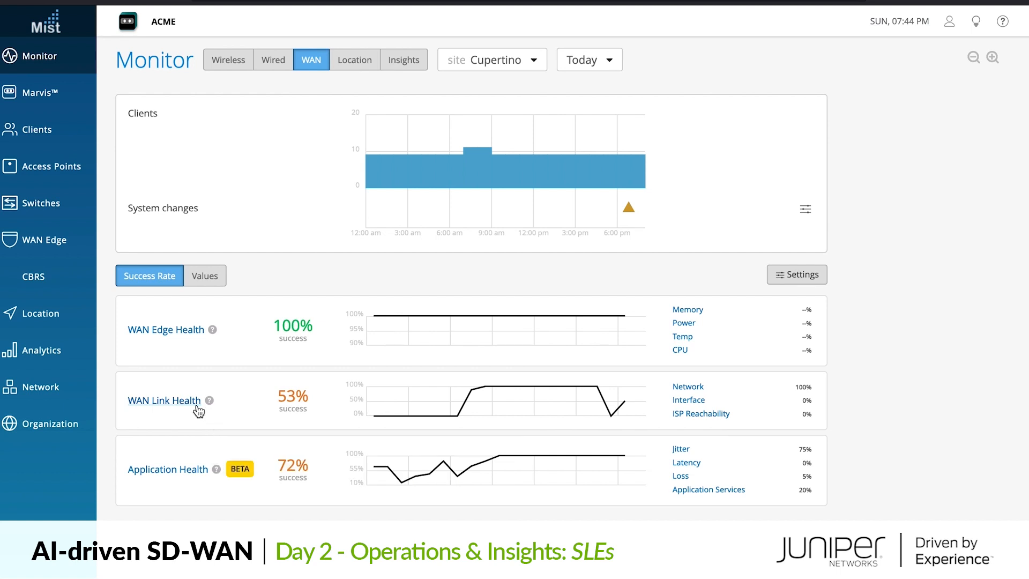
left_click(164, 400)
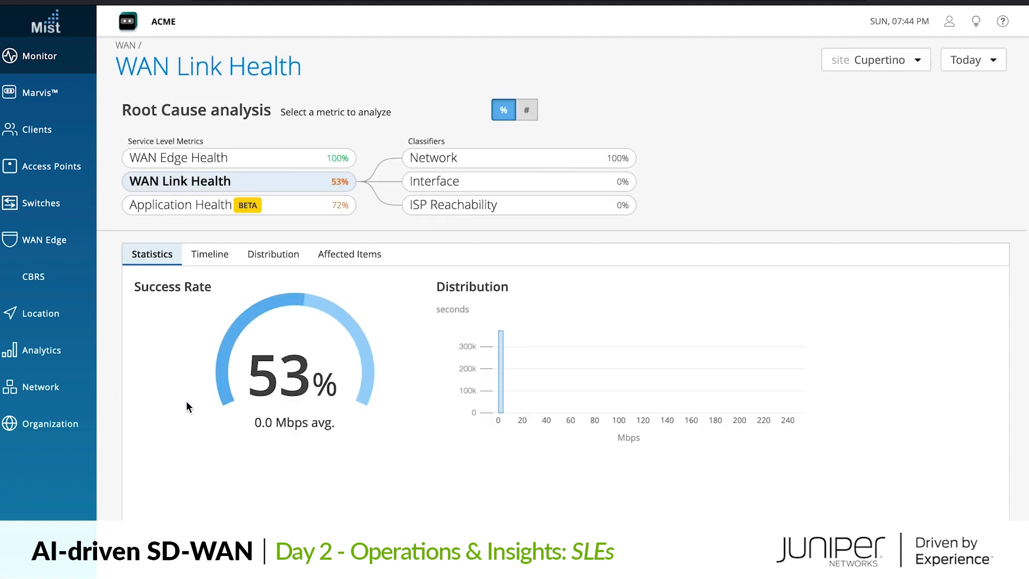
mouse_move(478, 356)
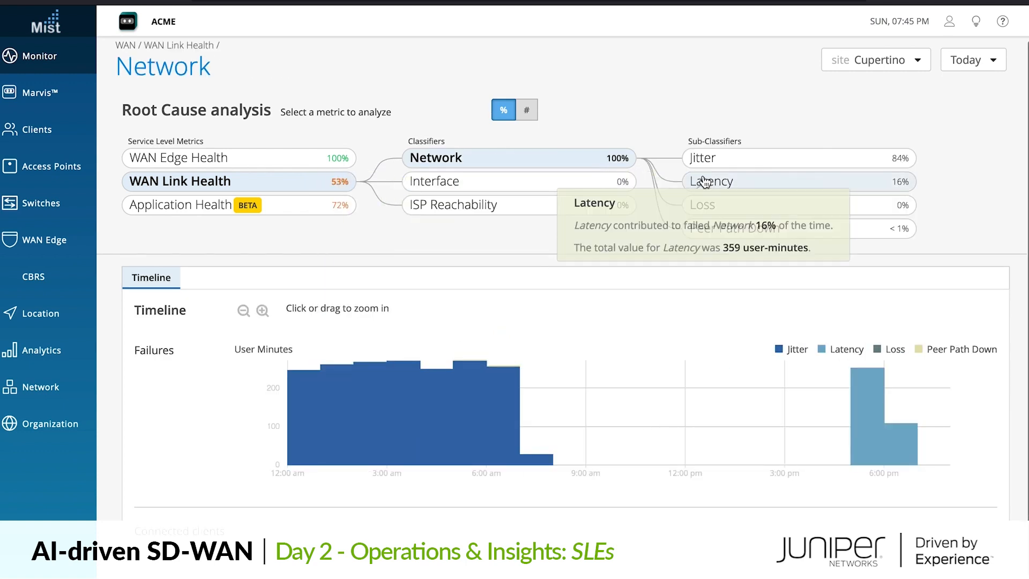
mouse_move(777, 216)
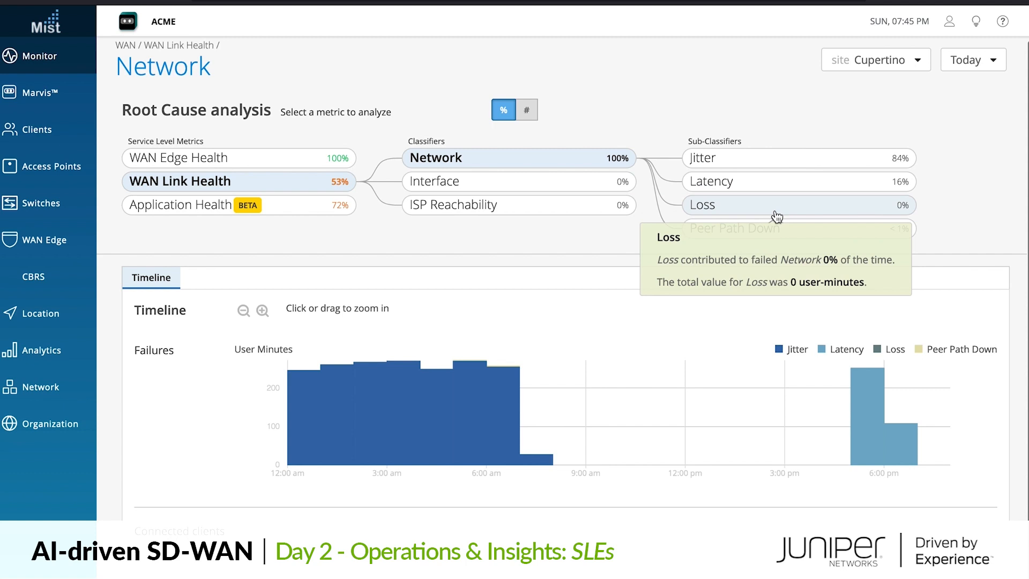
mouse_move(791, 228)
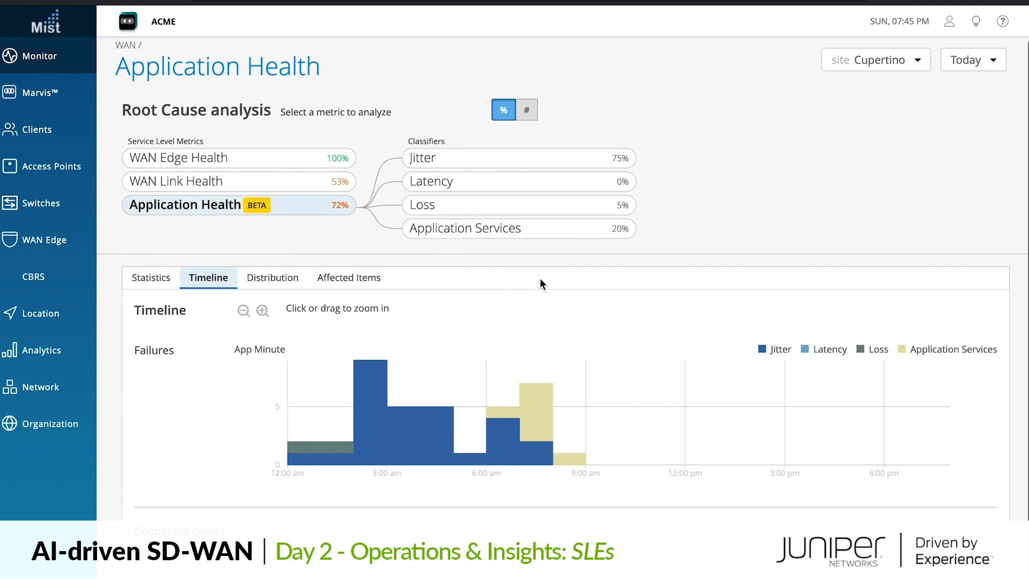
- Drill Cupertino's Application Services into Slow Application, listing affected apps Google (85%) and Amazon CloudFront (15%)
left_click(469, 228)
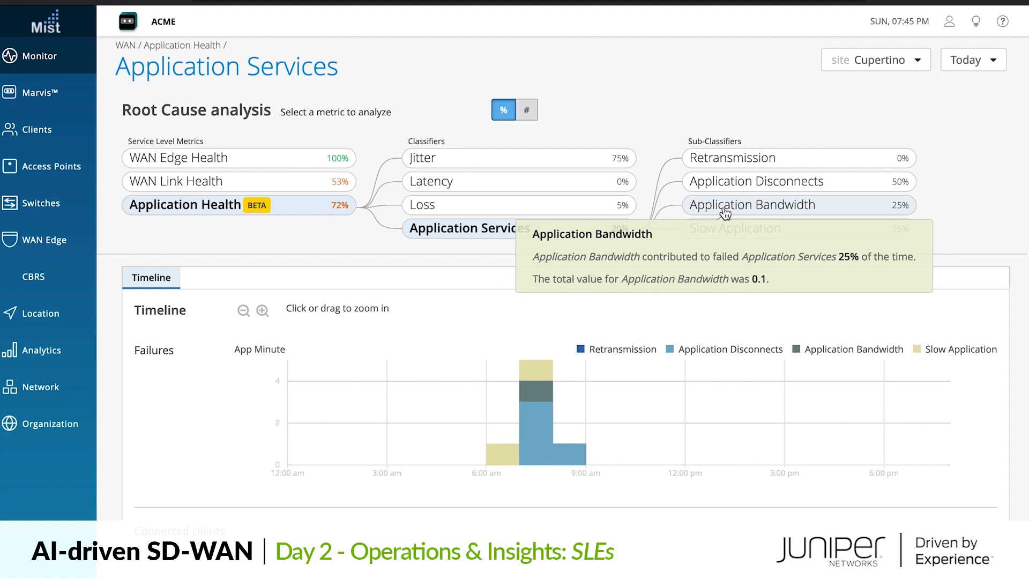
left_click(739, 228)
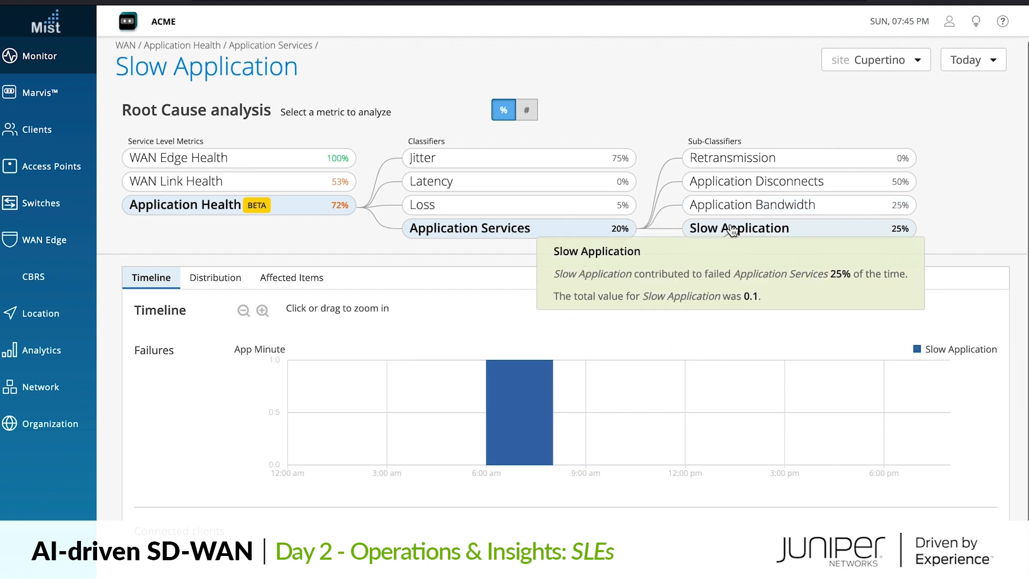
left_click(291, 277)
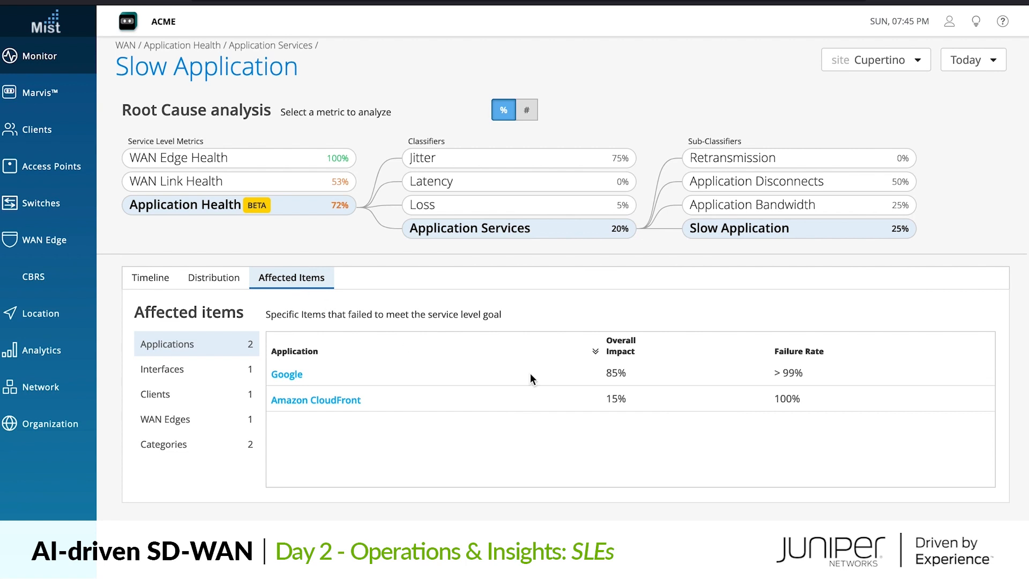
mouse_move(722, 204)
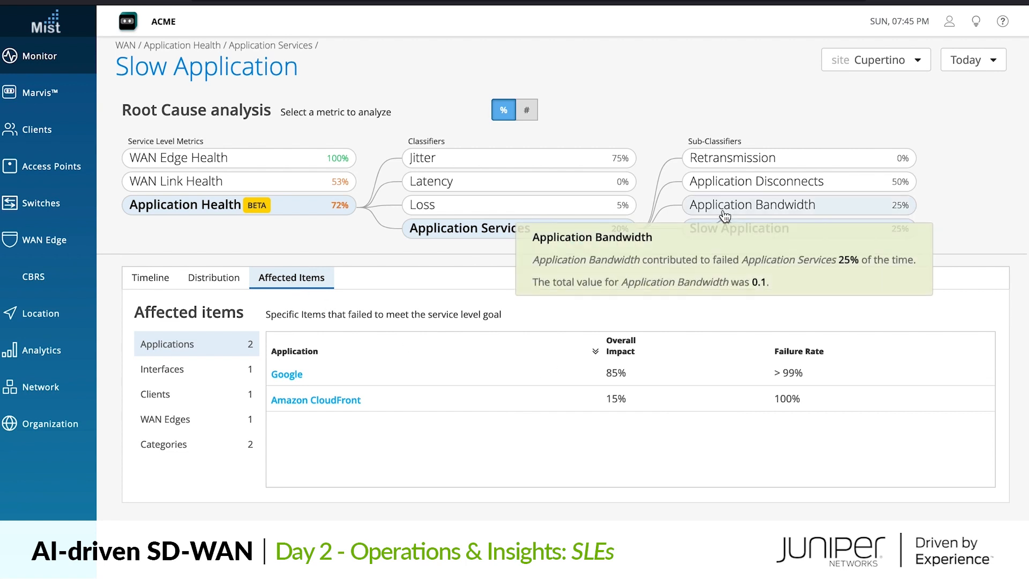
mouse_move(718, 199)
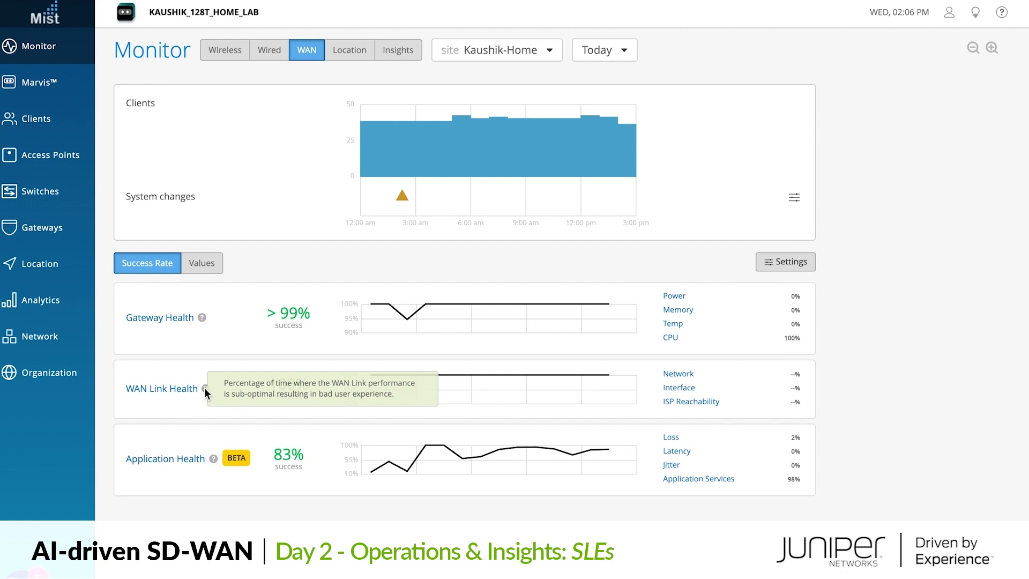
mouse_move(207, 406)
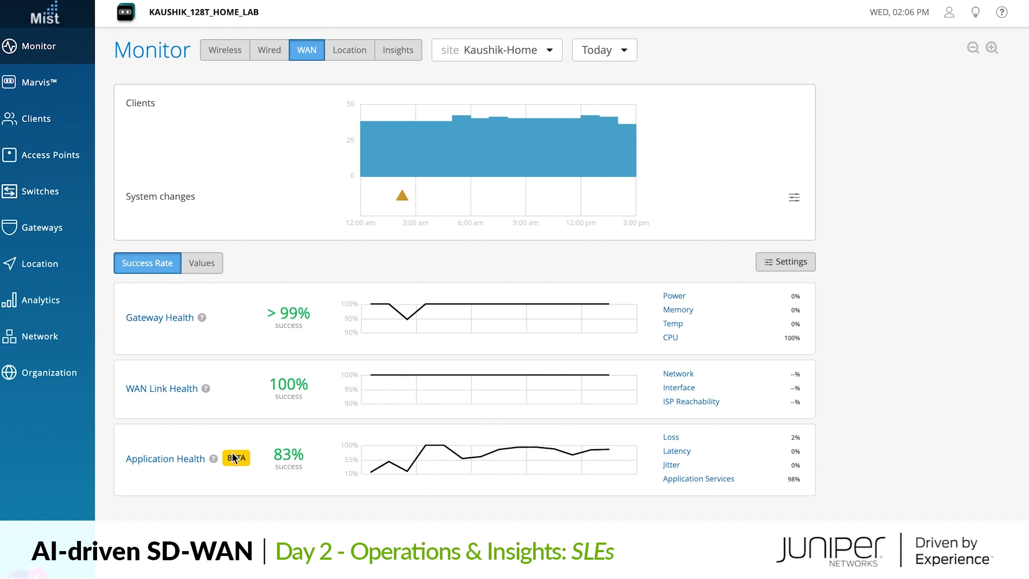
- Open Kaushik-Home's Application Health root cause analysis, showing 83% success
left_click(165, 458)
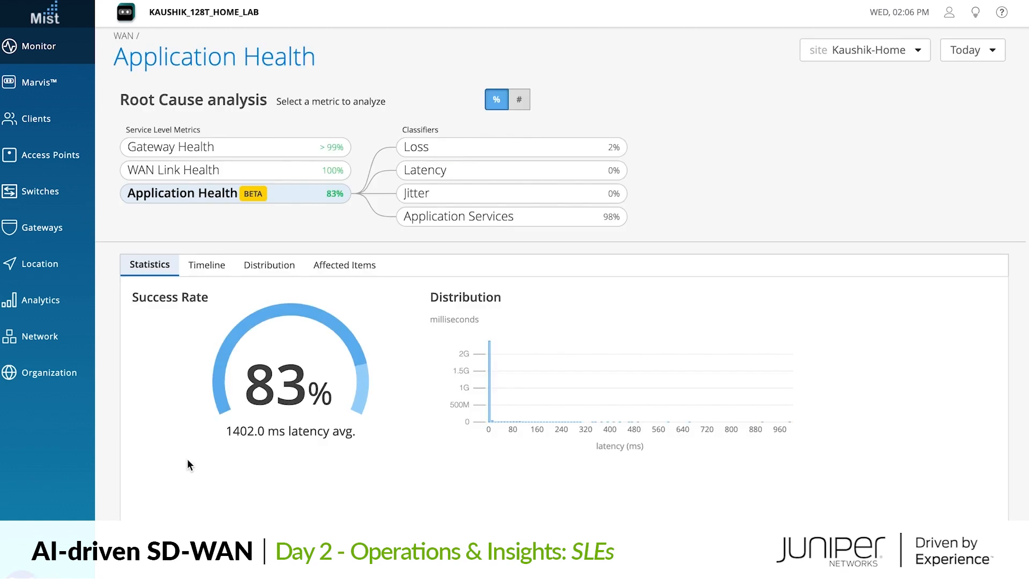
mouse_move(228, 275)
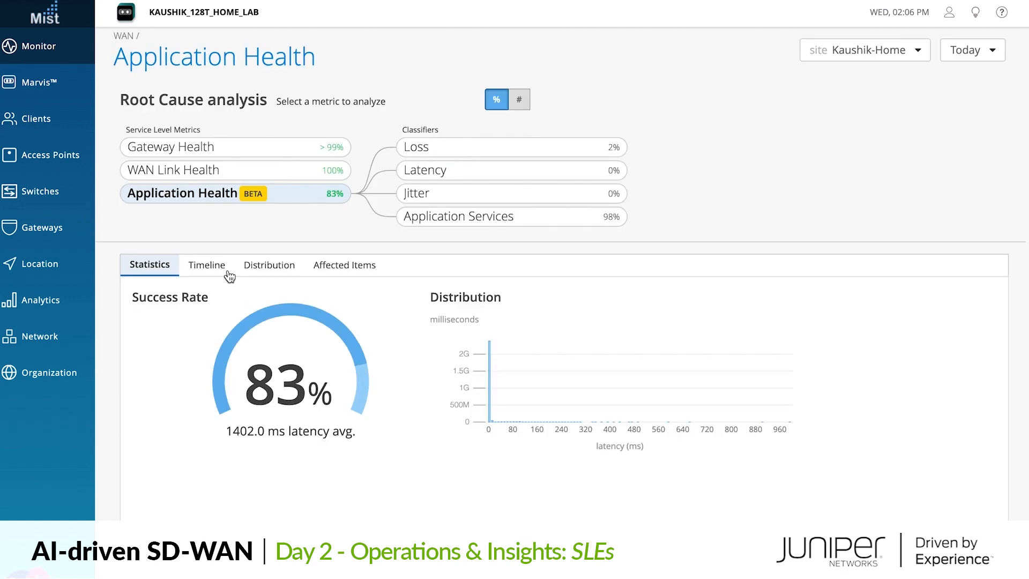
mouse_move(278, 197)
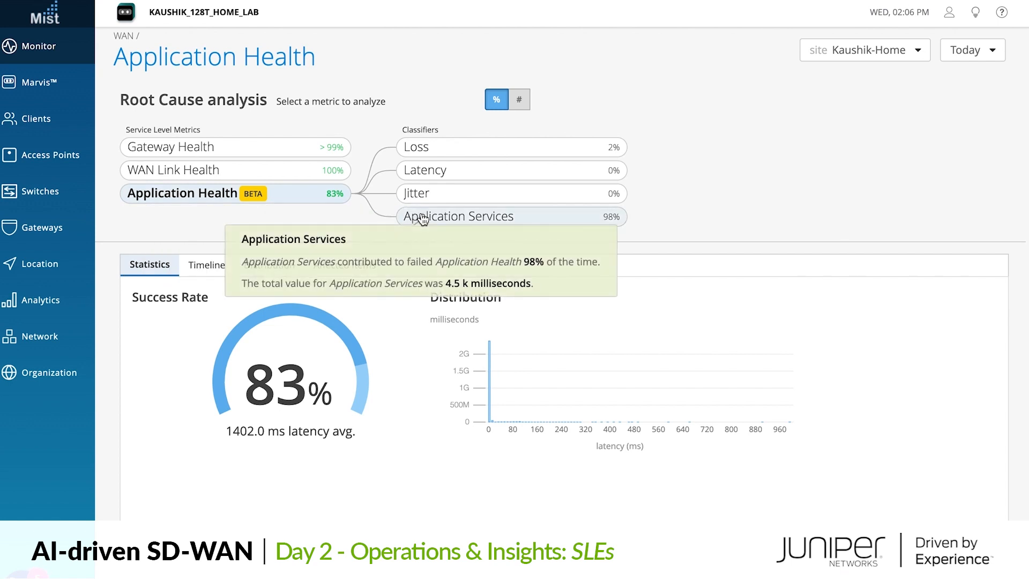
- Drill Kaushik-Home's Application Services to Slow Application's 14 affected apps and select Ring
left_click(462, 216)
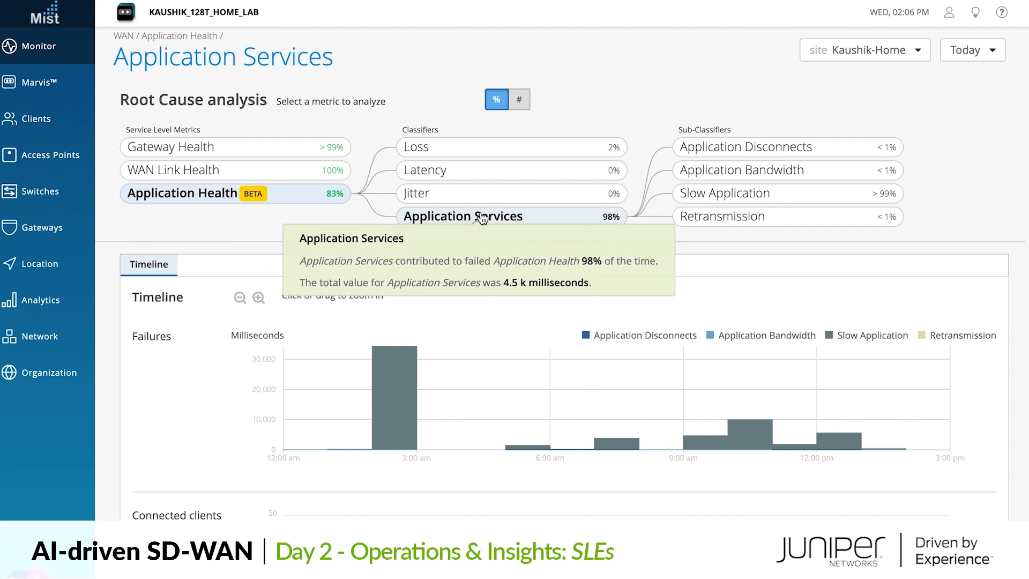
mouse_move(725, 193)
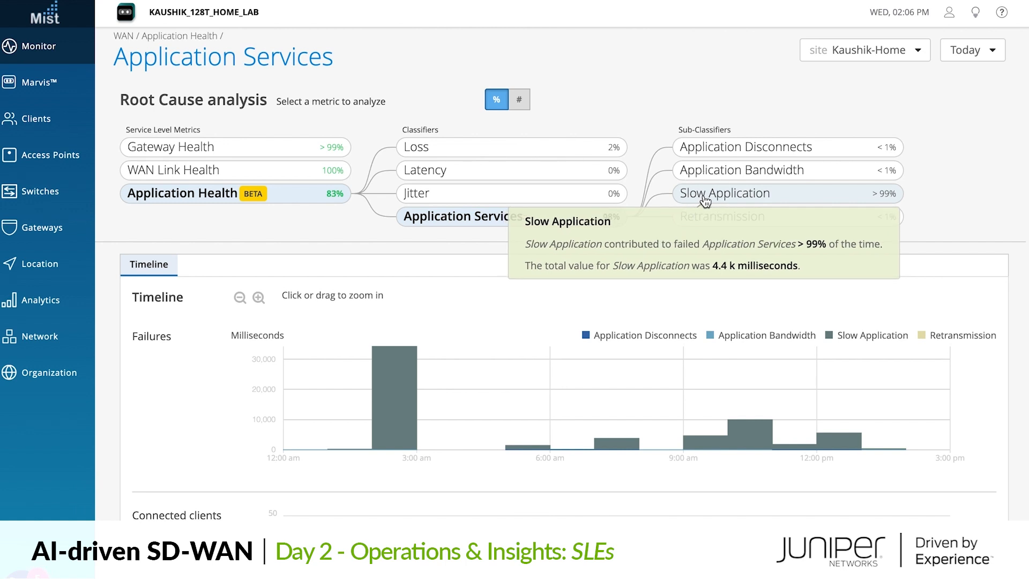
left_click(725, 193)
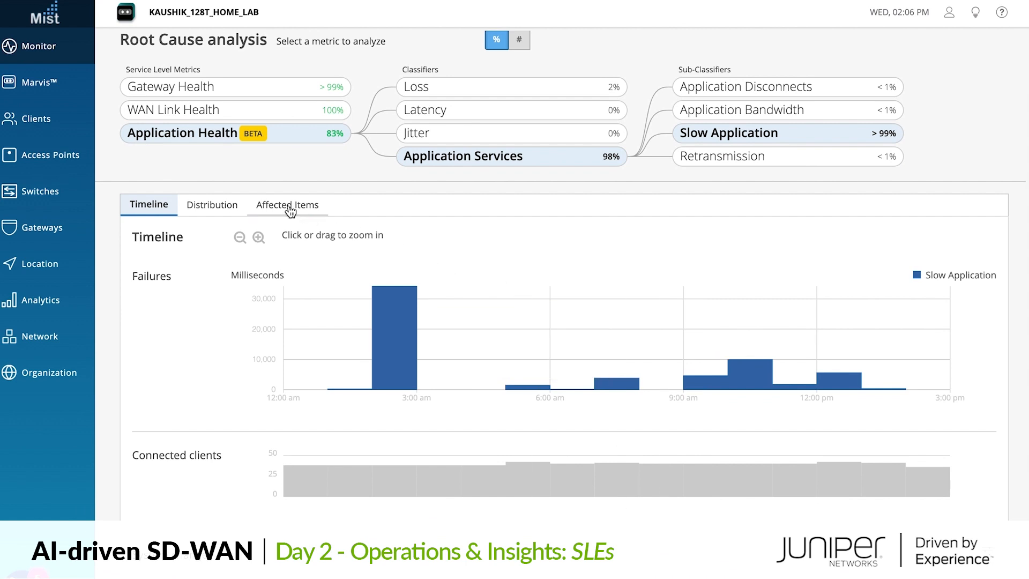
left_click(287, 204)
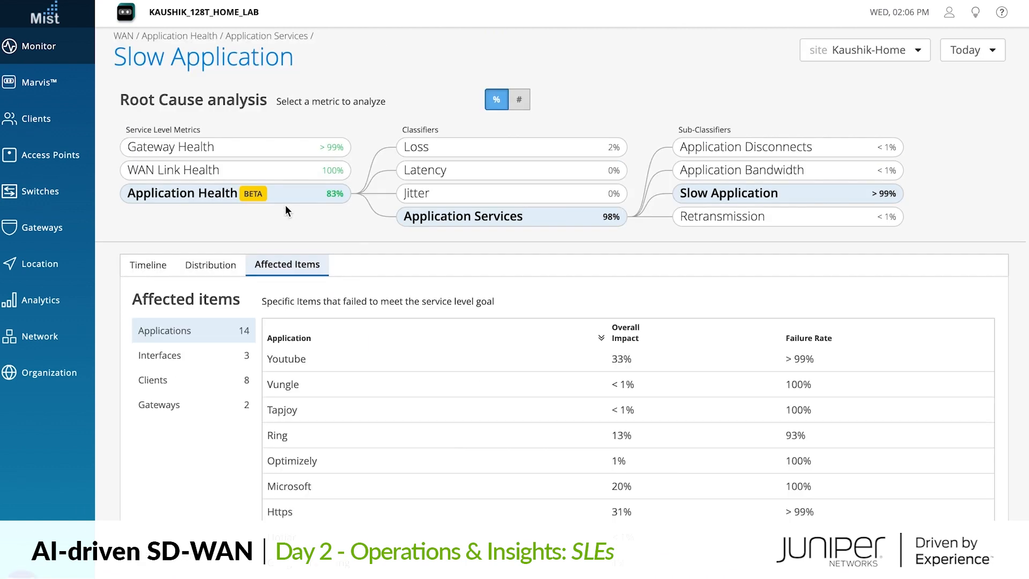
scroll("down", 3)
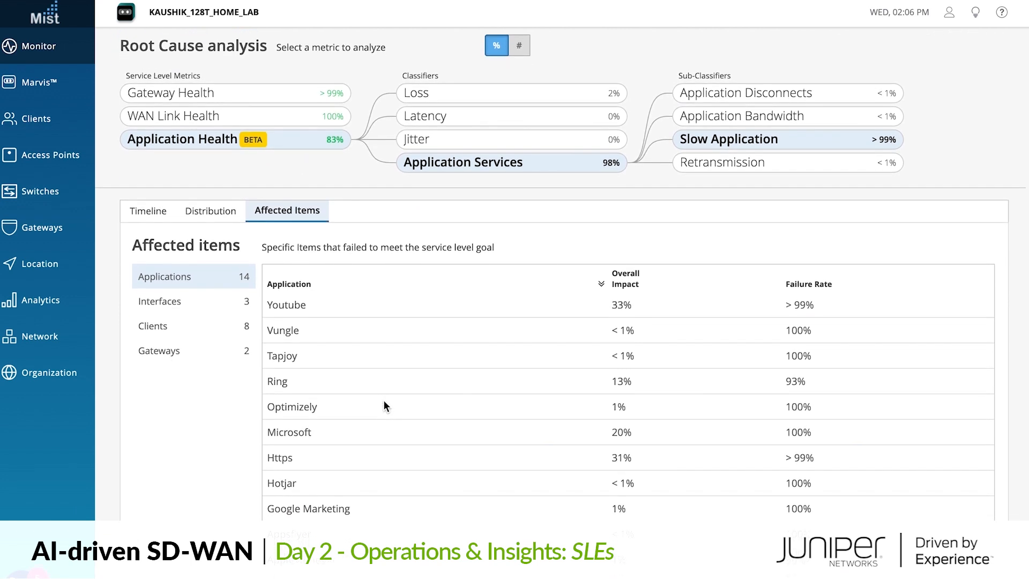
double_click(277, 381)
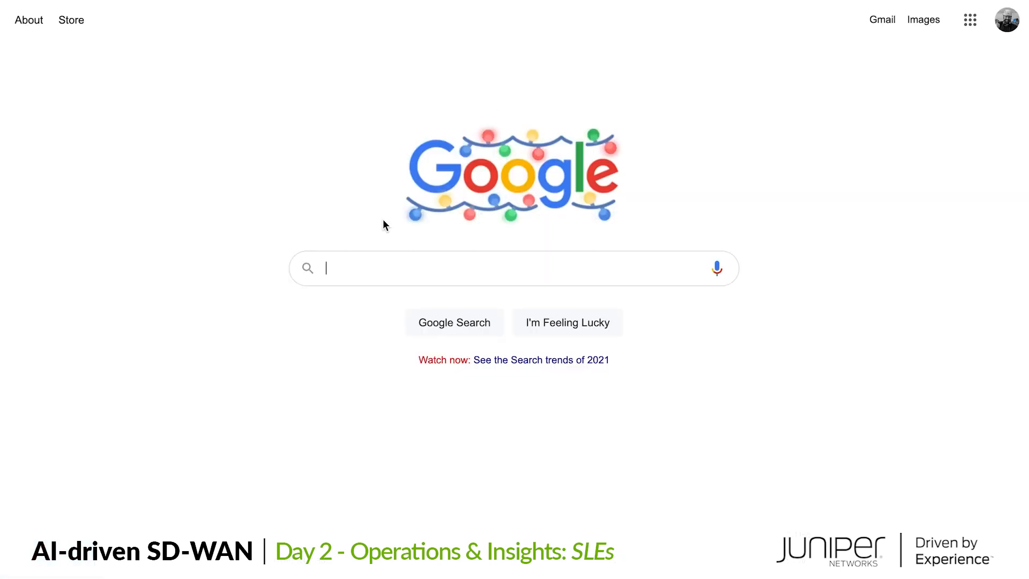
- Search Google for 'ring out' and browse results about the Amazon server outage
type("ring out")
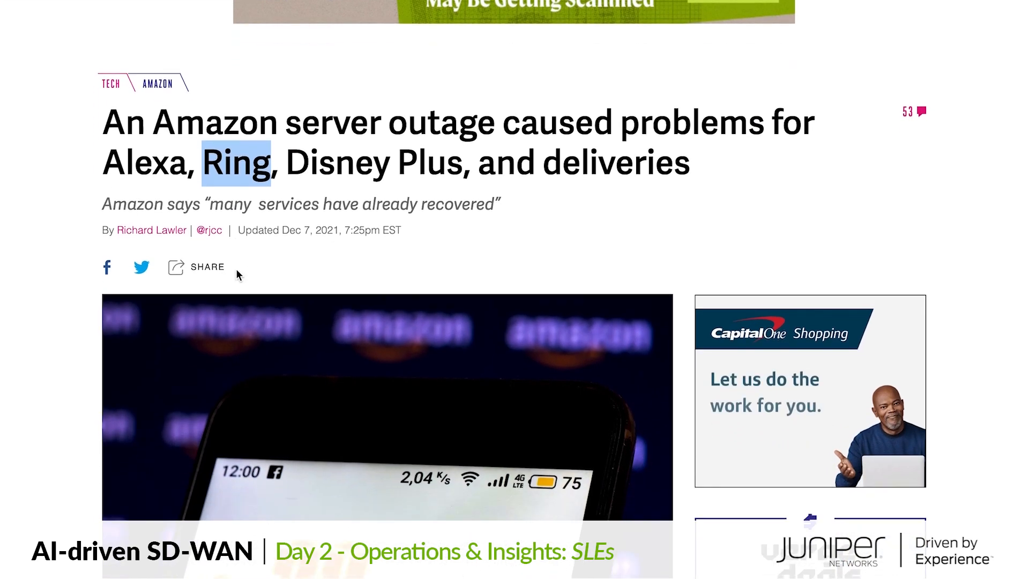
scroll("down", 3)
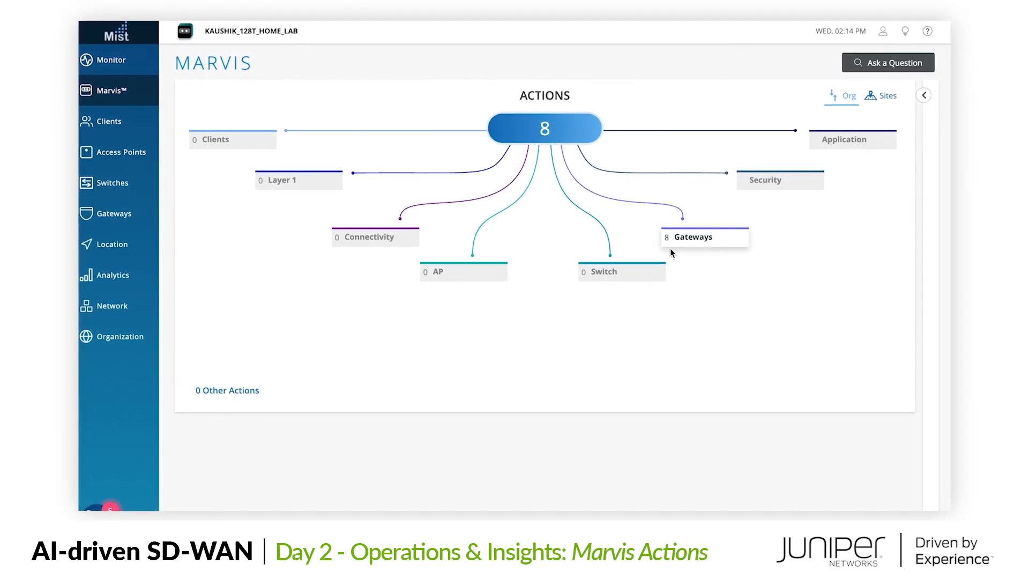
- Filter Marvis Actions to Gateways' Bad WAN Uplink and view the poor LTE signal entries
left_click(704, 237)
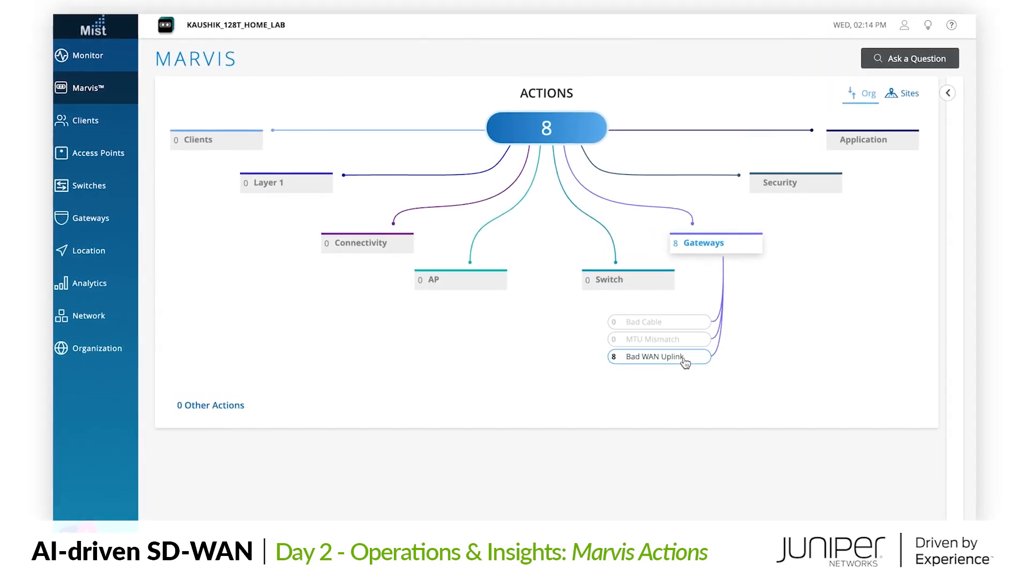
left_click(656, 357)
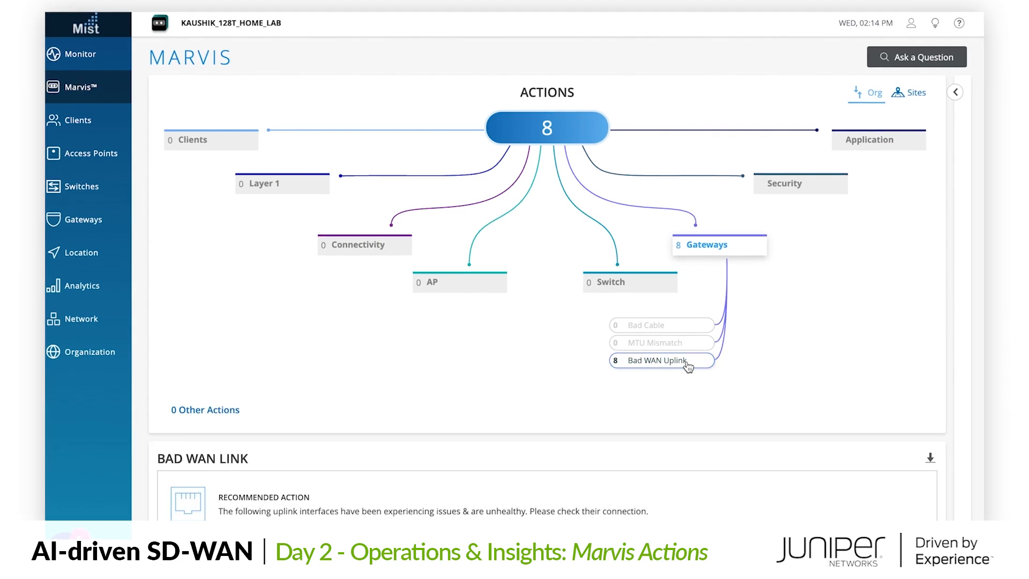
scroll("down", 3)
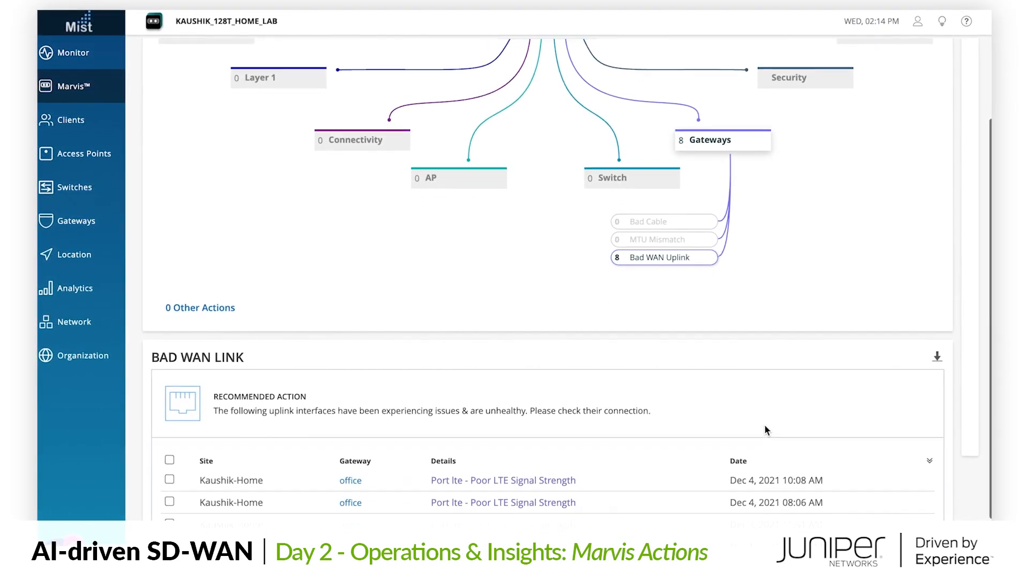
scroll("down", 3)
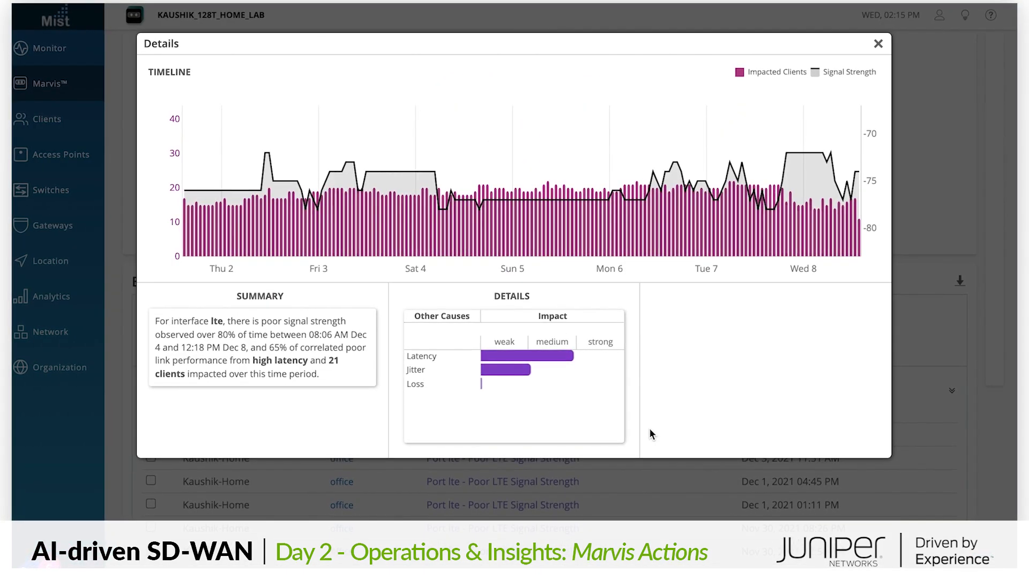
mouse_move(531, 358)
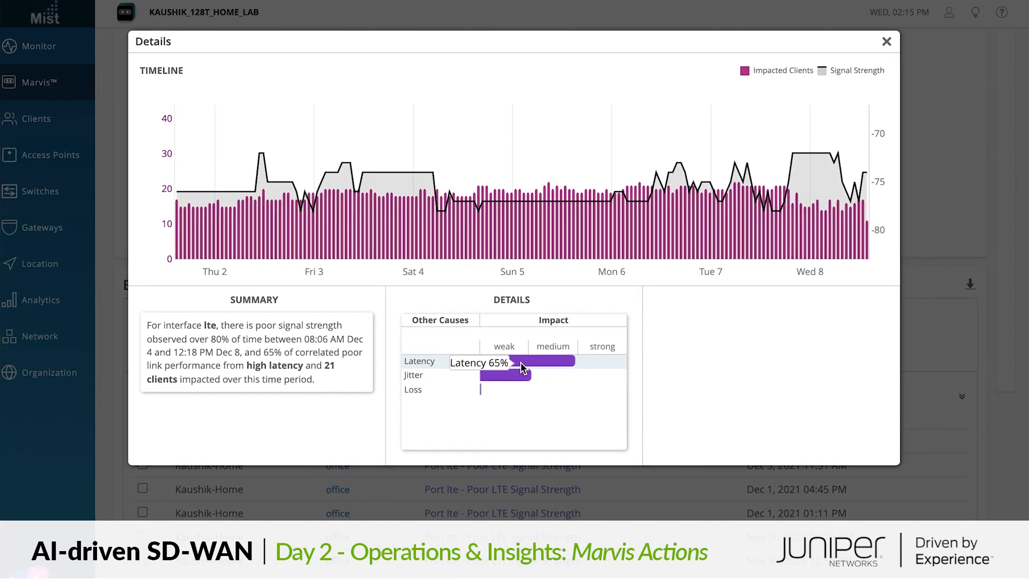
mouse_move(698, 180)
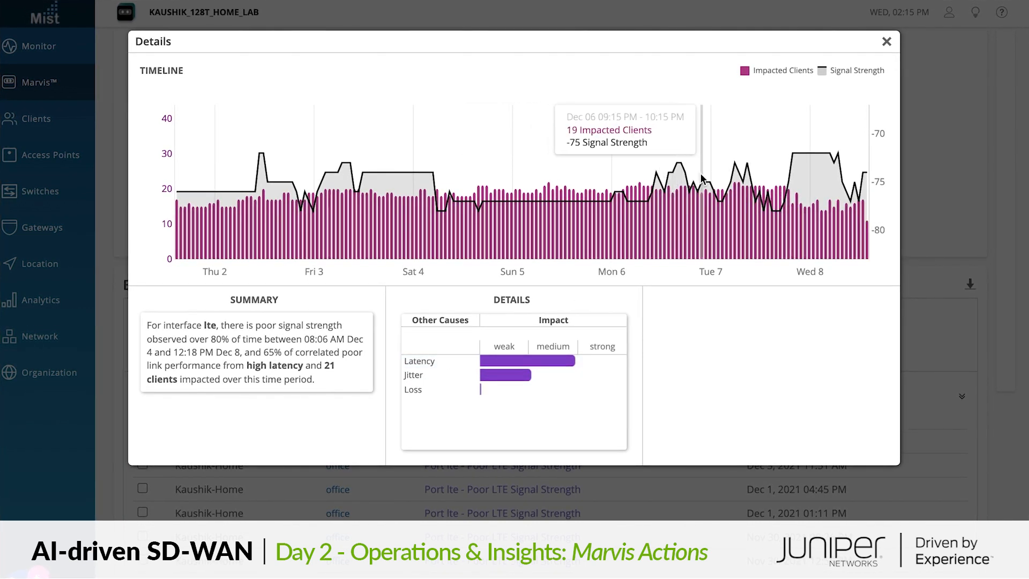
mouse_move(744, 177)
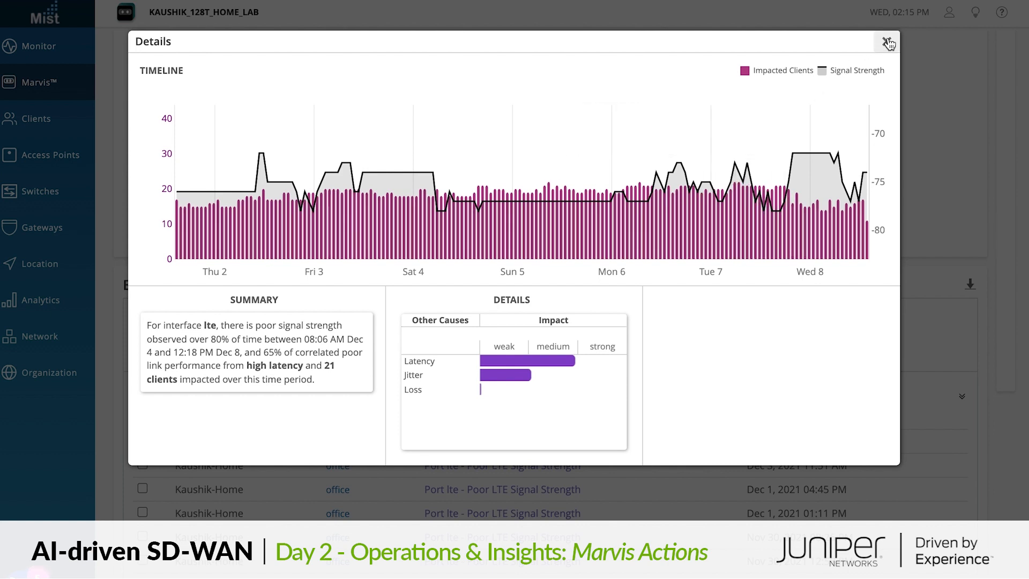
left_click(886, 41)
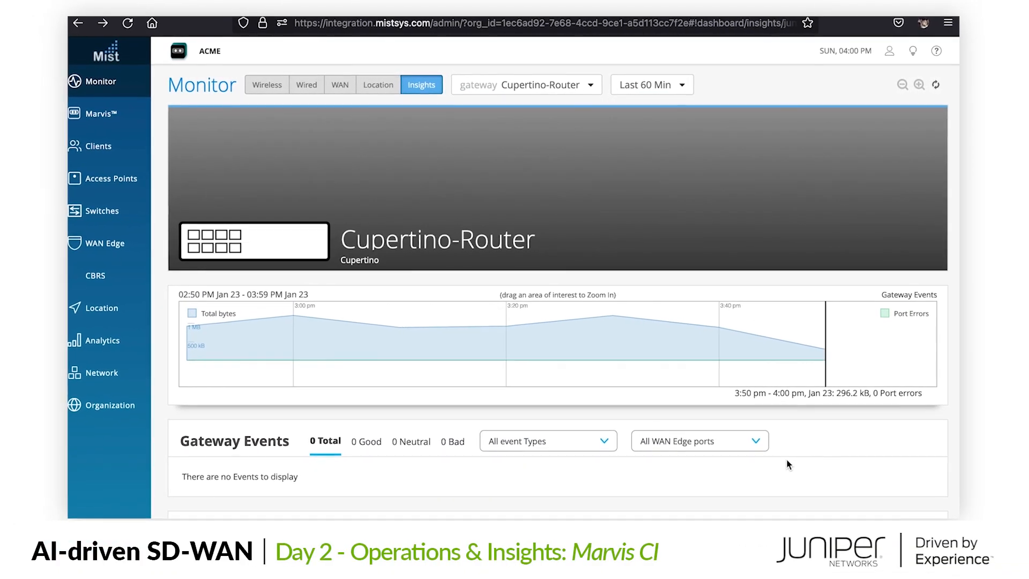
- Scroll Cupertino-Router's Insights to the 11-application table and open the Marvis chat
scroll("down", 3)
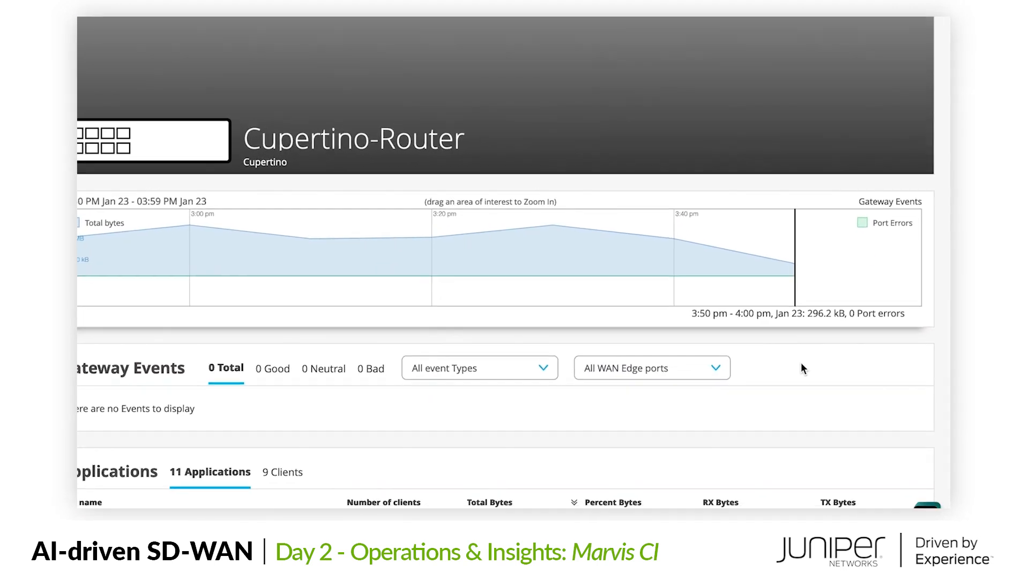
scroll("down", 3)
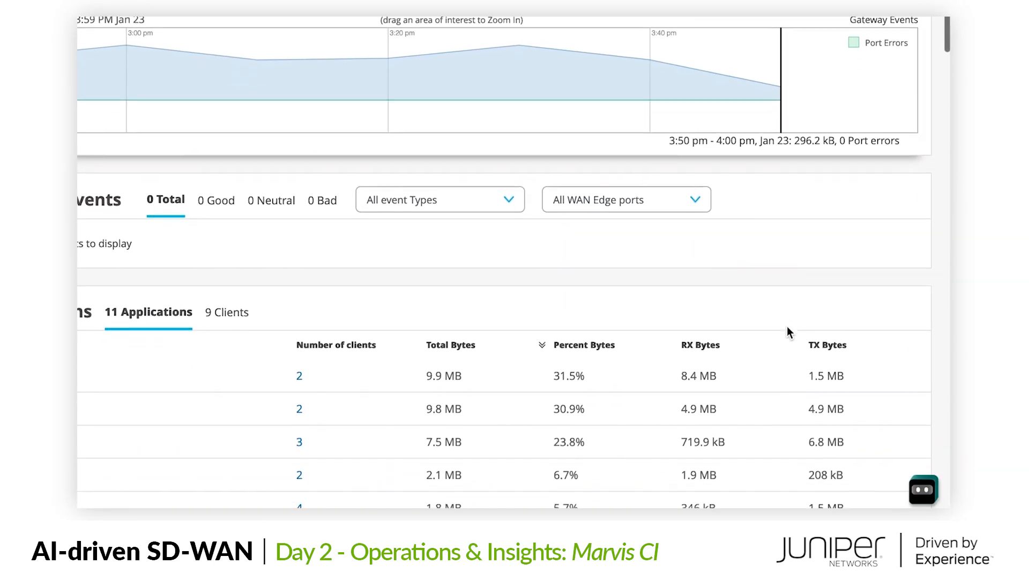
left_click(922, 489)
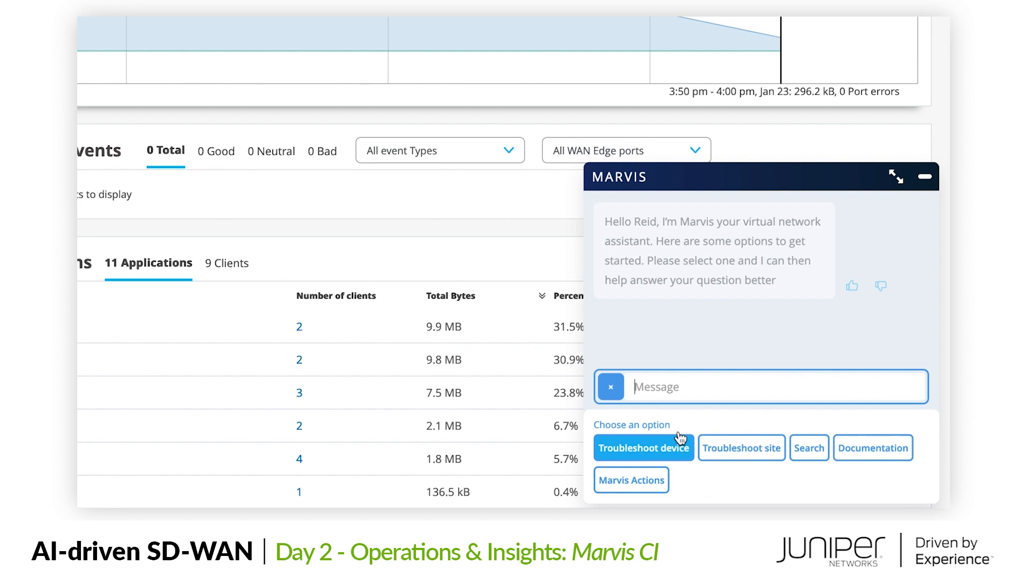
type("r")
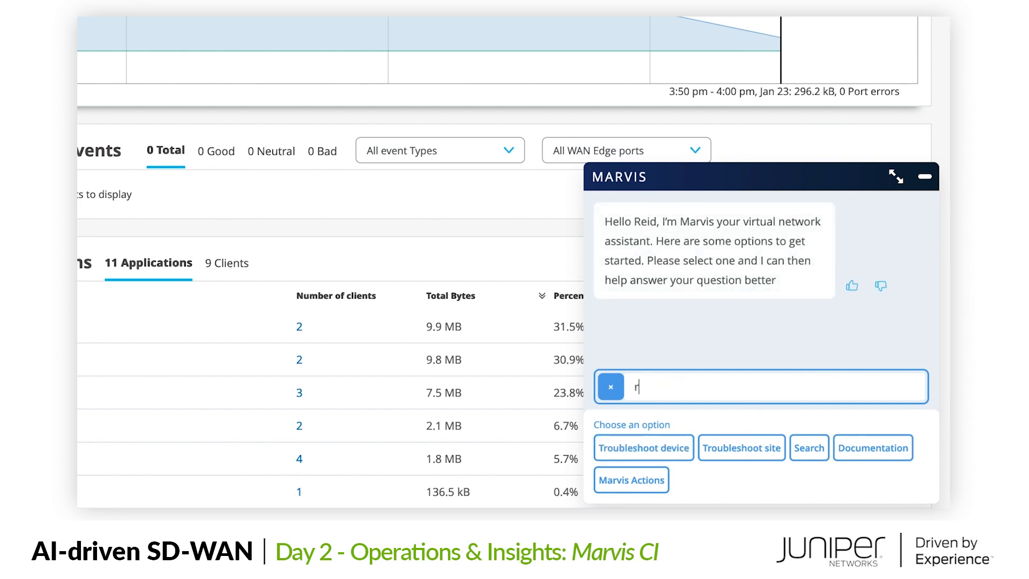
type("stidolph had a")
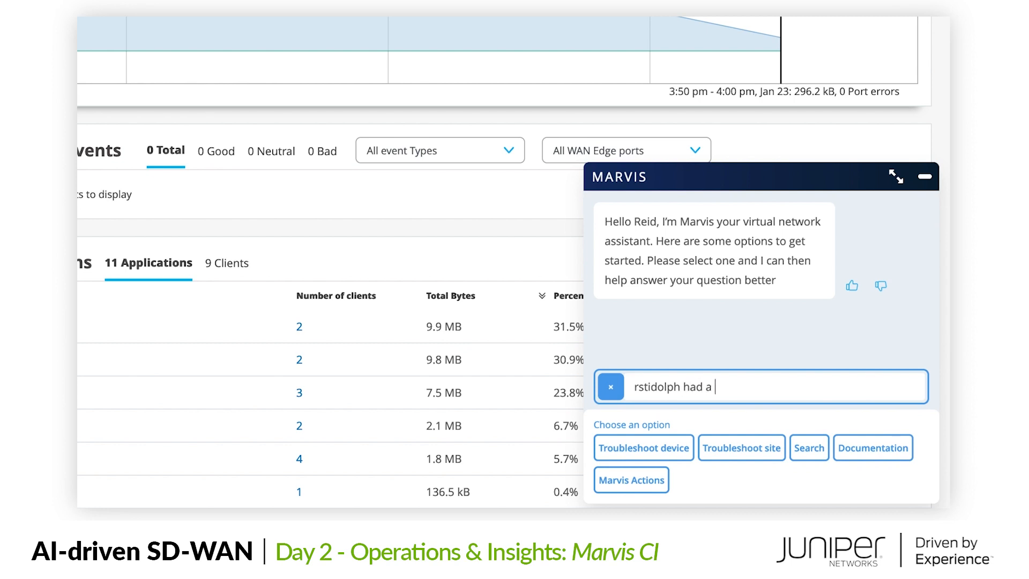
type("bad teams")
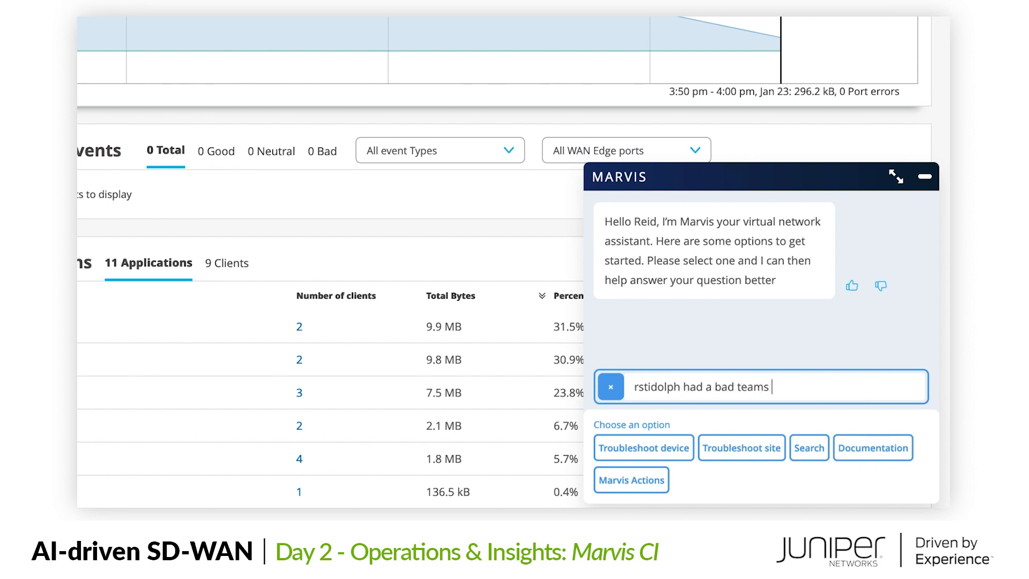
type("call yest")
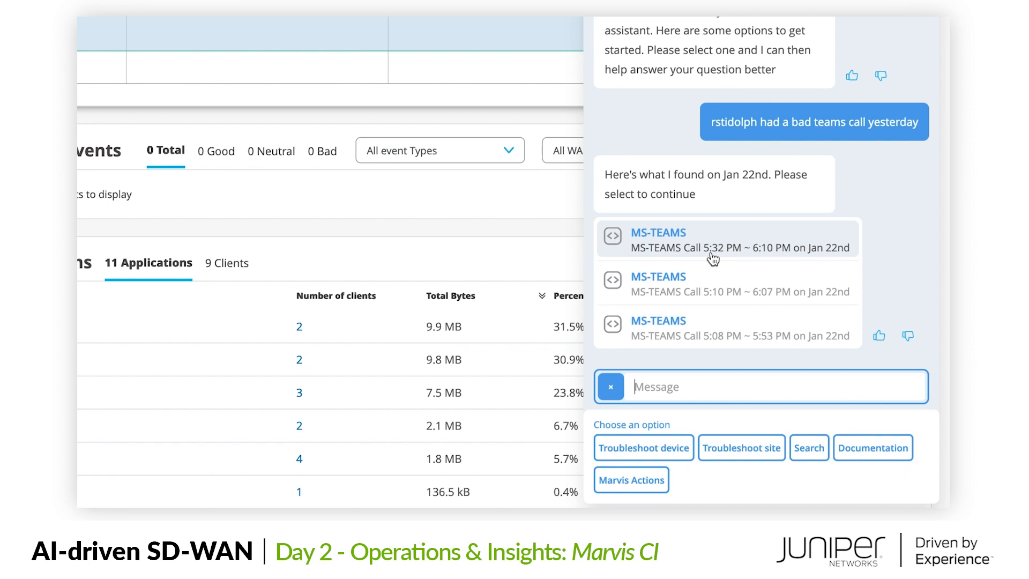
mouse_move(718, 256)
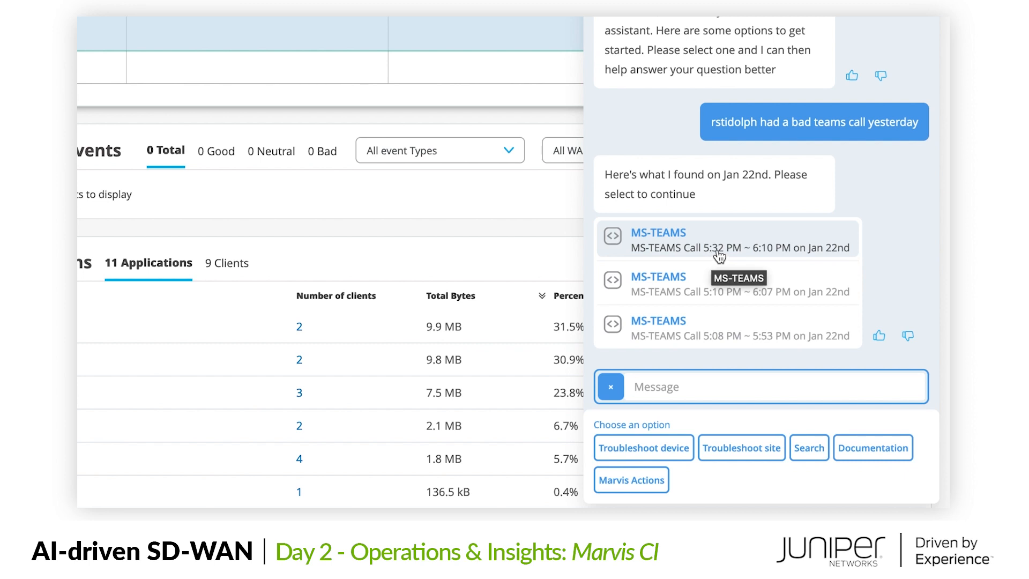
- Troubleshoot the 5:32 PM MS-TEAMS call and drill its WAN warning to Cupertino-Router
left_click(713, 240)
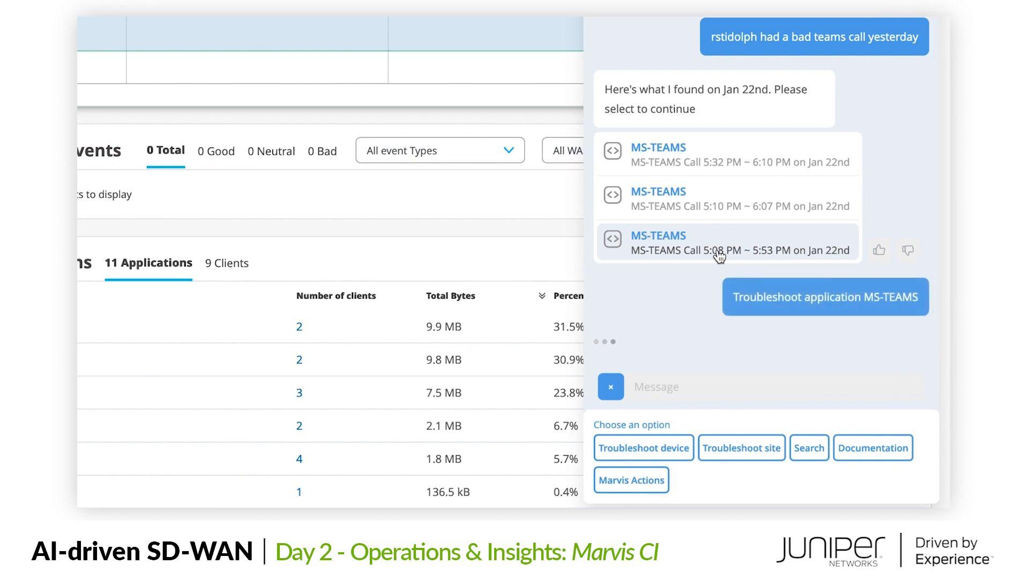
left_click(823, 295)
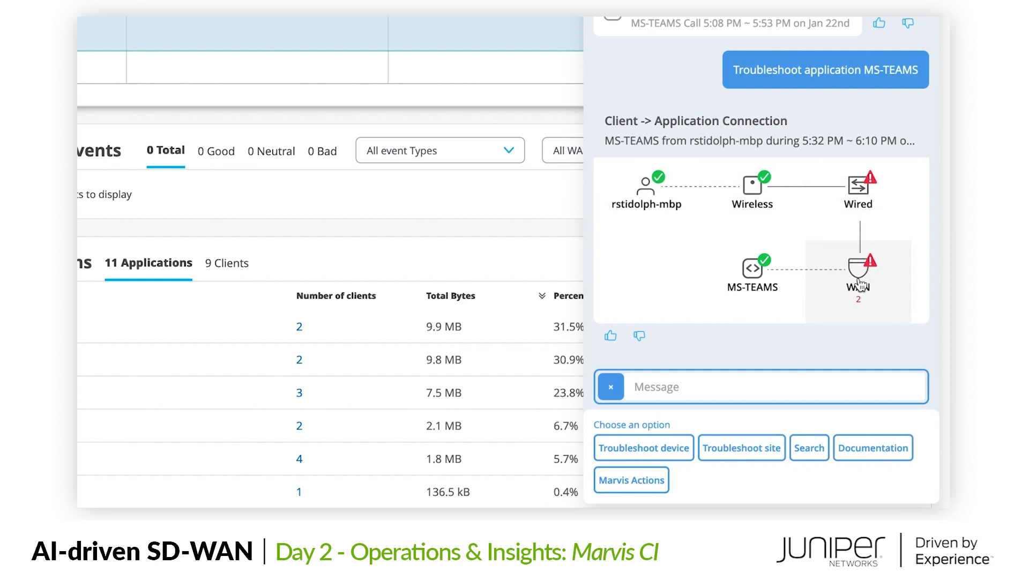
left_click(857, 275)
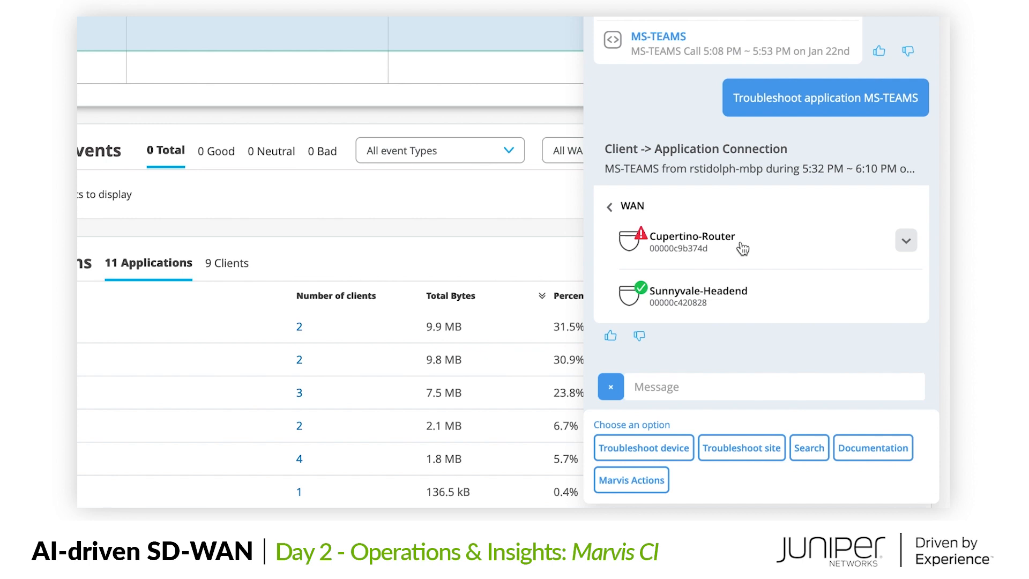
left_click(905, 240)
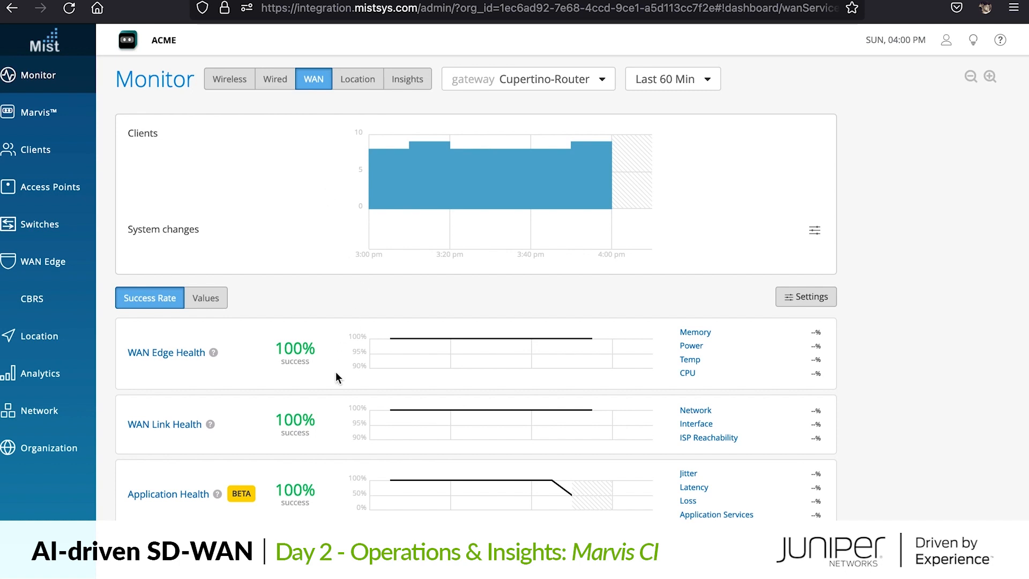
- Set the range to Yesterday and trace WAN Link Health through Network to Jitter's peer paths
left_click(670, 79)
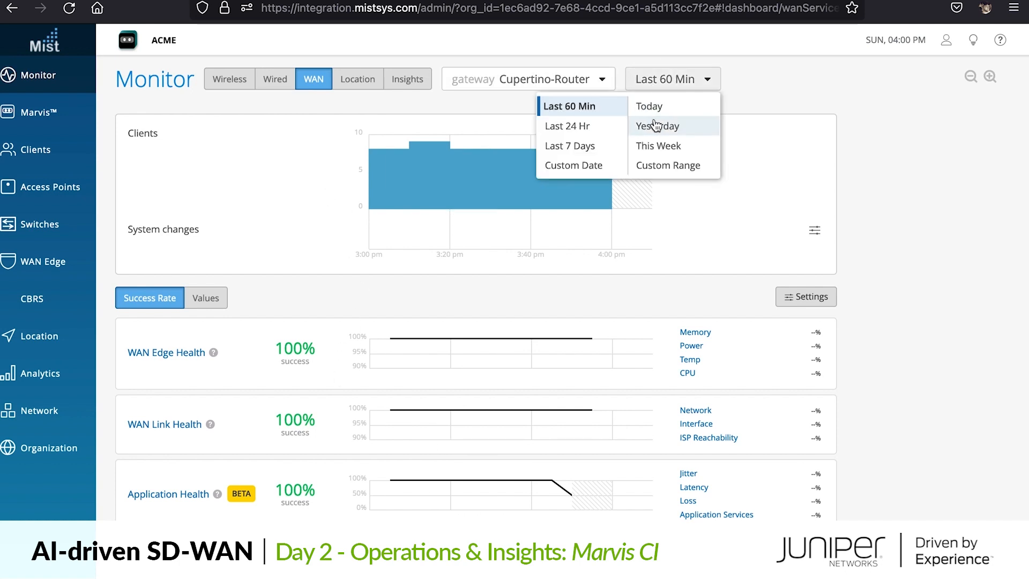
left_click(657, 125)
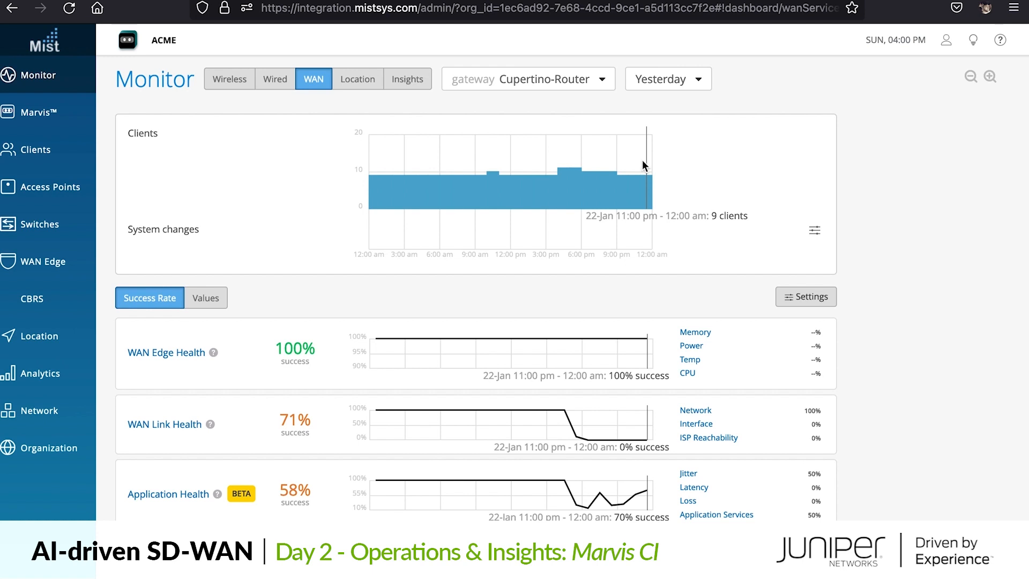
mouse_move(604, 426)
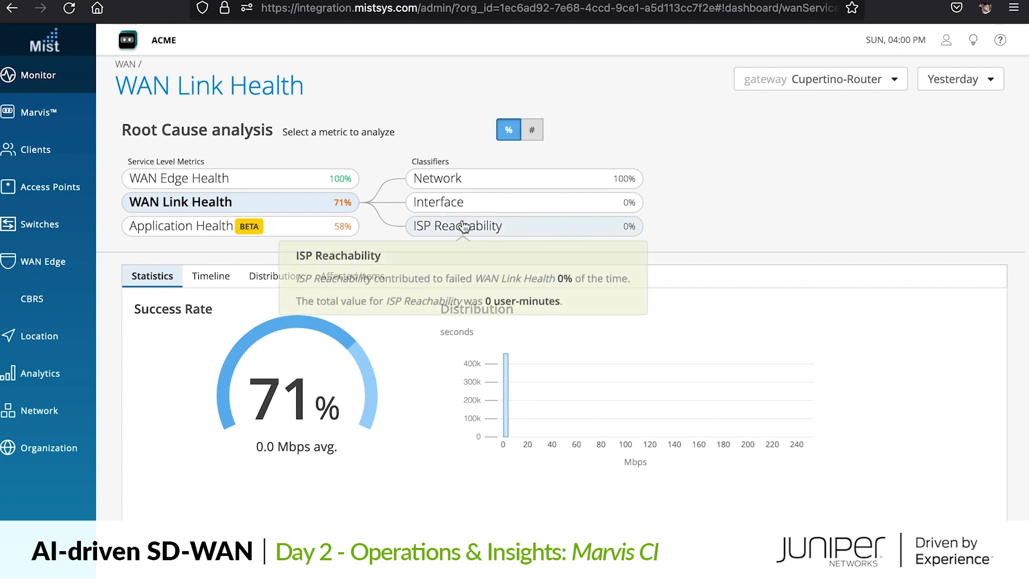
left_click(437, 178)
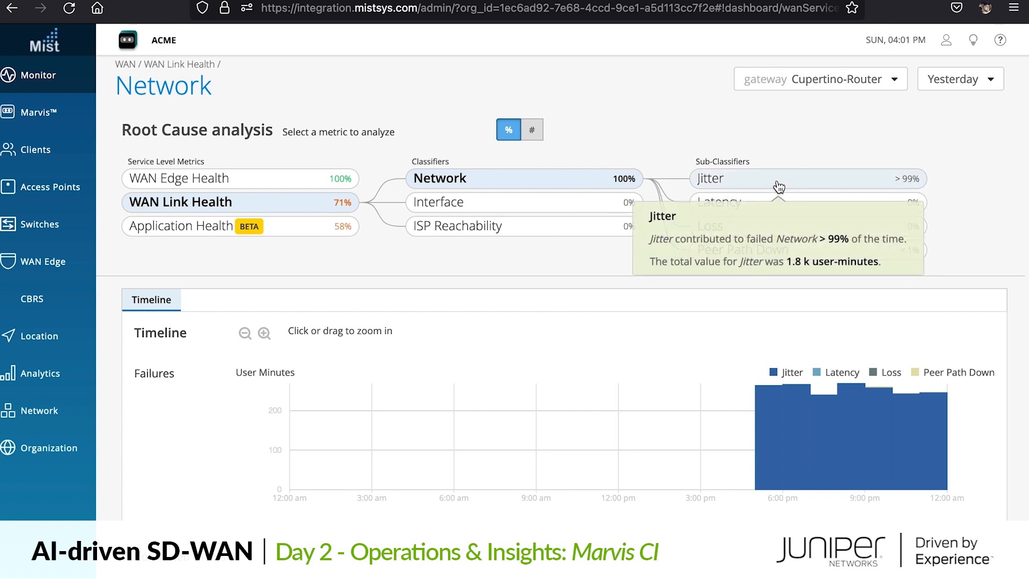
left_click(712, 178)
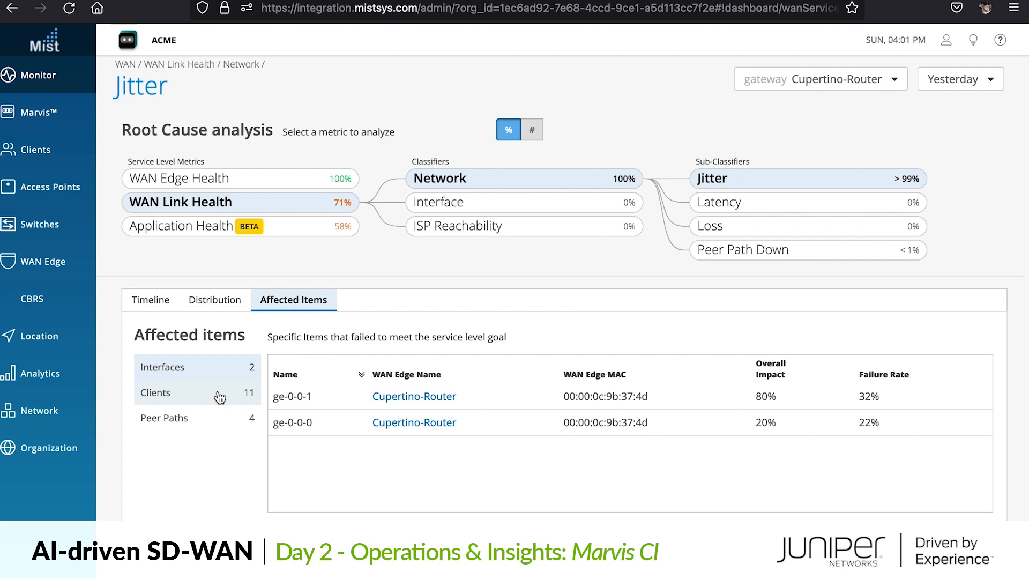
left_click(163, 417)
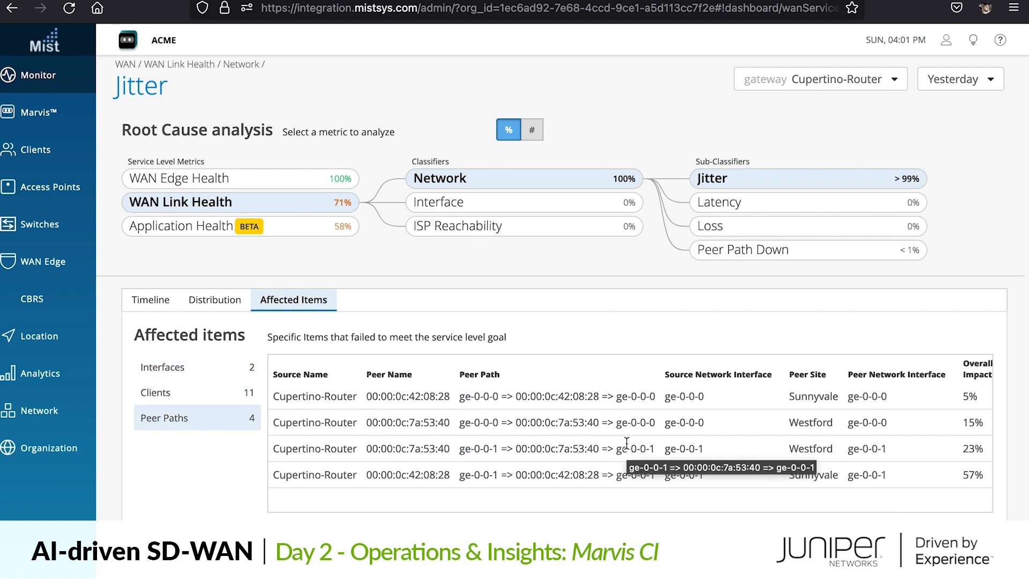
- Switch to Application Health's jitter clients and open the first affected client
left_click(186, 226)
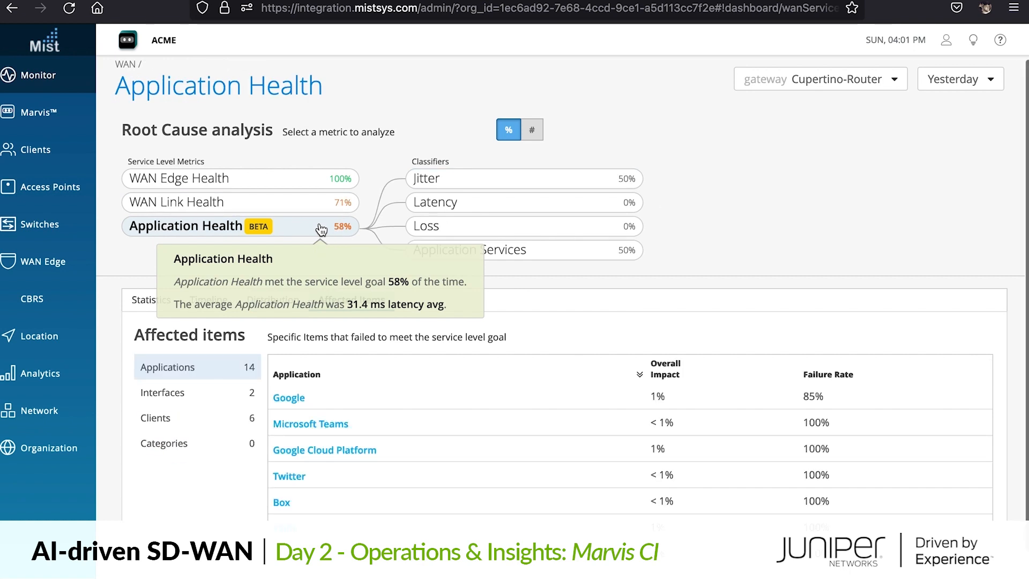
mouse_move(523, 178)
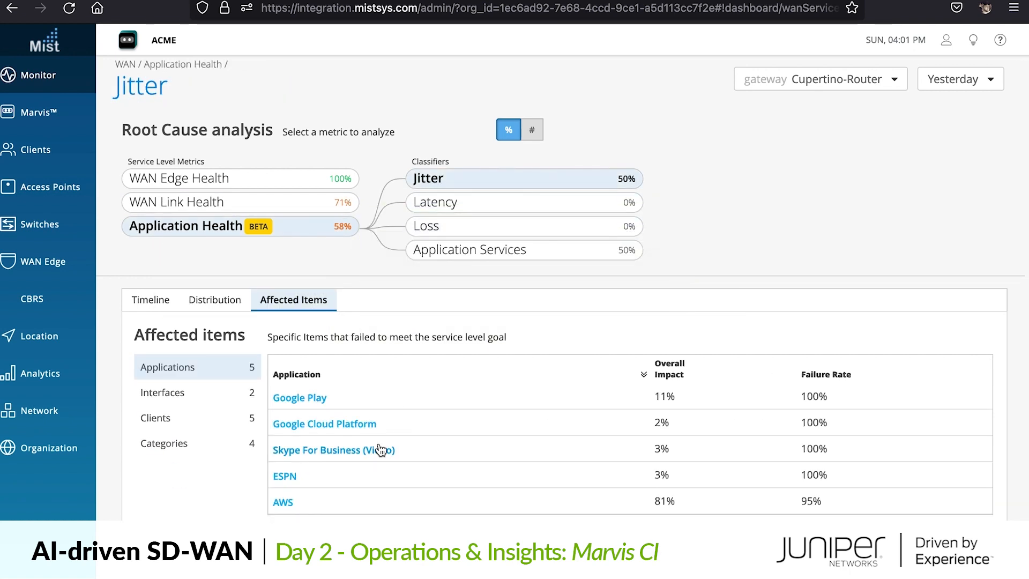
mouse_move(377, 456)
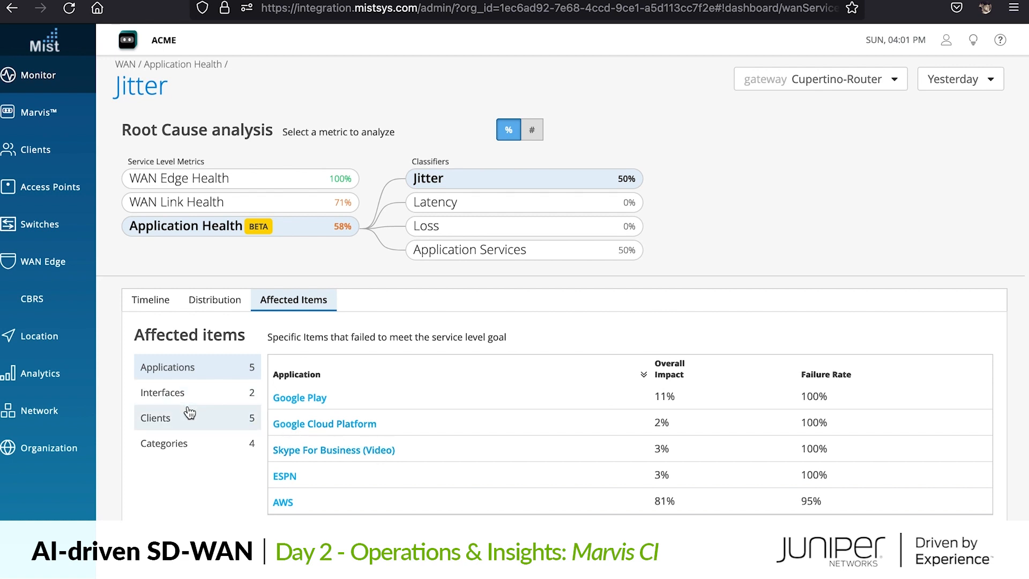
left_click(155, 417)
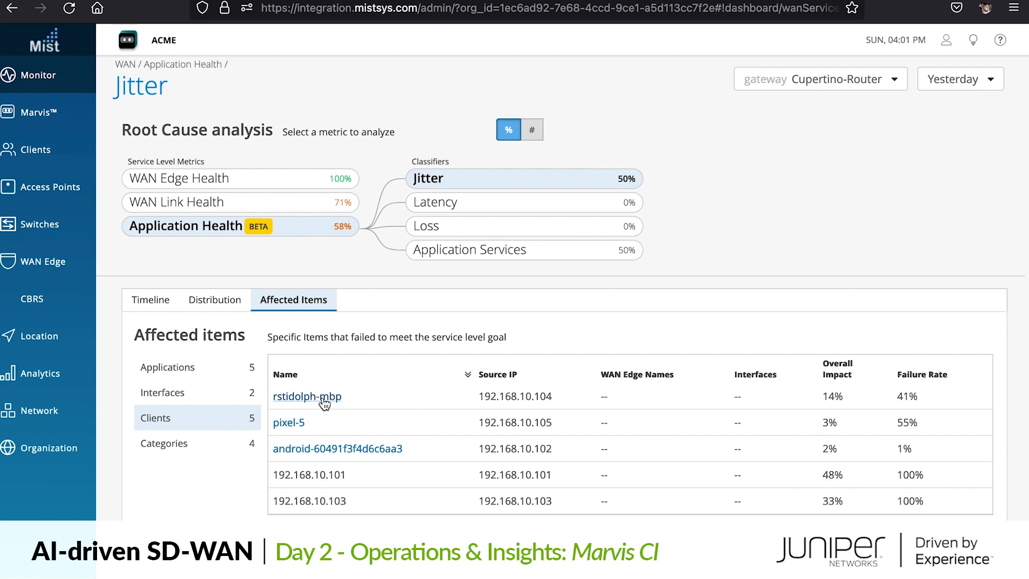
left_click(307, 395)
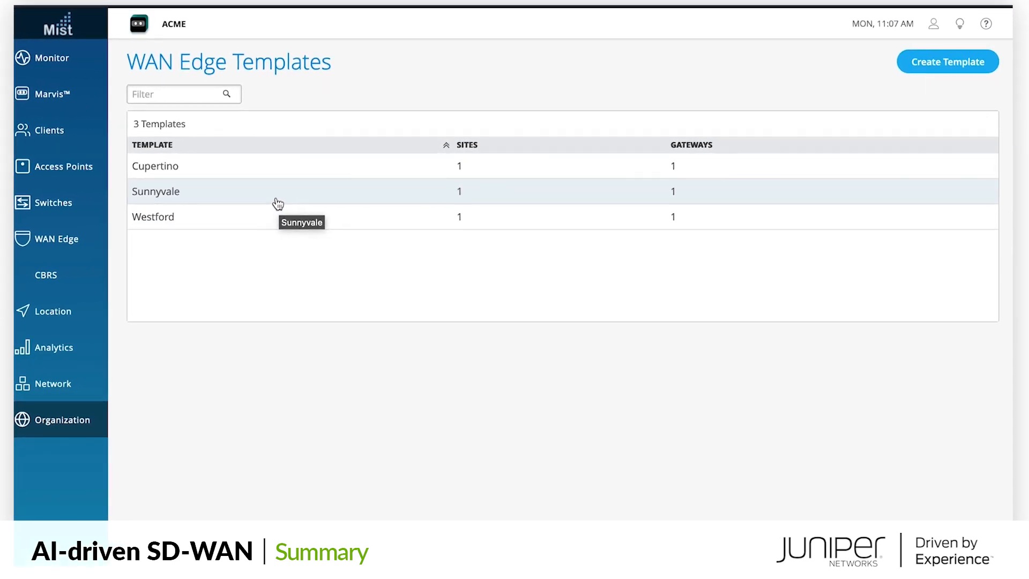
left_click(155, 190)
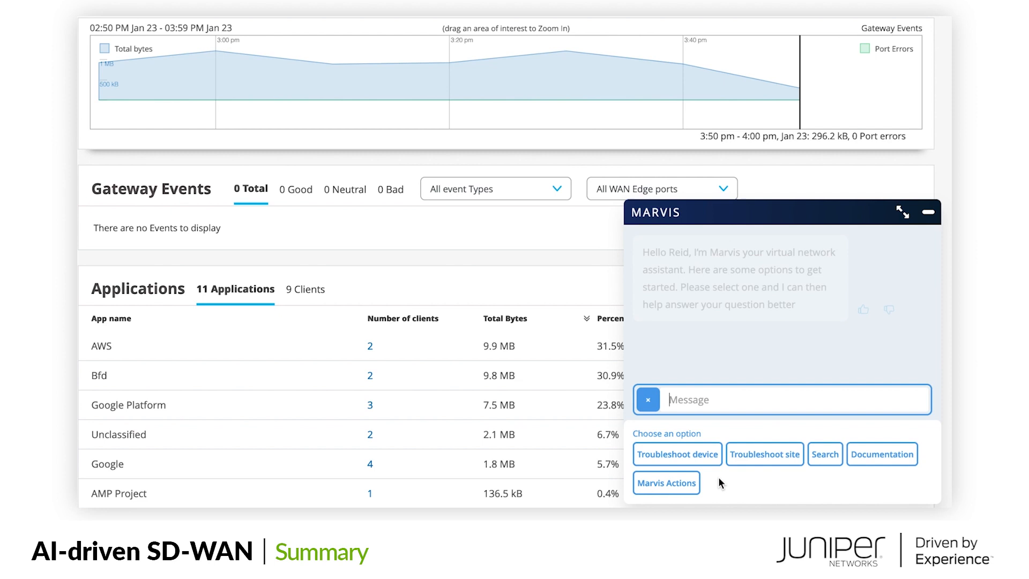
type("rst")
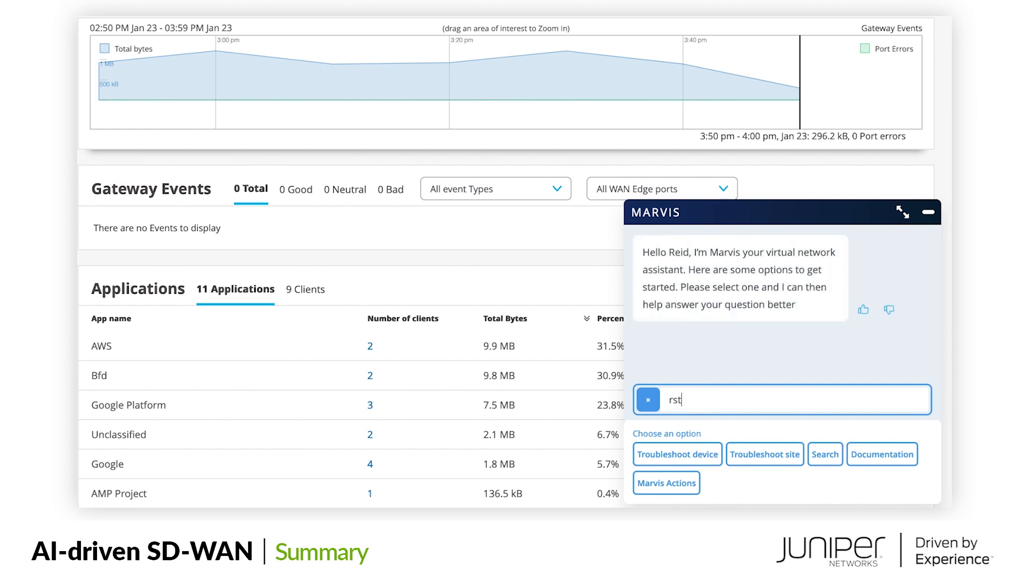
type("dolph had a bad")
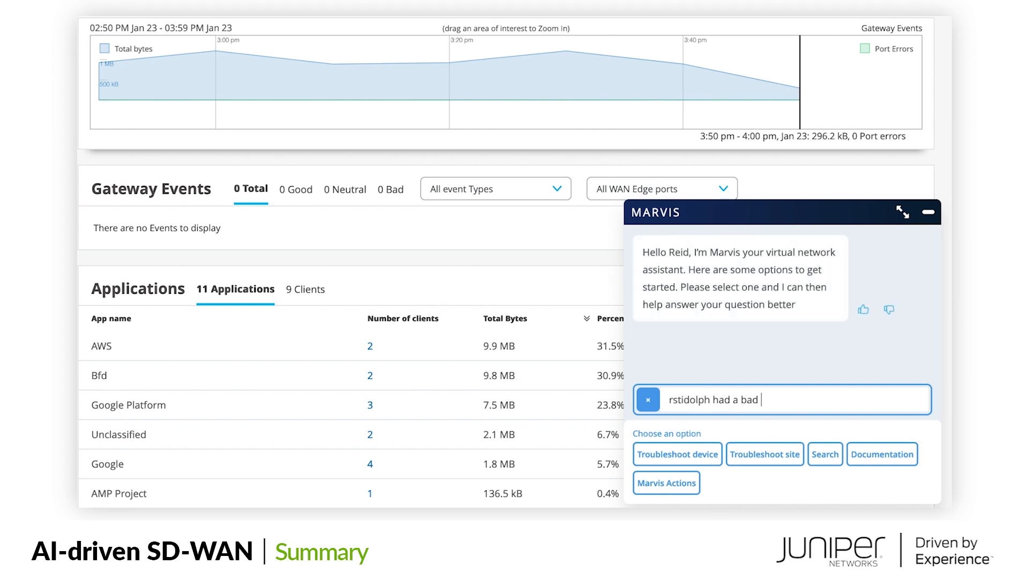
type("teams call yes")
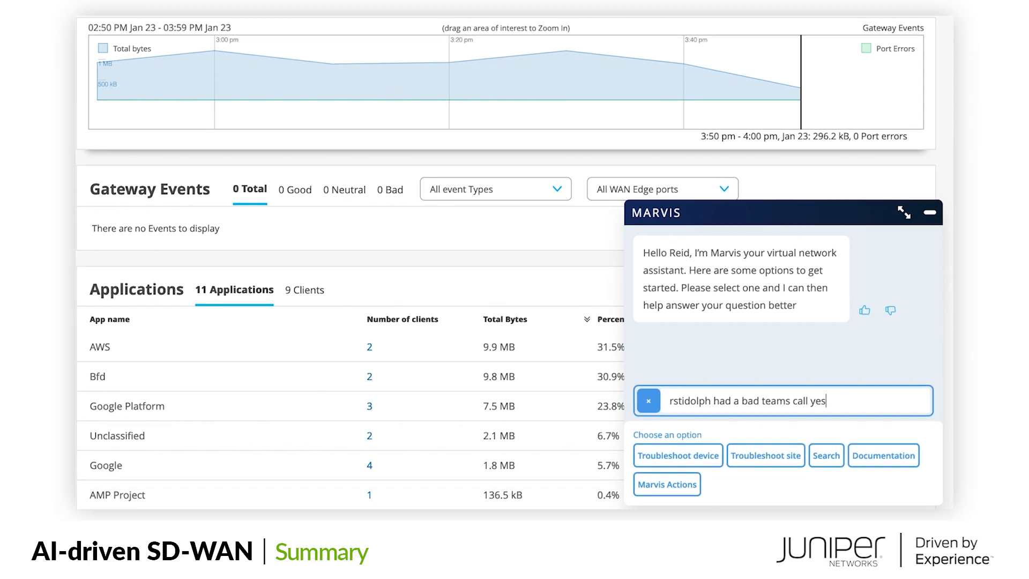